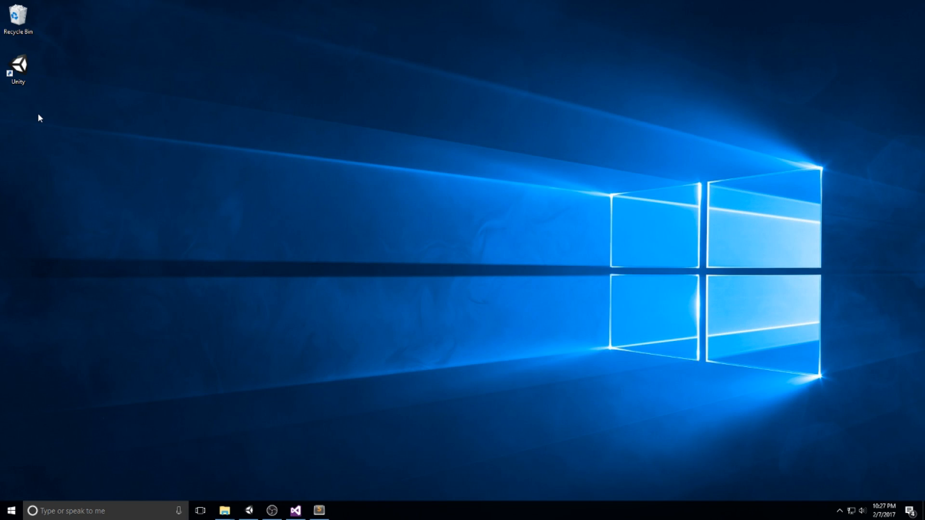
Launch Unity from the desktop and create the new 3D project 'Glide'
{"action": "left_click", "coordinate": [17, 65]}
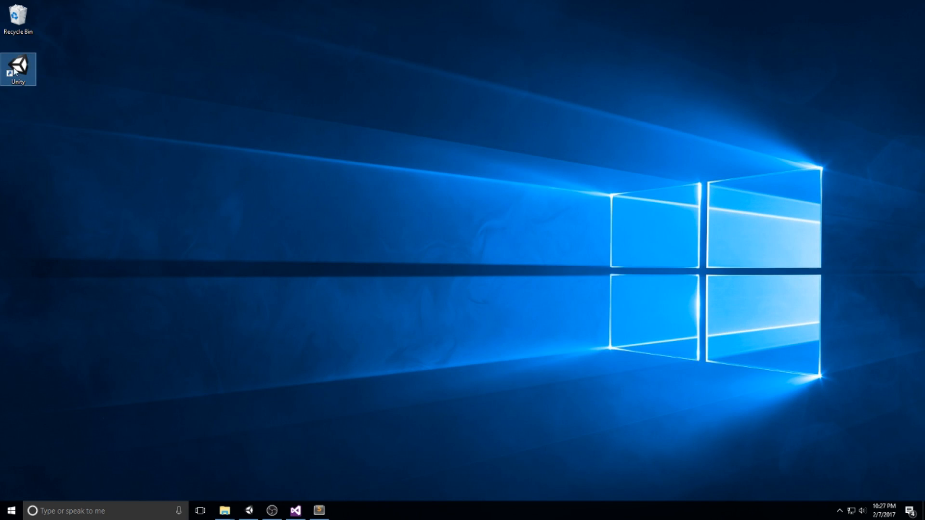
{"action": "double_click", "coordinate": [17, 64]}
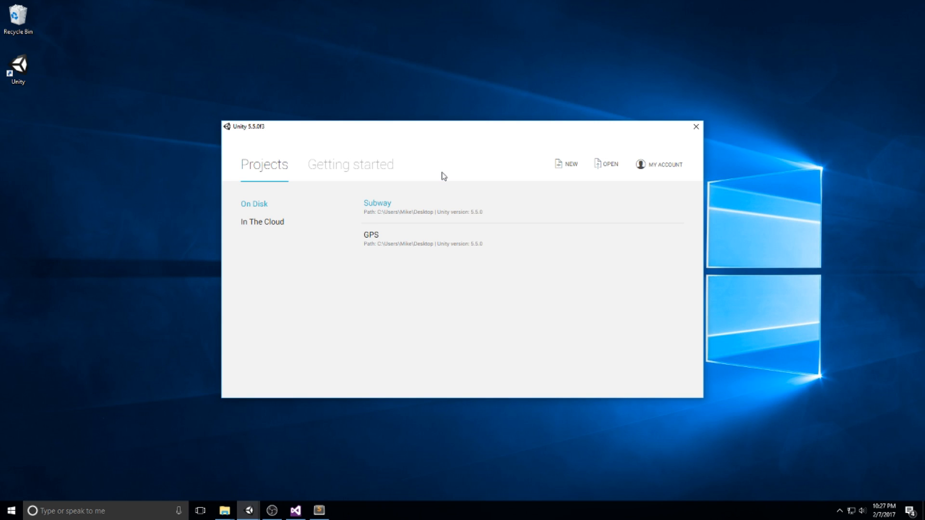
{"action": "mouse_move", "coordinate": [570, 144]}
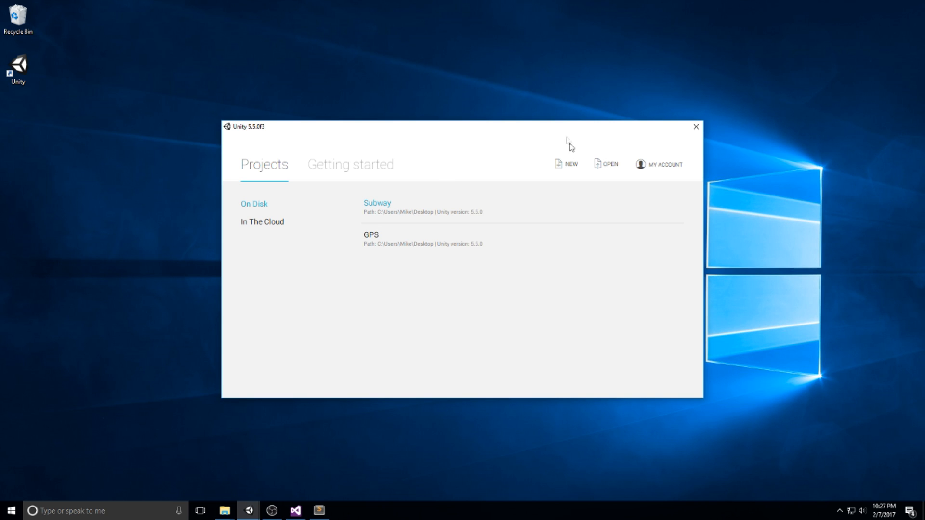
{"action": "left_click", "coordinate": [570, 164]}
{"action": "type", "text": "Glide"}
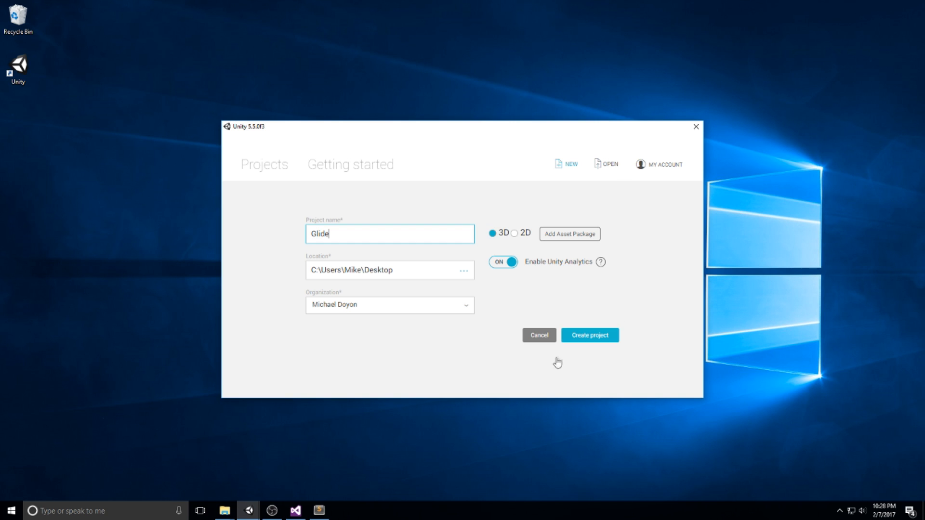
{"action": "left_click", "coordinate": [588, 335]}
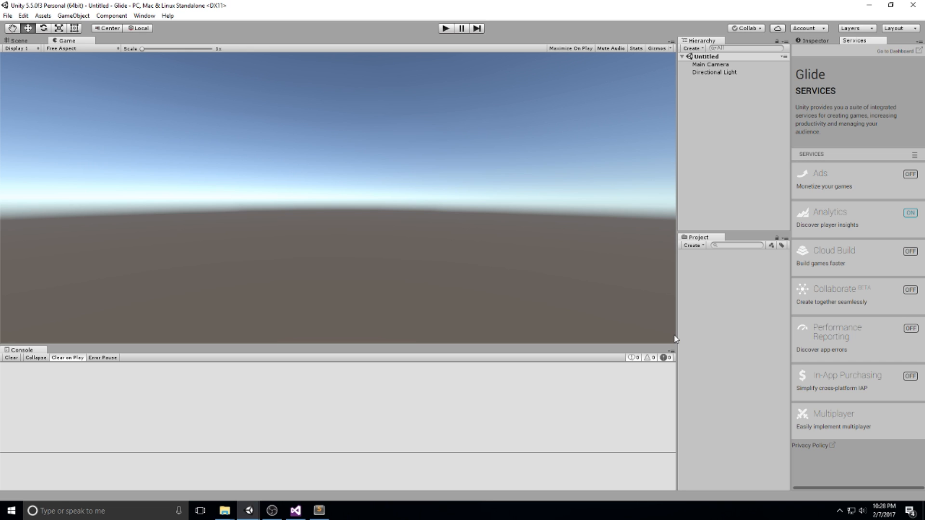
Save the current scene as 'Preloader' in the Assets folder
{"action": "left_click", "coordinate": [814, 41]}
{"action": "type", "text": "Preloader"}
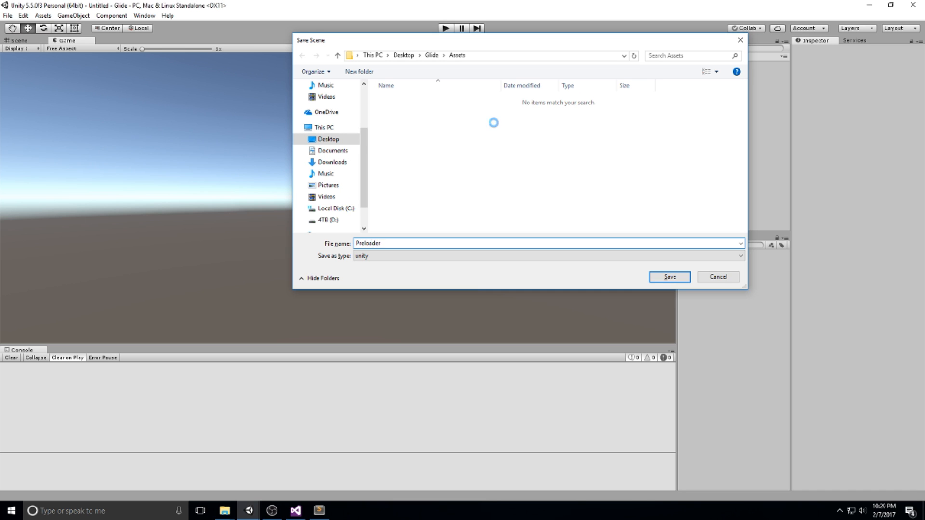
{"action": "left_click", "coordinate": [668, 276]}
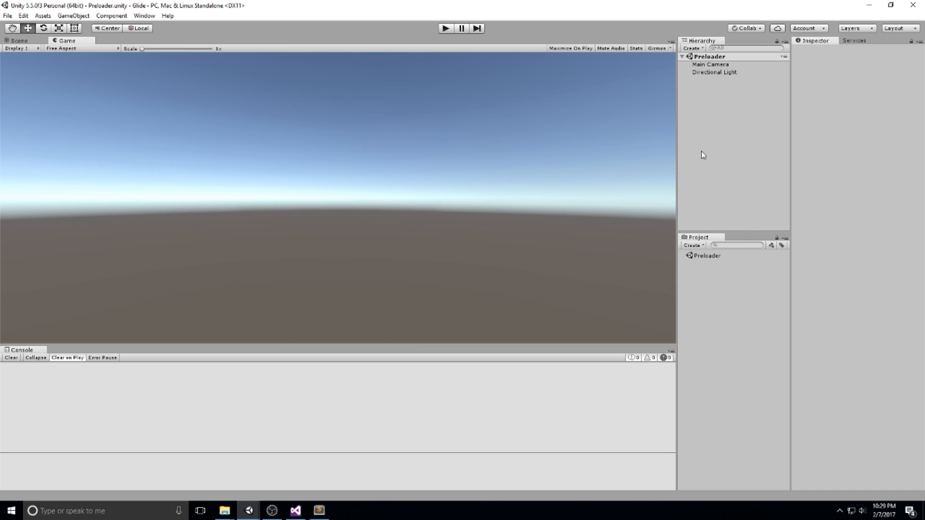
{"action": "left_click", "coordinate": [705, 256]}
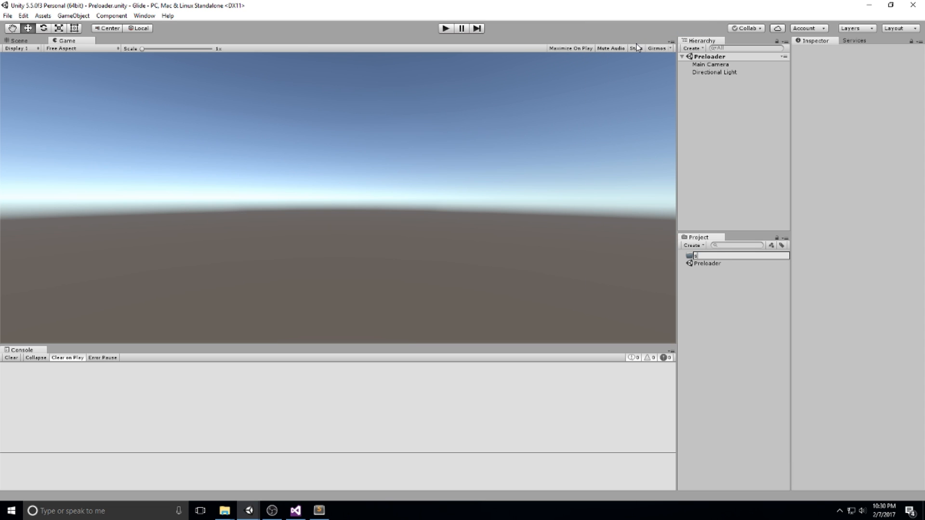
Name the first folder 'Scripts' and start creating a second folder 'Scenes'
{"action": "type", "text": "Script"}
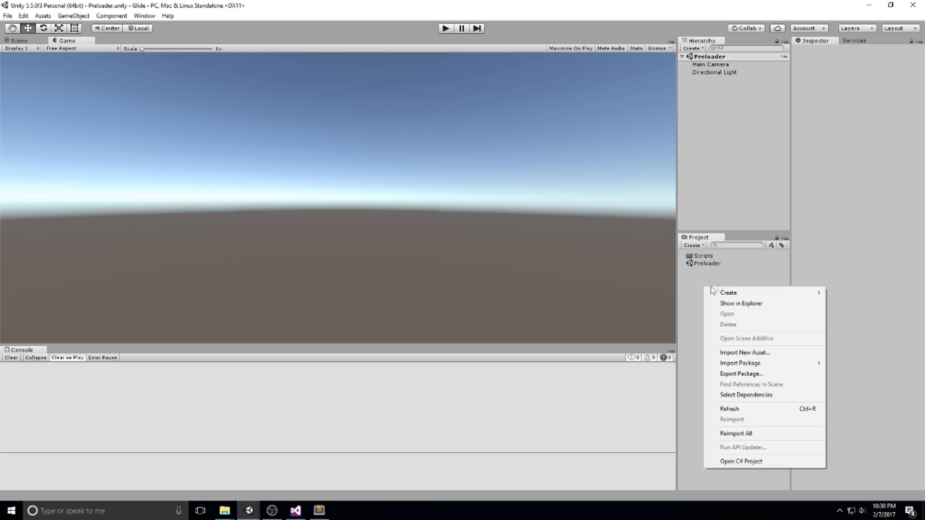
{"action": "left_click", "coordinate": [728, 292]}
{"action": "type", "text": "Scenes"}
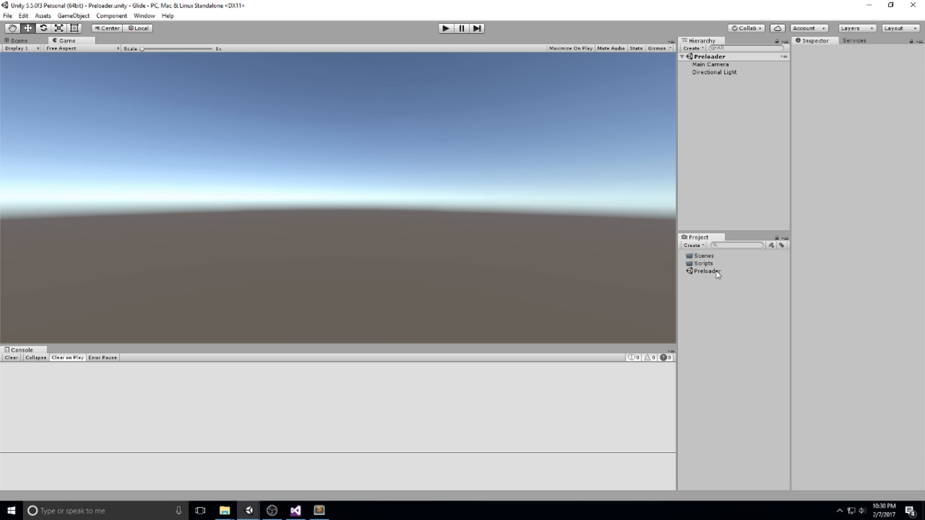
{"action": "mouse_move", "coordinate": [765, 252]}
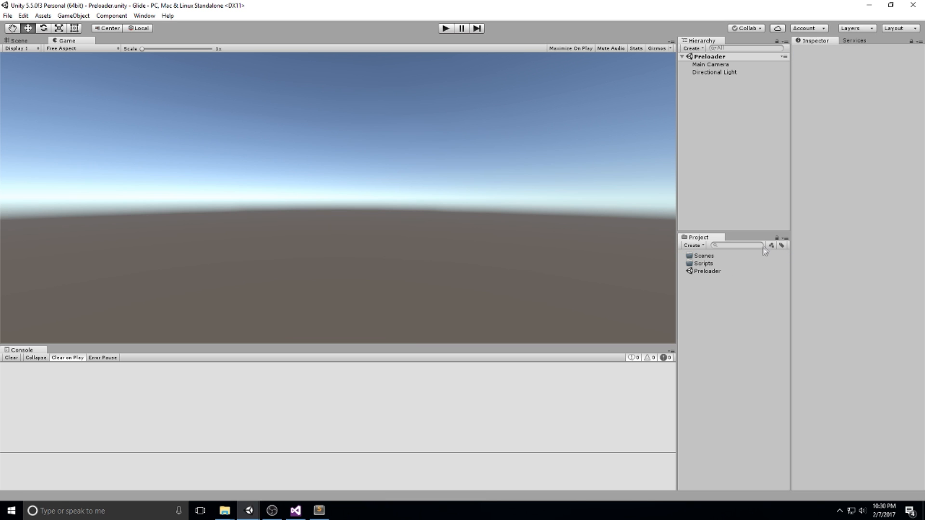
{"action": "mouse_move", "coordinate": [770, 269]}
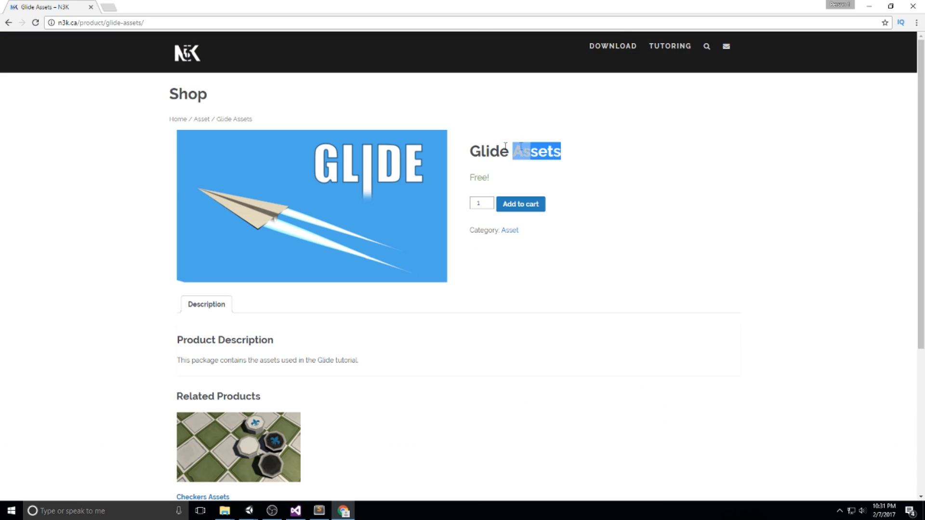
View the free Glide Assets download page at n3k.ca in Chrome
{"action": "left_click", "coordinate": [537, 151]}
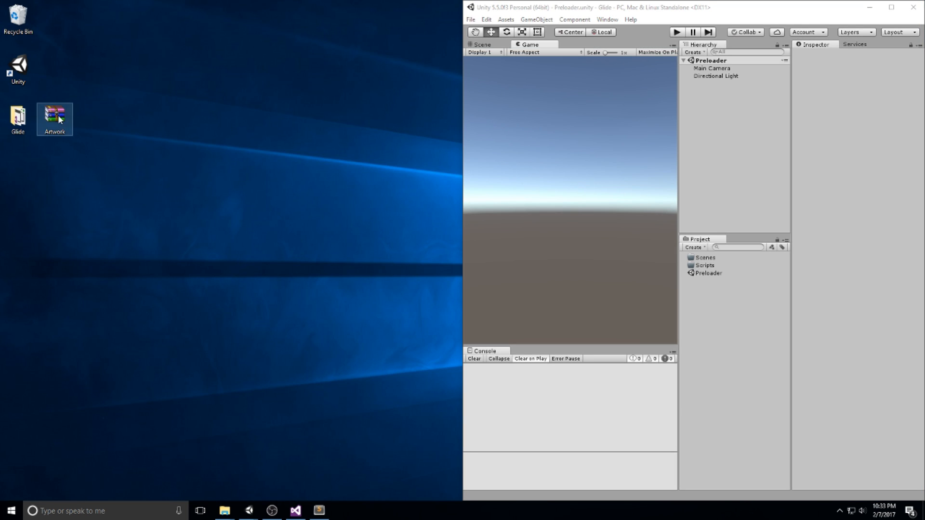
Browse the extracted Artwork folder, inspecting the Button and Graphic images including the token image
{"action": "left_click_drag", "start_coordinate": [54, 115], "coordinate": [127, 64]}
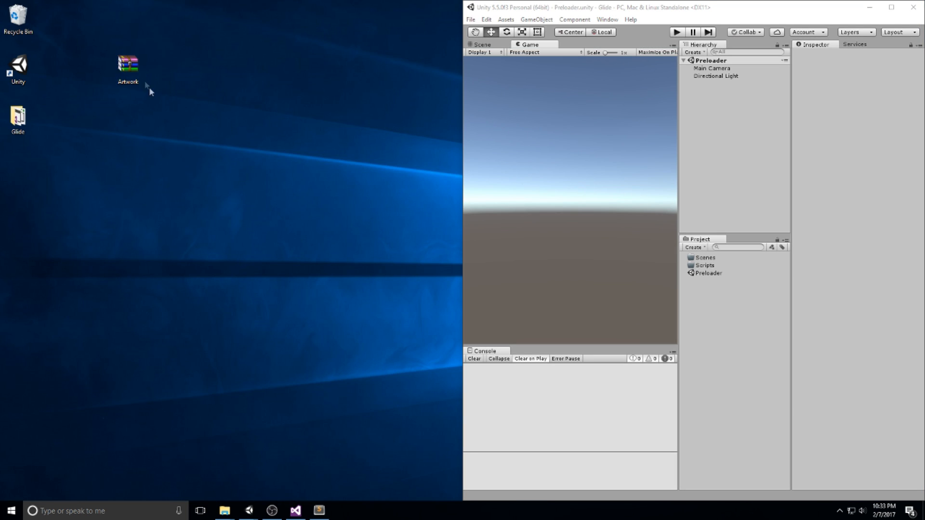
{"action": "mouse_move", "coordinate": [148, 177]}
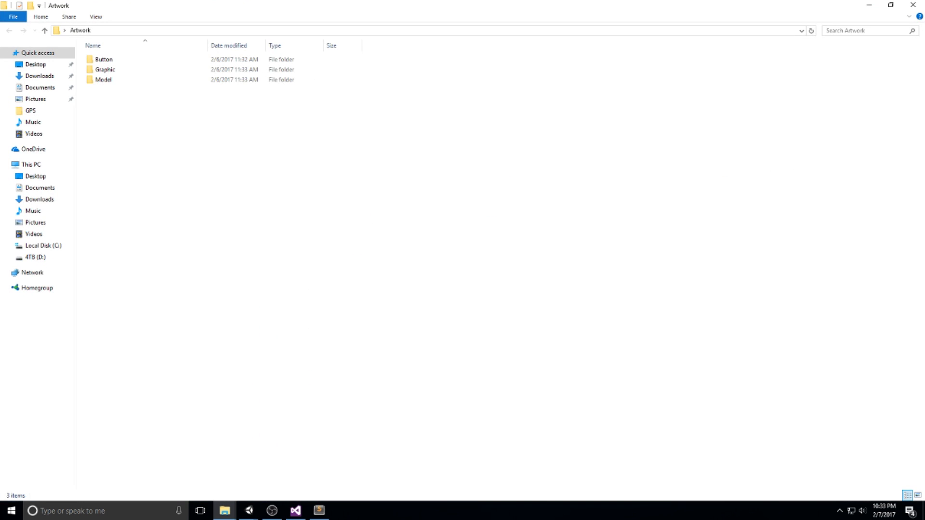
{"action": "double_click", "coordinate": [103, 58]}
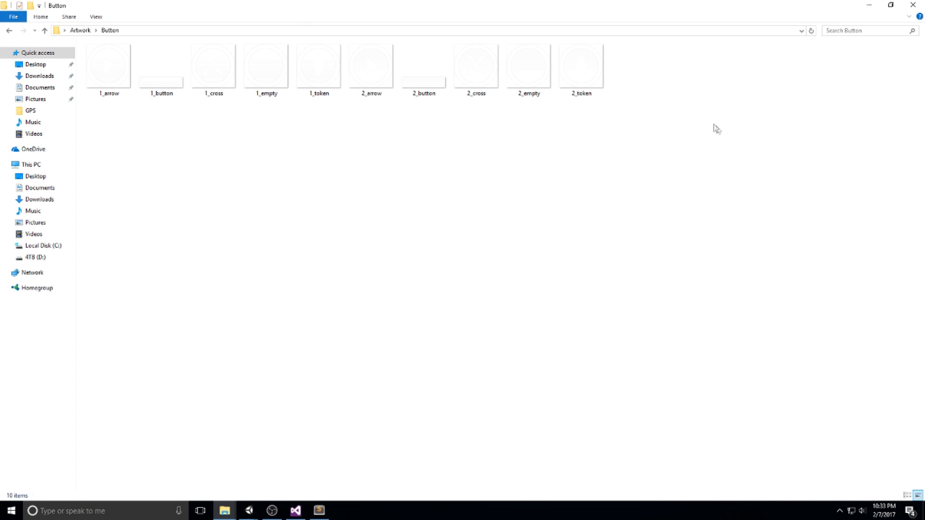
{"action": "left_click", "coordinate": [44, 30]}
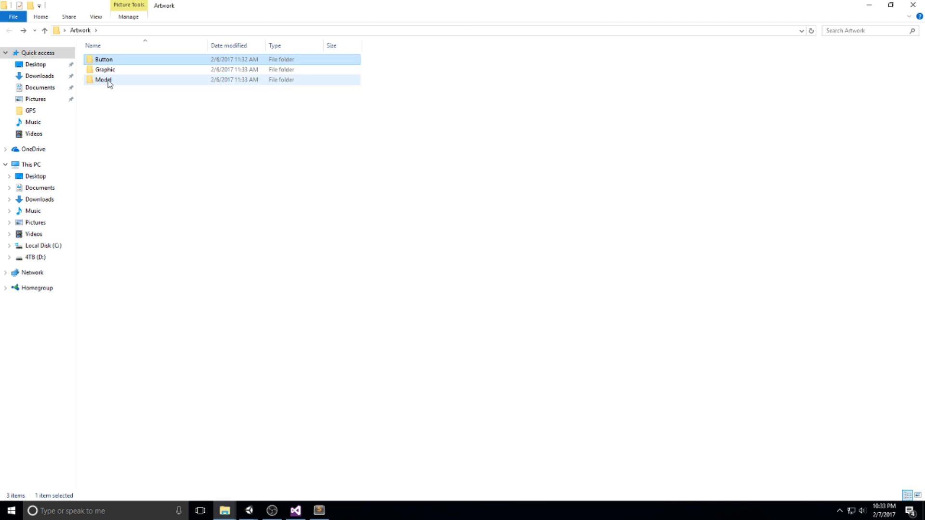
{"action": "double_click", "coordinate": [105, 69]}
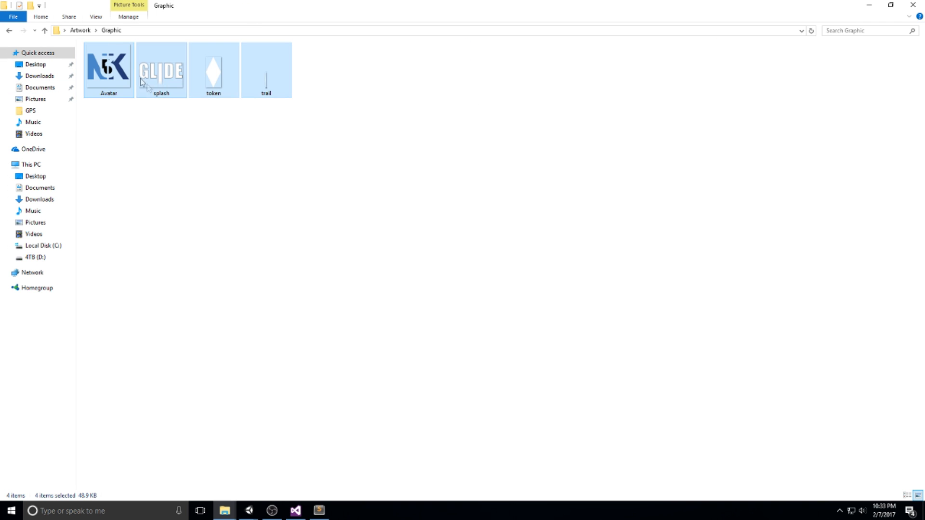
{"action": "left_click", "coordinate": [213, 69]}
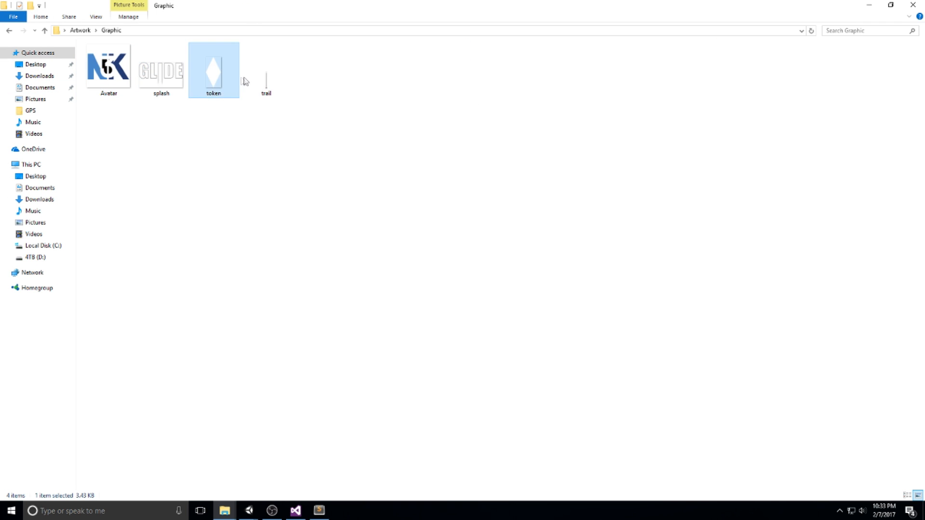
{"action": "left_click", "coordinate": [266, 69]}
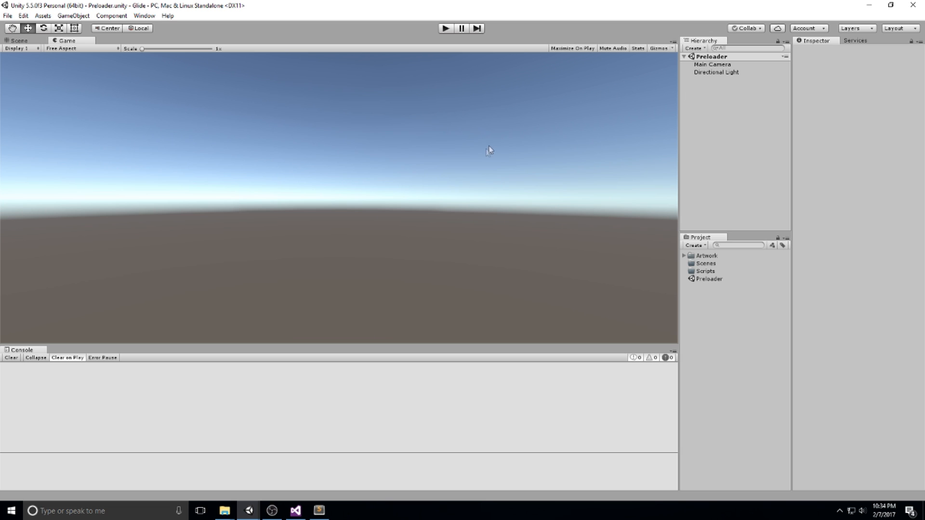
{"action": "mouse_move", "coordinate": [760, 170]}
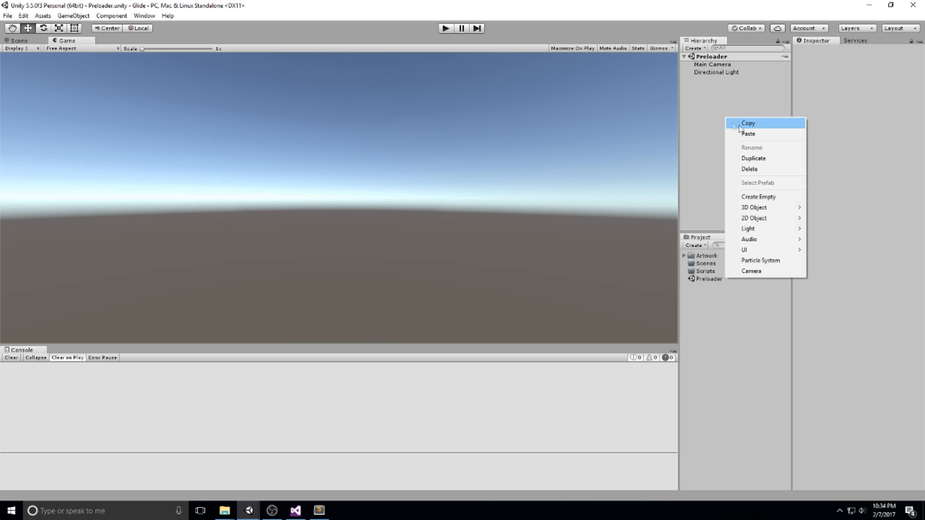
{"action": "mouse_move", "coordinate": [745, 250]}
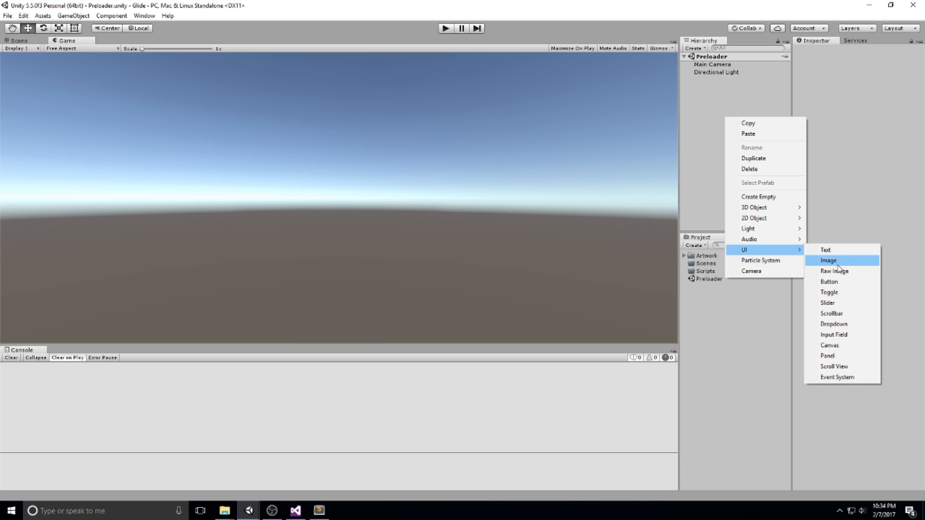
Add a UI Image to the Preloader scene, creating the Canvas and EventSystem, and view it in the Scene
{"action": "left_click", "coordinate": [829, 261]}
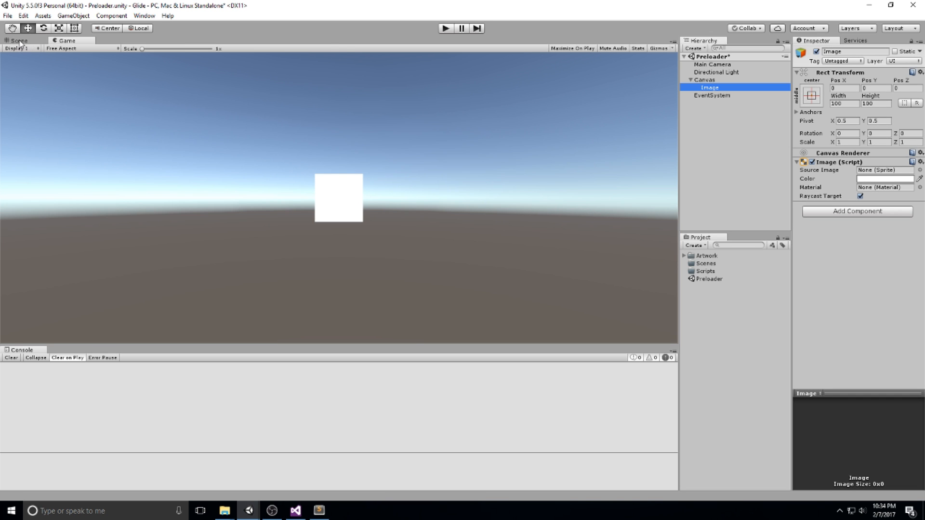
{"action": "left_click", "coordinate": [18, 41]}
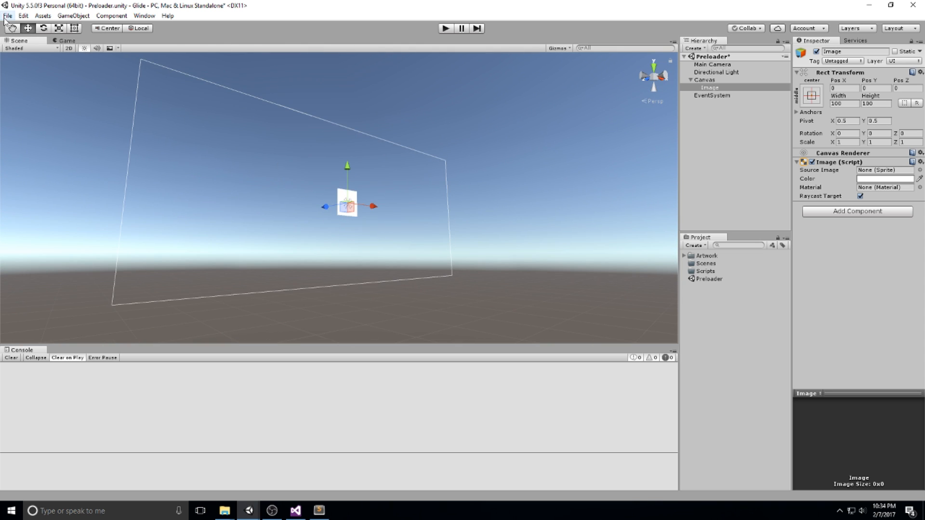
Switch the project's build target to Android in Build Settings
{"action": "left_click", "coordinate": [8, 15]}
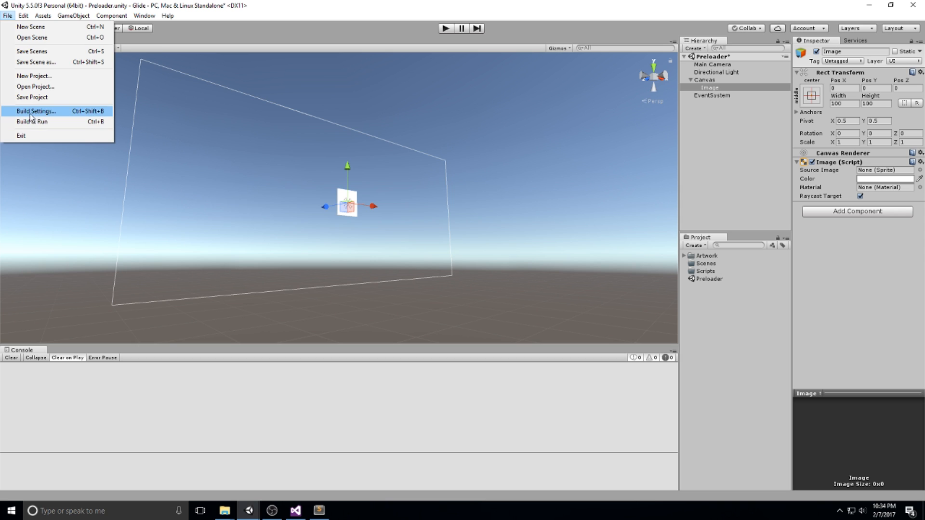
{"action": "left_click", "coordinate": [35, 111]}
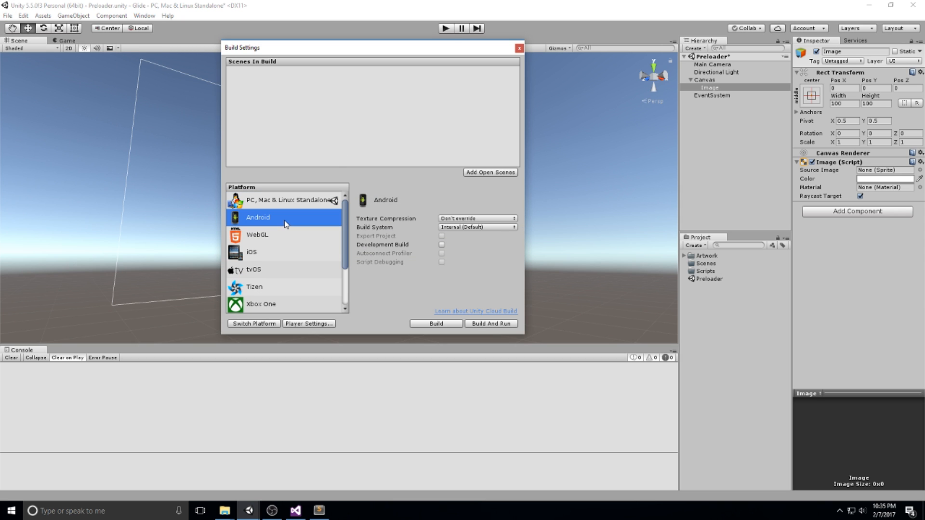
{"action": "left_click", "coordinate": [253, 323]}
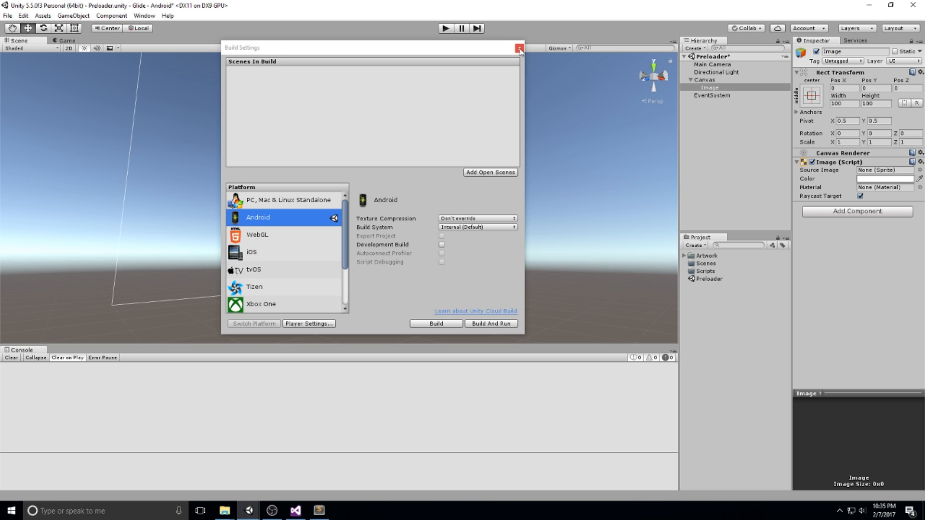
{"action": "left_click", "coordinate": [518, 48]}
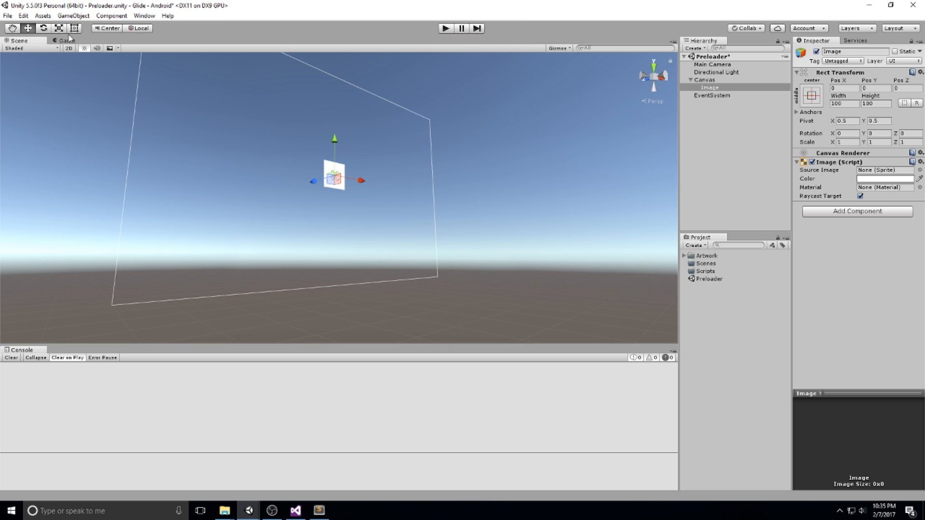
Set the Game view preview to the WXGA Landscape (1280x800) resolution
{"action": "left_click", "coordinate": [66, 41]}
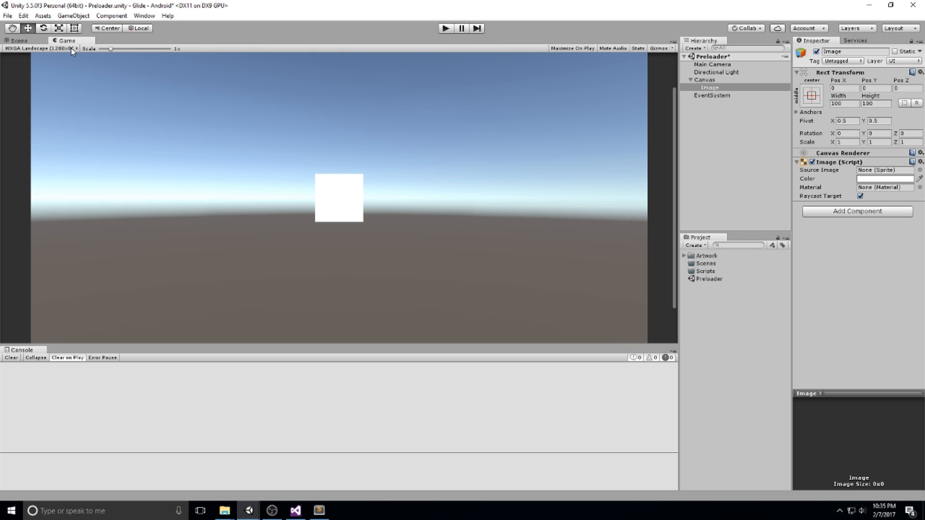
{"action": "left_click", "coordinate": [42, 48]}
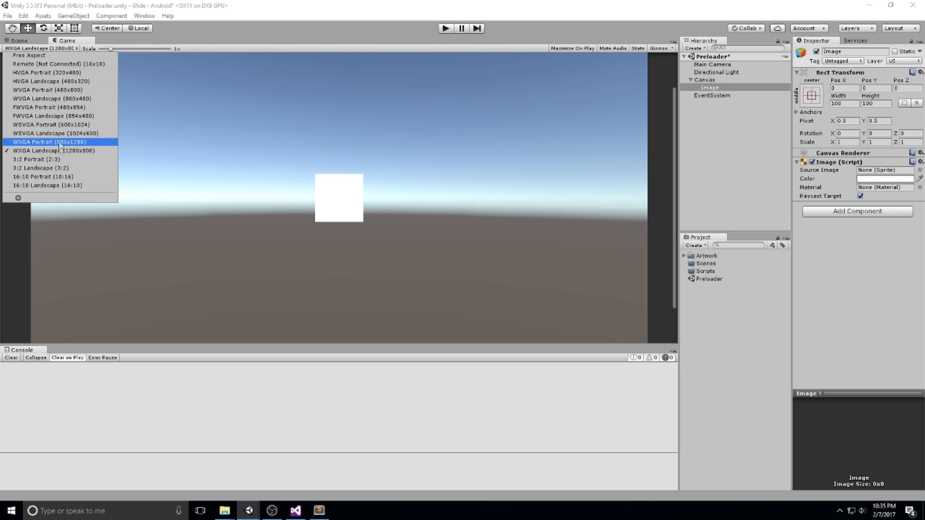
{"action": "mouse_move", "coordinate": [53, 151]}
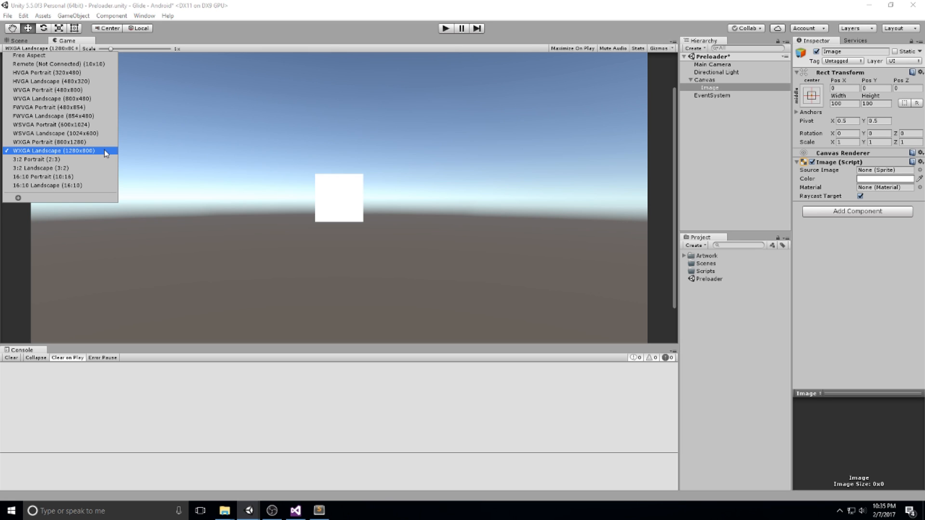
{"action": "mouse_move", "coordinate": [90, 153]}
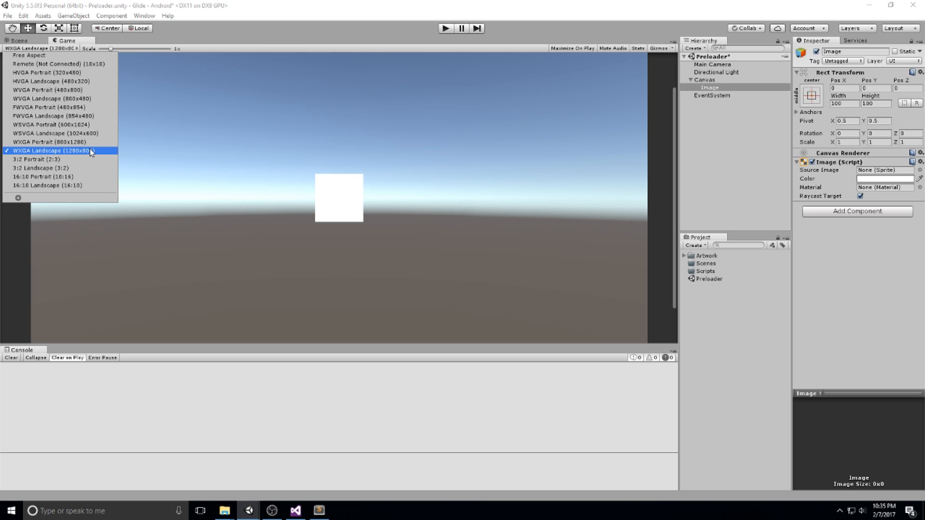
{"action": "left_click", "coordinate": [50, 150]}
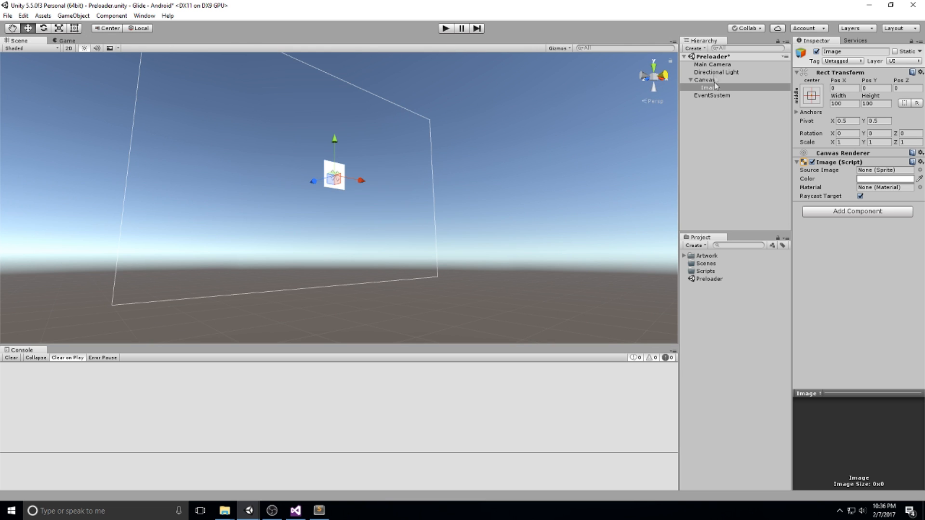
Make the Canvas scale with screen size at 1280x800, previewed in WXGA Landscape
{"action": "left_click", "coordinate": [705, 80]}
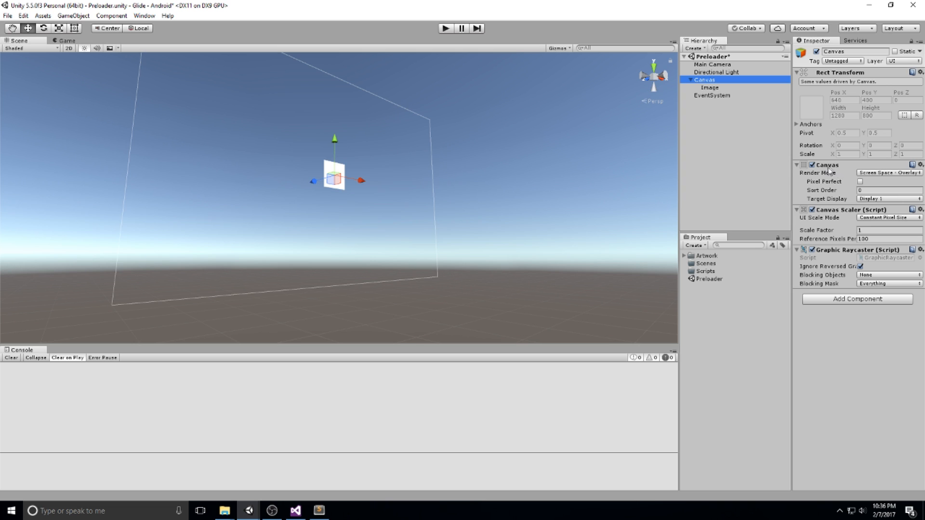
{"action": "left_click", "coordinate": [888, 182]}
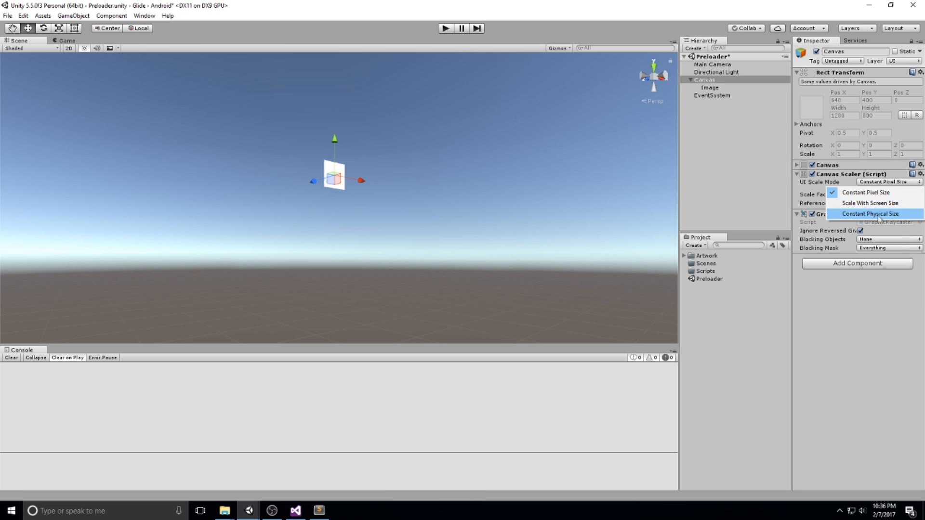
{"action": "left_click", "coordinate": [871, 204]}
{"action": "type", "text": "800"}
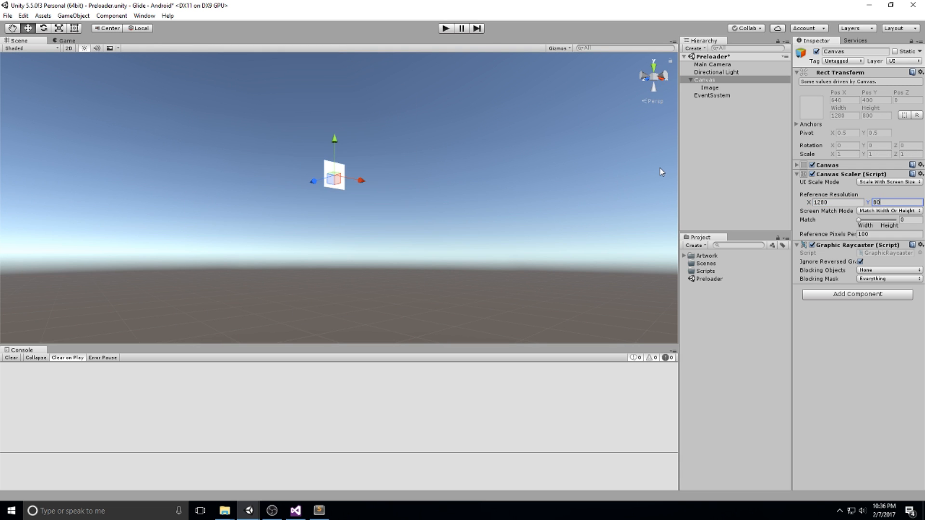
{"action": "left_click", "coordinate": [67, 41]}
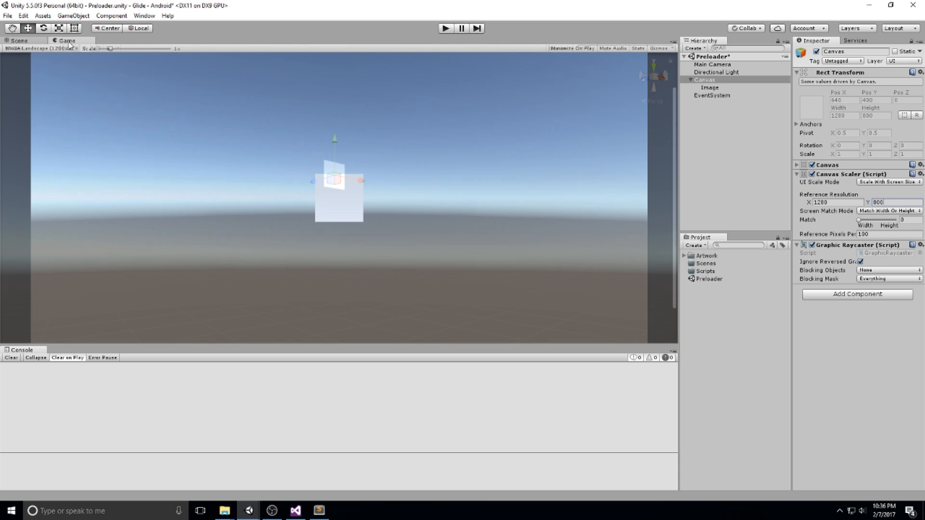
{"action": "left_click", "coordinate": [41, 48]}
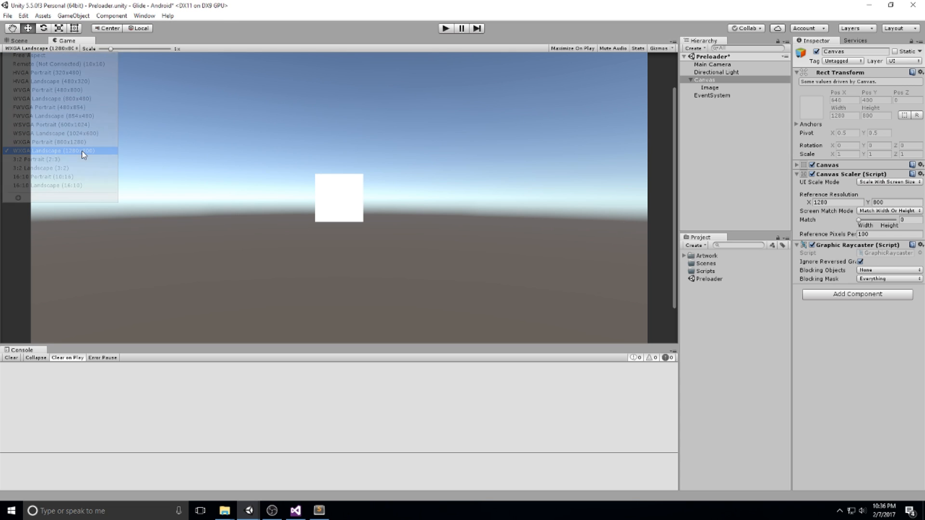
{"action": "left_click", "coordinate": [61, 150]}
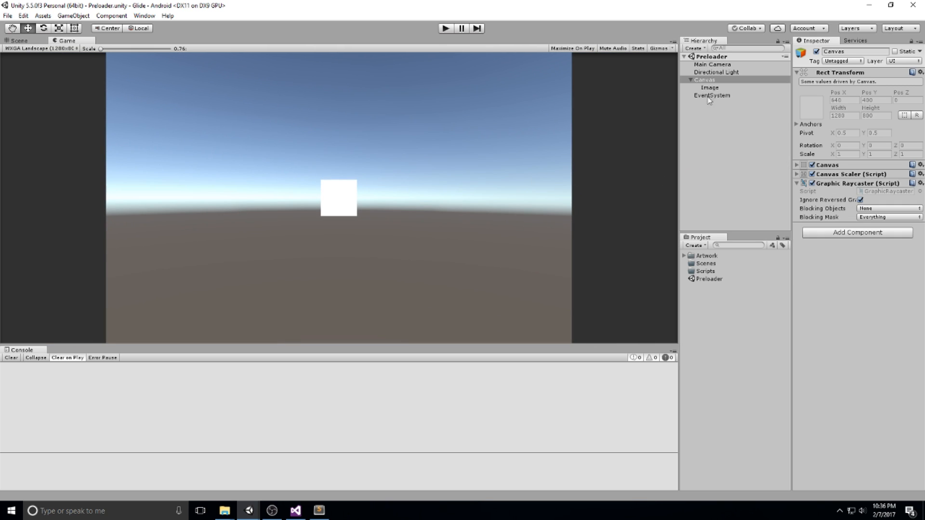
Rename the Image to 'Background' and anchor it stretch-stretch to fill the whole canvas
{"action": "left_click", "coordinate": [710, 88]}
{"action": "type", "text": "Background"}
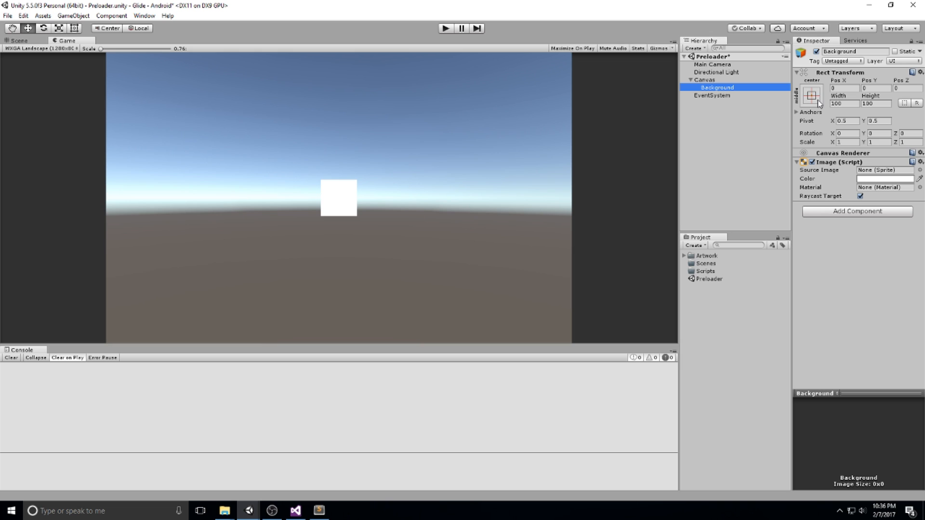
{"action": "mouse_move", "coordinate": [753, 159]}
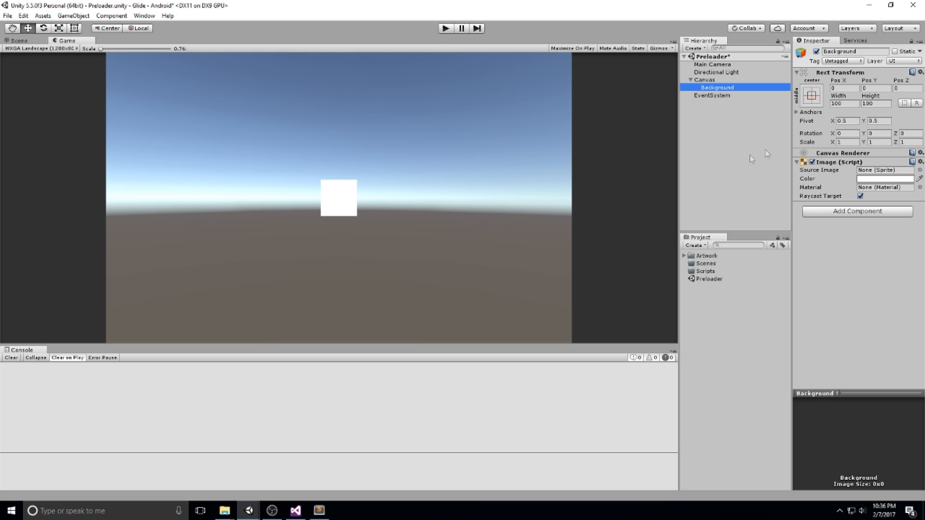
{"action": "left_click", "coordinate": [810, 96]}
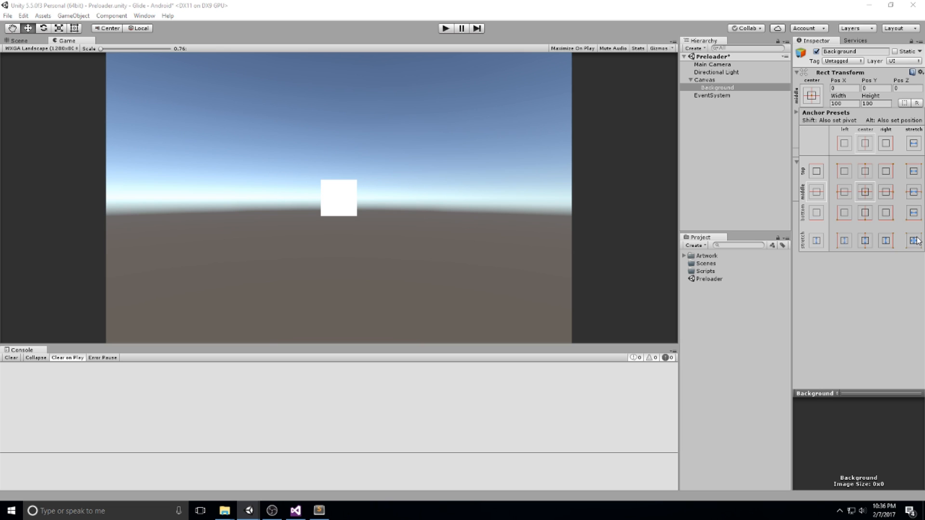
{"action": "left_click", "coordinate": [912, 240]}
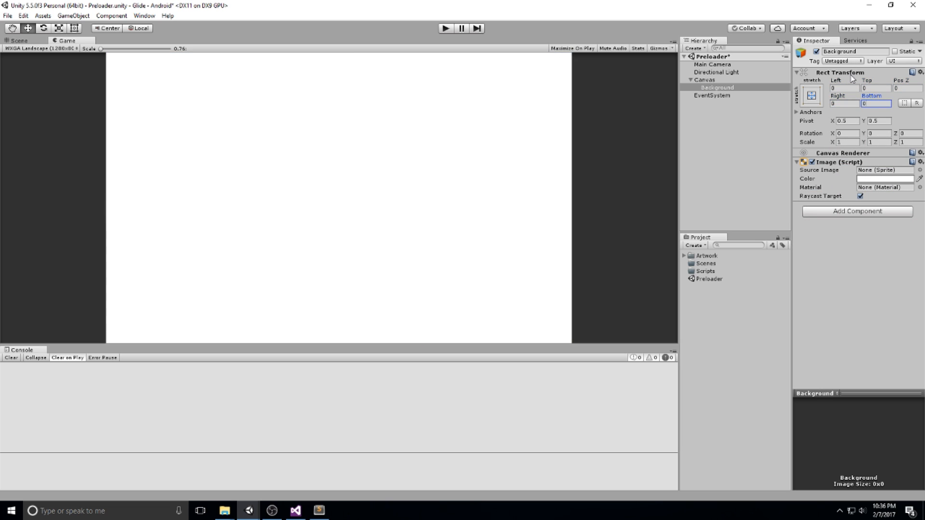
{"action": "mouse_move", "coordinate": [750, 118]}
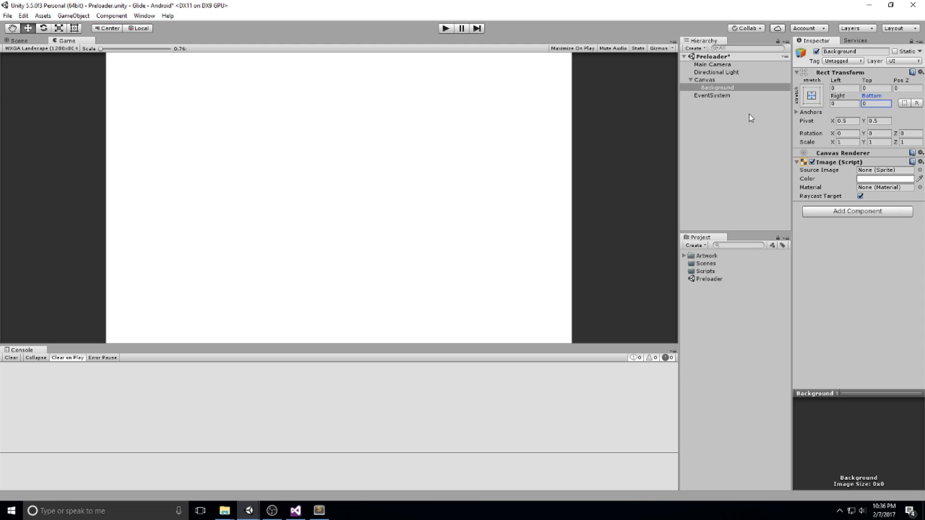
{"action": "left_click", "coordinate": [717, 88]}
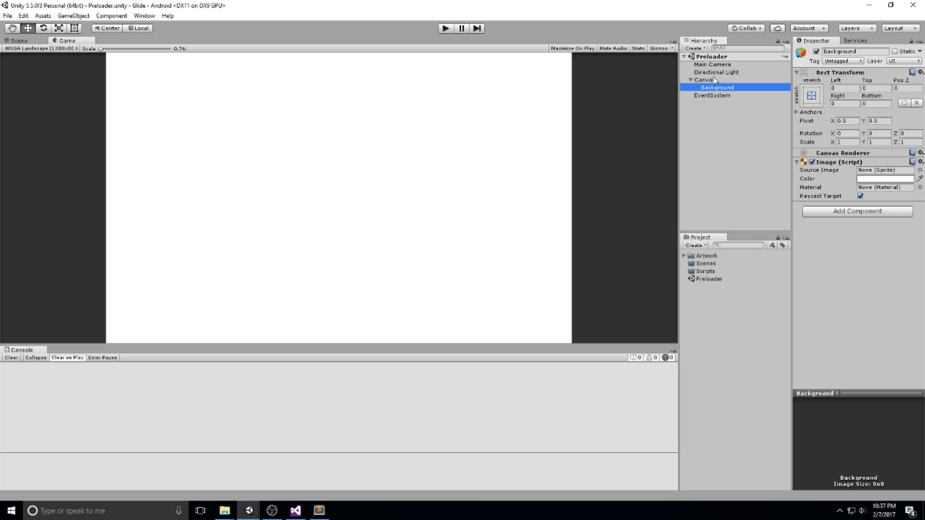
Add a new UI Image named 'Logo' under the Canvas
{"action": "left_click", "coordinate": [703, 80]}
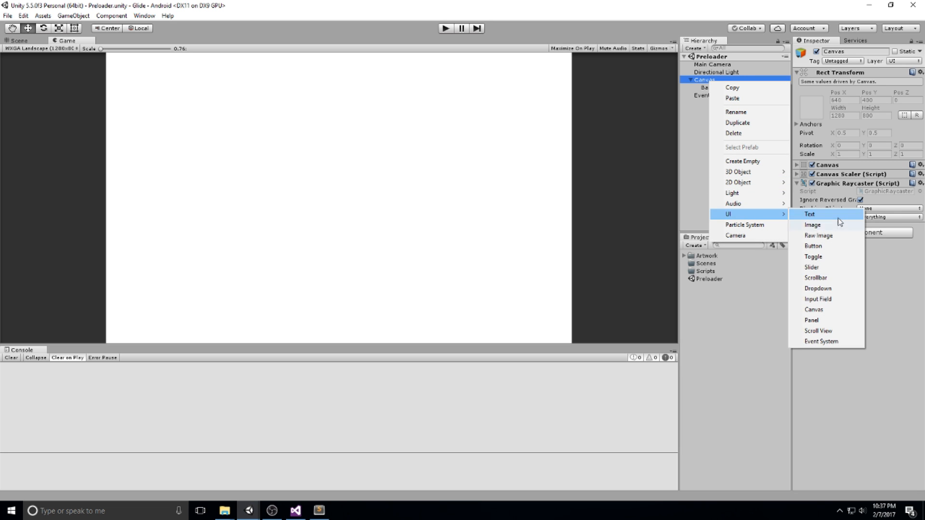
{"action": "left_click", "coordinate": [812, 225]}
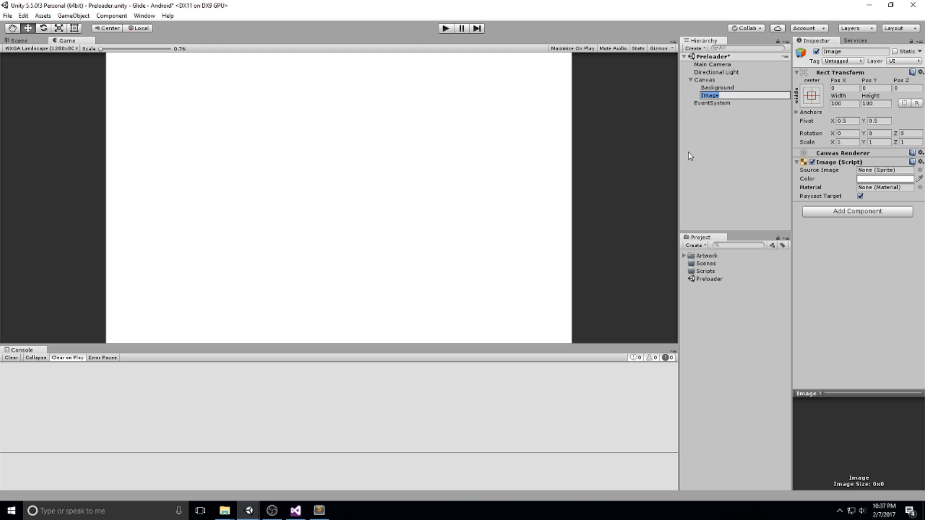
{"action": "type", "text": "Logo"}
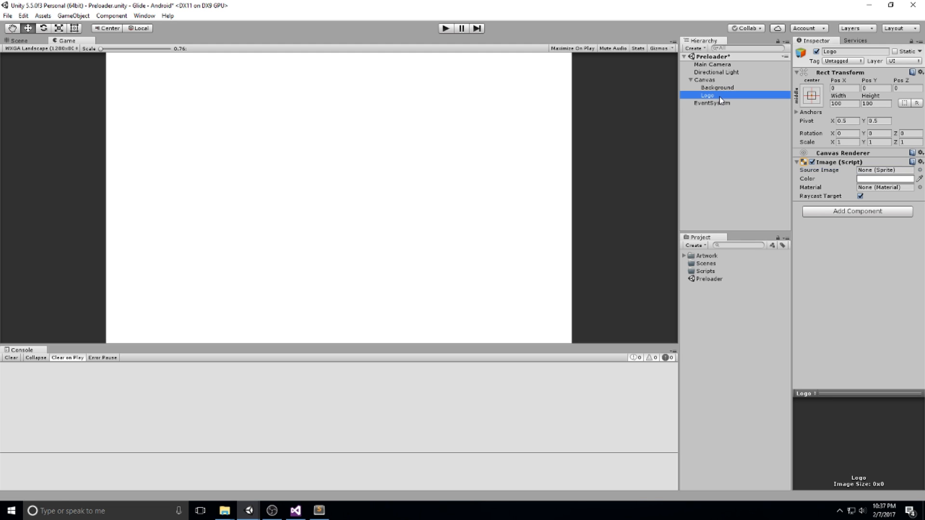
Convert the four Graphic textures to Sprite (2D and UI) and apply the import settings
{"action": "left_click", "coordinate": [707, 256]}
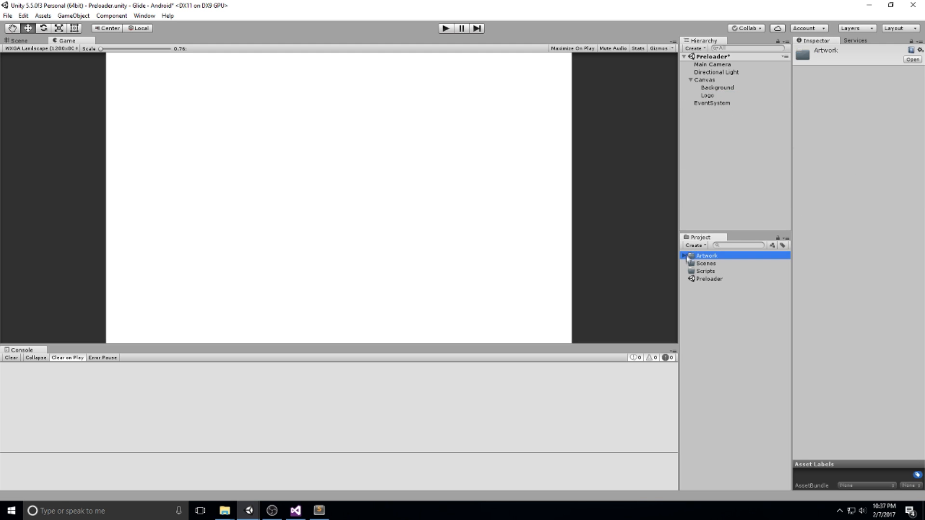
{"action": "left_click", "coordinate": [686, 256]}
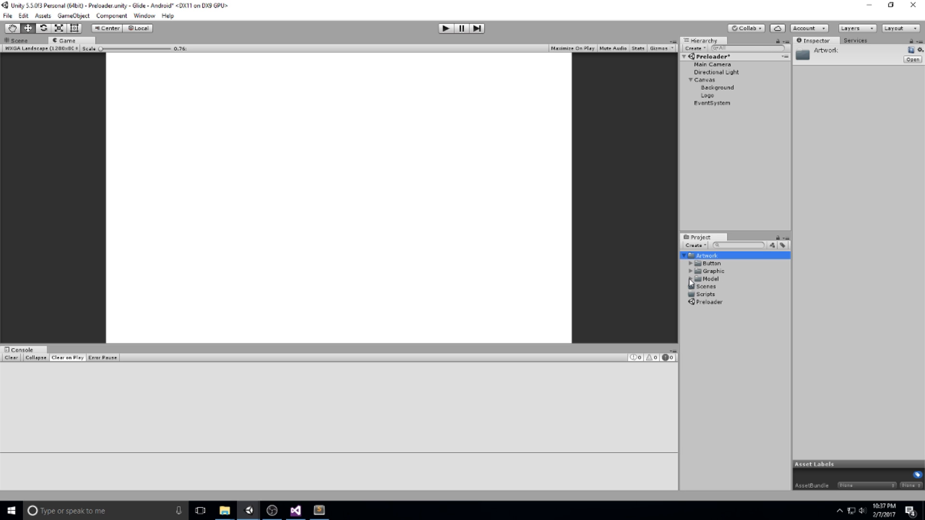
{"action": "left_click", "coordinate": [719, 279]}
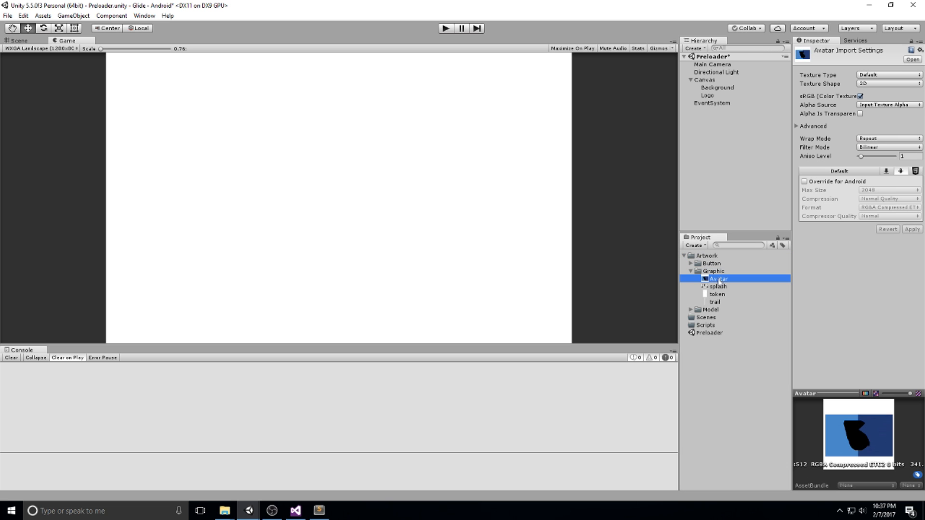
{"action": "mouse_move", "coordinate": [717, 299]}
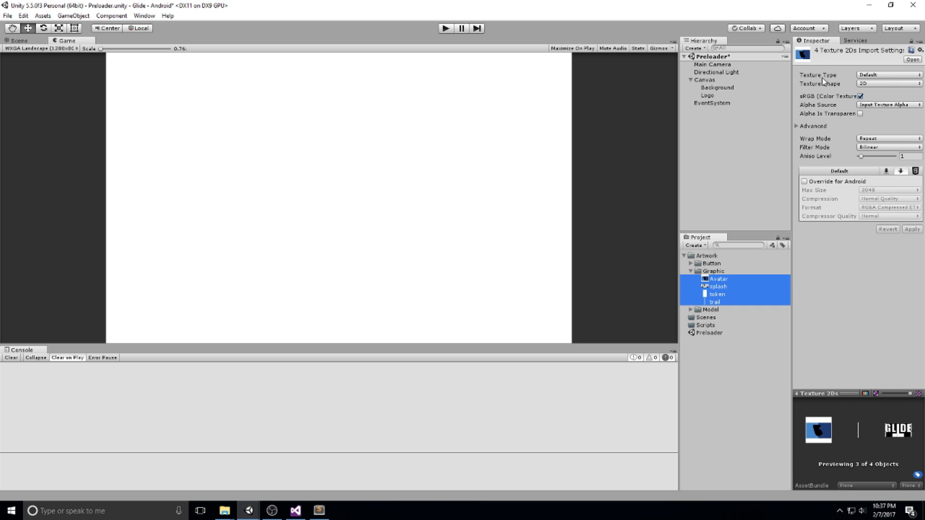
{"action": "left_click", "coordinate": [887, 74]}
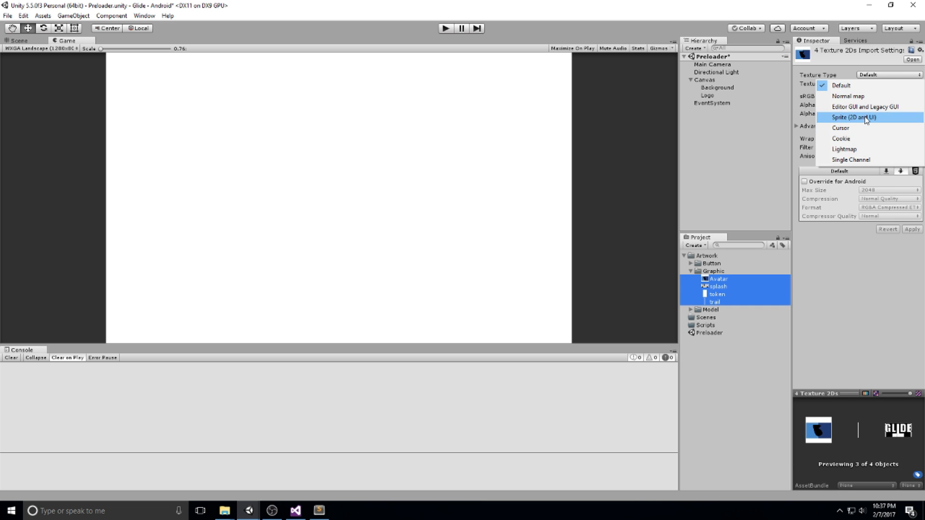
{"action": "left_click", "coordinate": [850, 118]}
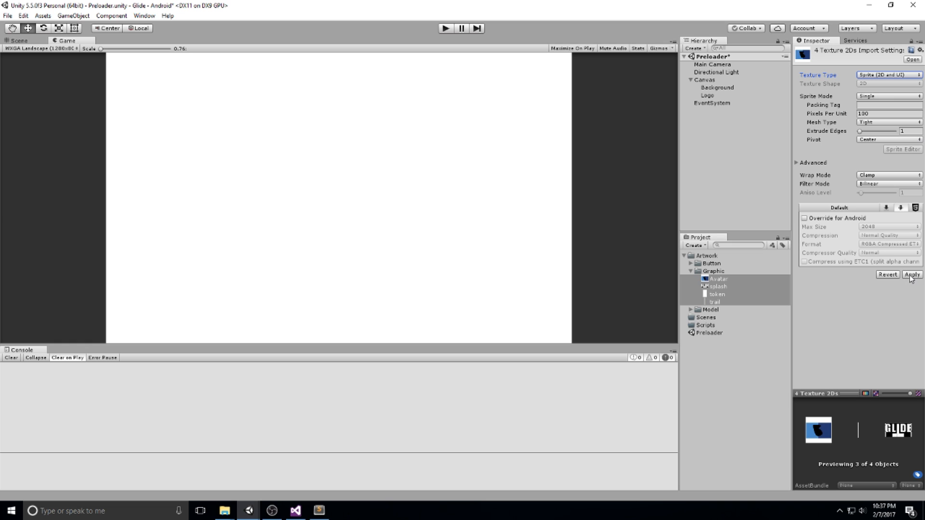
{"action": "left_click", "coordinate": [910, 274]}
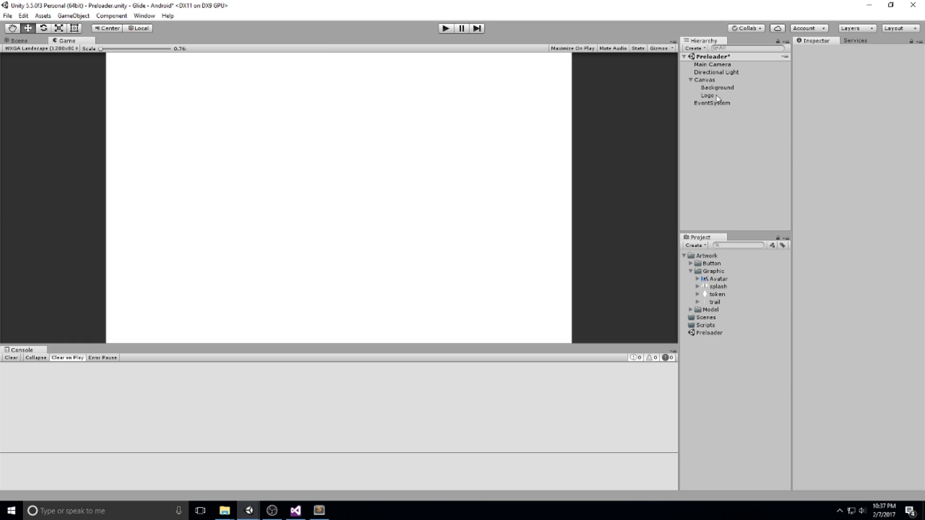
Set the Logo image's Source Image to the Avatar sprite
{"action": "left_click", "coordinate": [706, 95]}
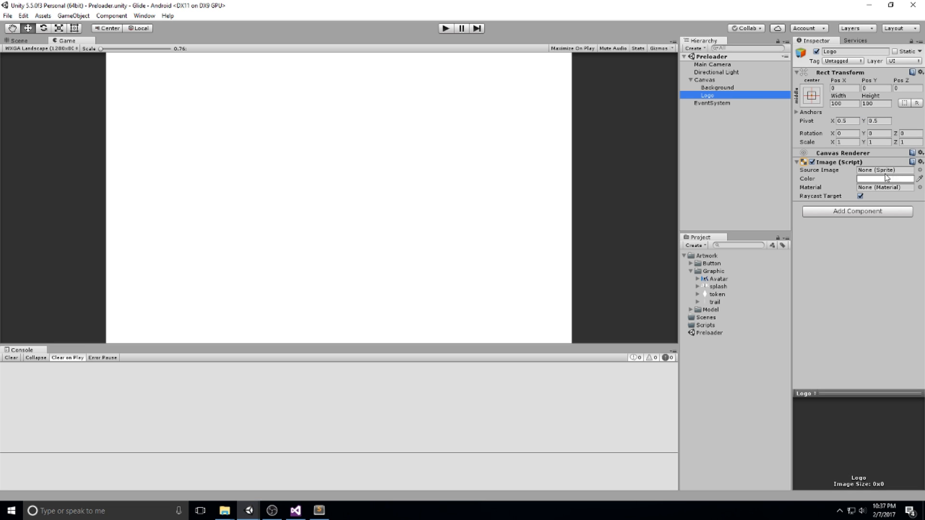
{"action": "mouse_move", "coordinate": [918, 183]}
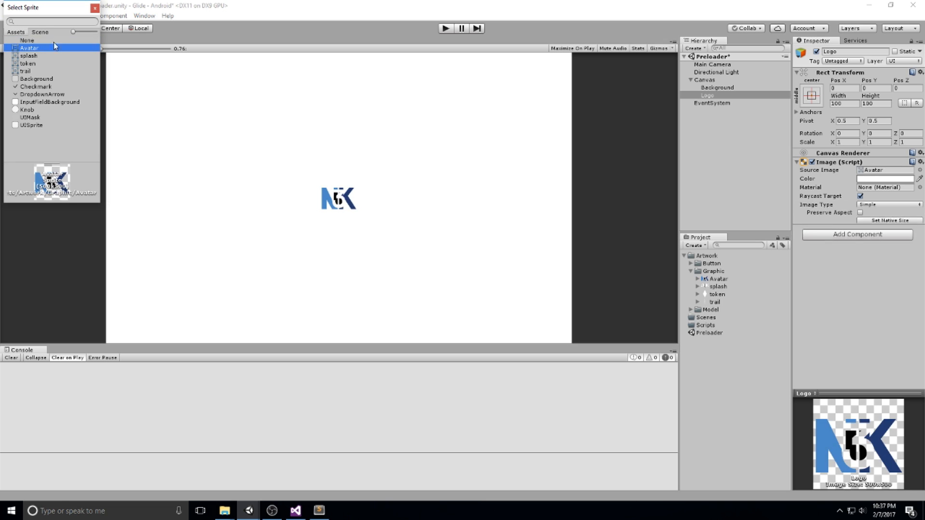
{"action": "left_click", "coordinate": [30, 48]}
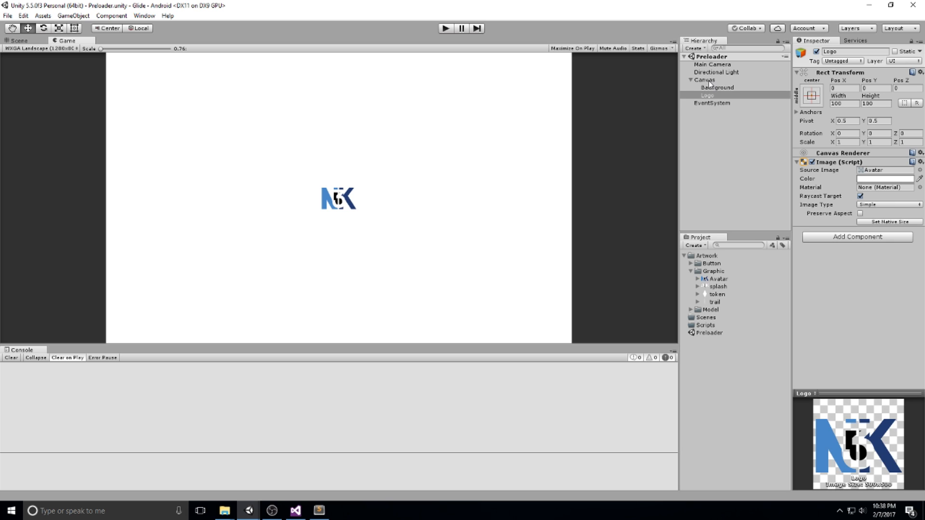
{"action": "mouse_move", "coordinate": [645, 92]}
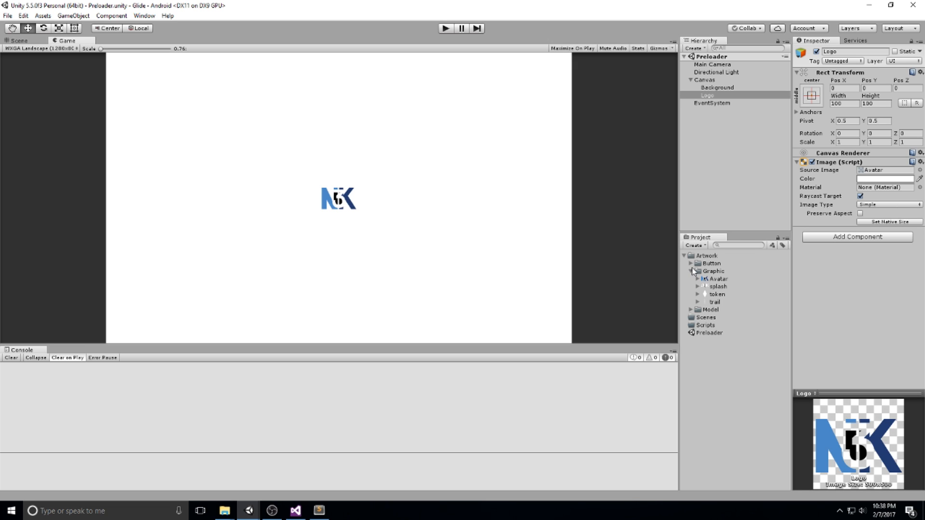
Add a child Image named Fade under Canvas, tinted pink and stretched over the canvas
{"action": "right_click", "coordinate": [705, 80]}
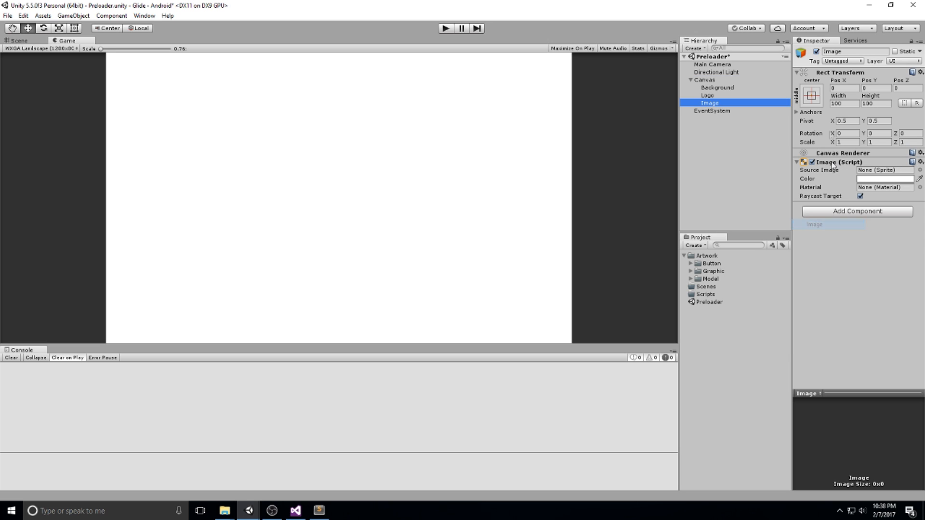
{"action": "double_click", "coordinate": [710, 103]}
{"action": "type", "text": "Fade"}
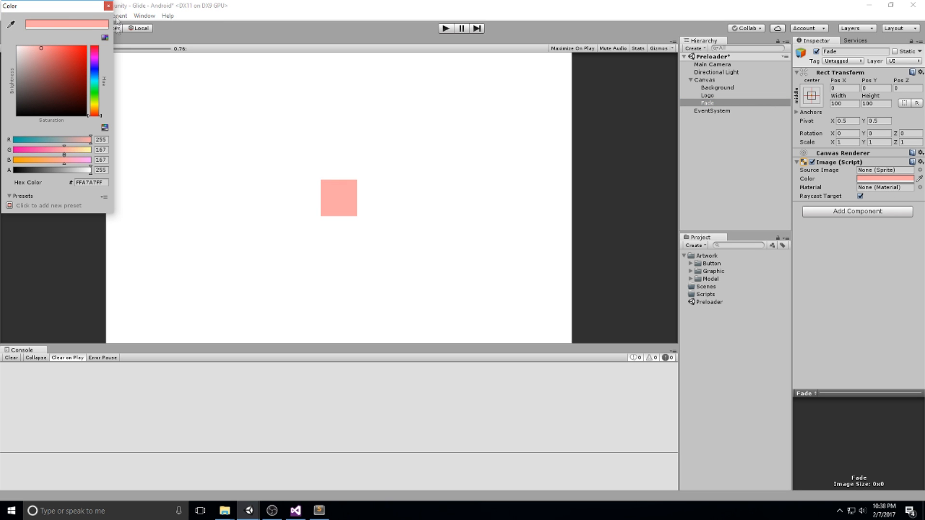
{"action": "left_click", "coordinate": [109, 5]}
{"action": "type", "text": "0"}
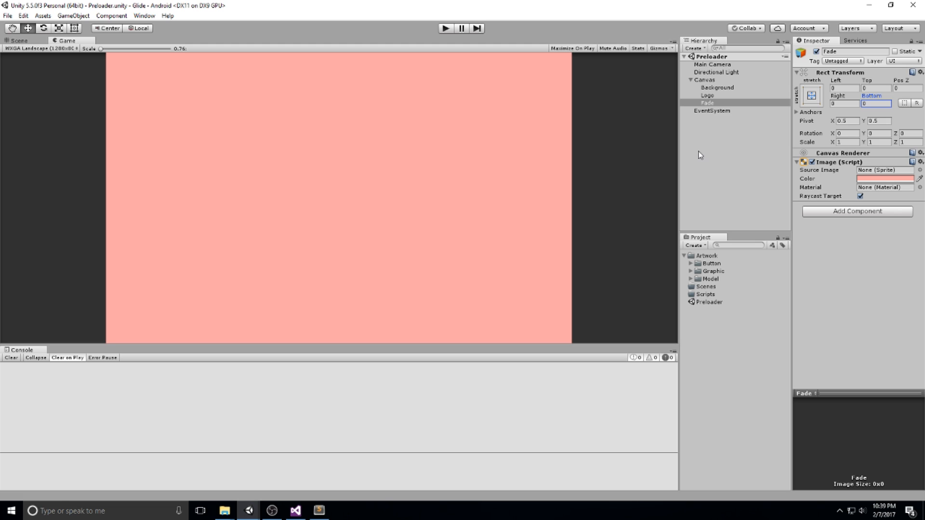
{"action": "mouse_move", "coordinate": [864, 219]}
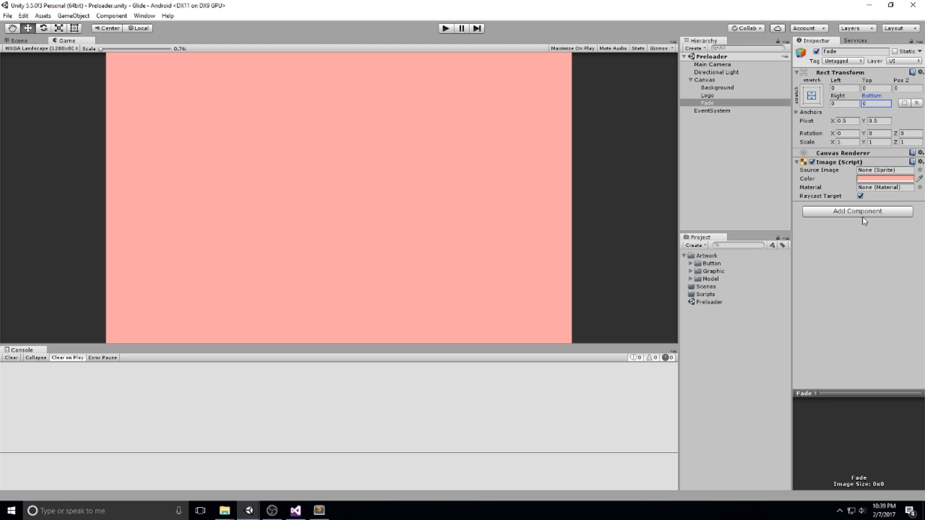
{"action": "mouse_move", "coordinate": [820, 158]}
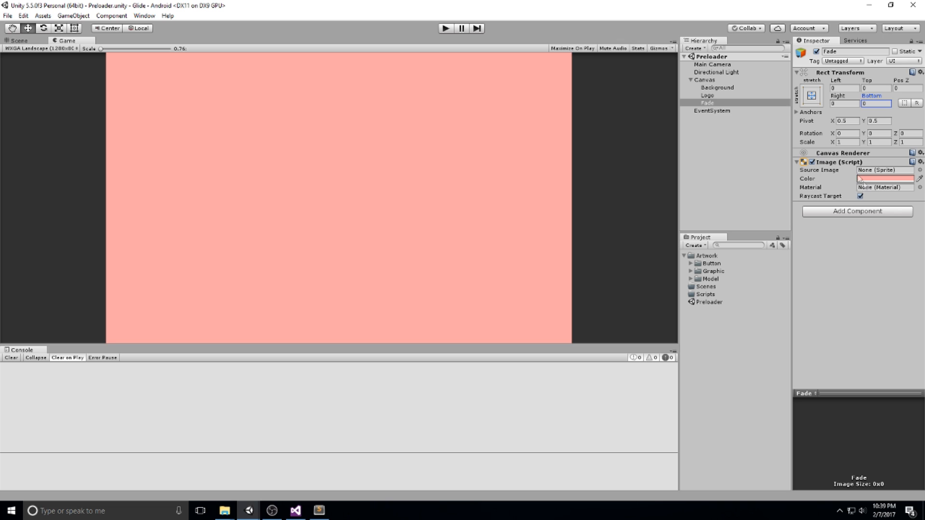
Add a Canvas Group component to the Fade image
{"action": "left_click", "coordinate": [706, 103]}
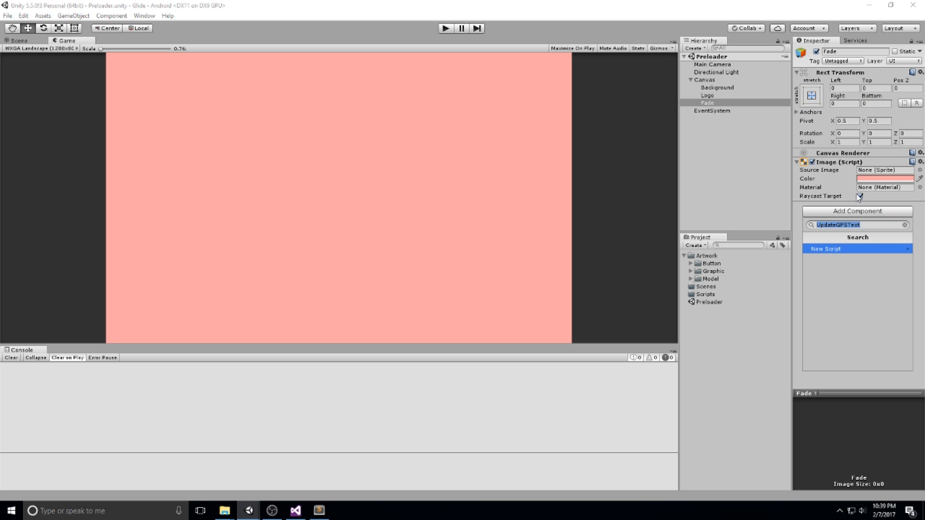
{"action": "type", "text": "canvas"}
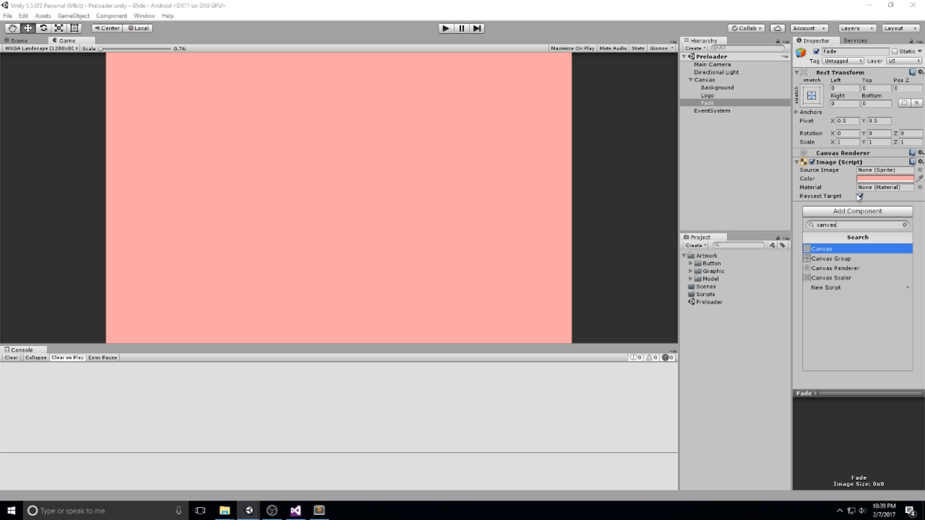
{"action": "left_click", "coordinate": [832, 258]}
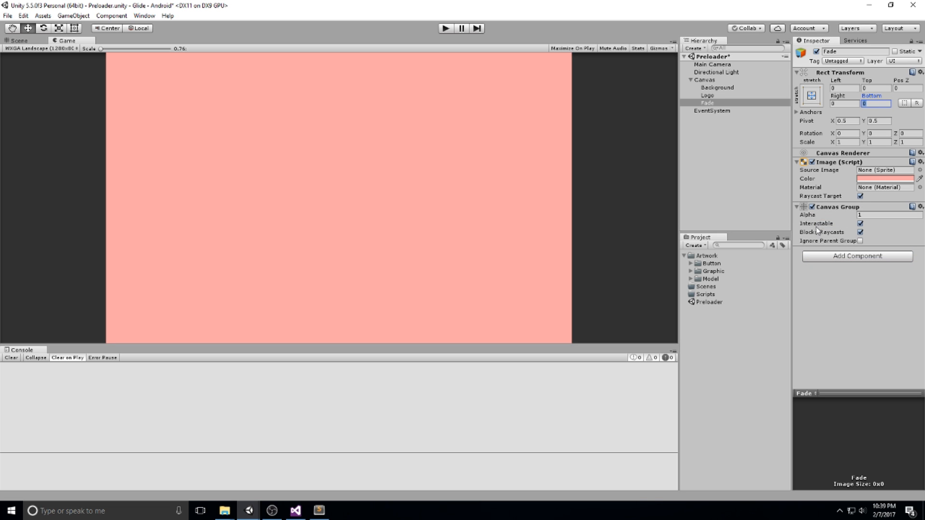
Preview the Canvas Group alpha at 0.5, then restore it to 1
{"action": "left_click", "coordinate": [887, 215]}
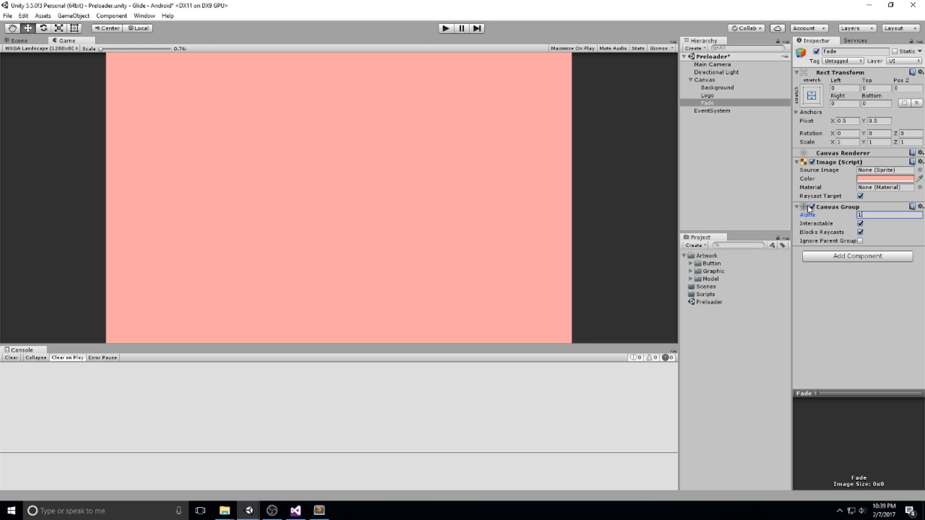
{"action": "type", "text": "0.5"}
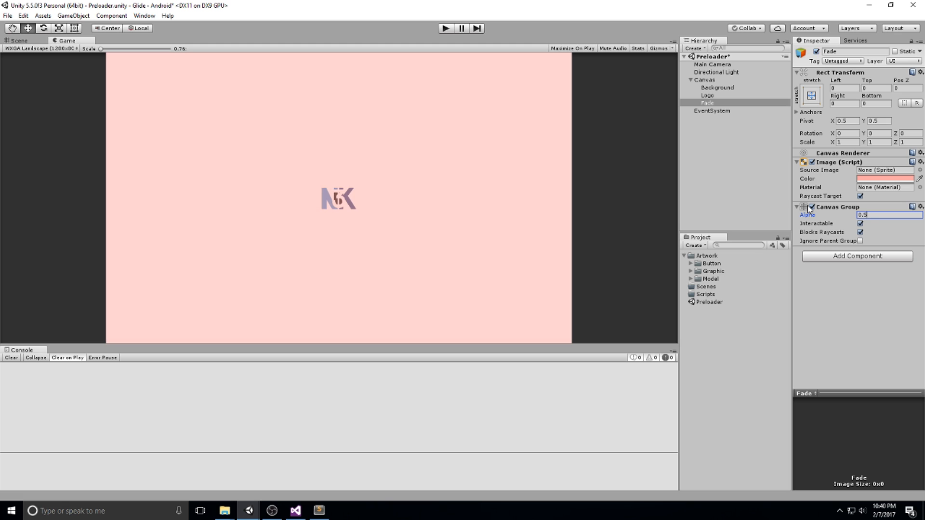
{"action": "type", "text": "0"}
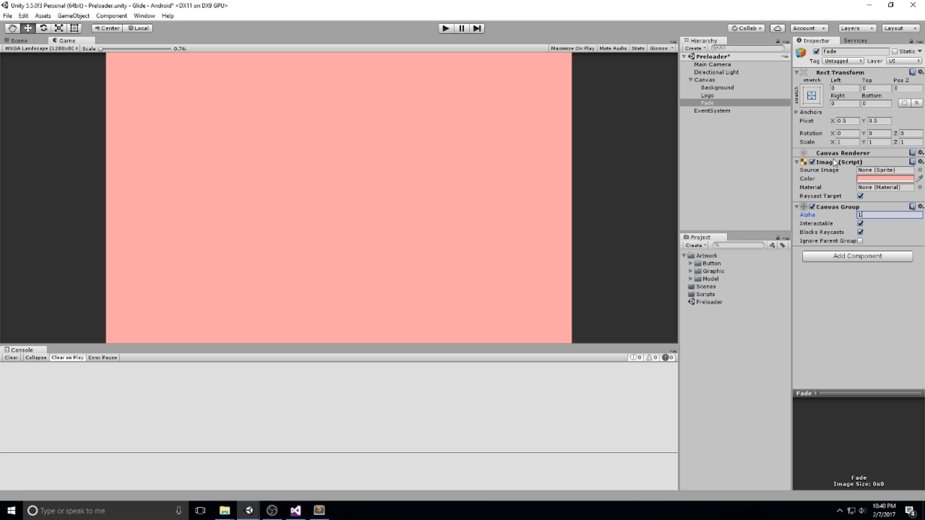
{"action": "left_click", "coordinate": [797, 162]}
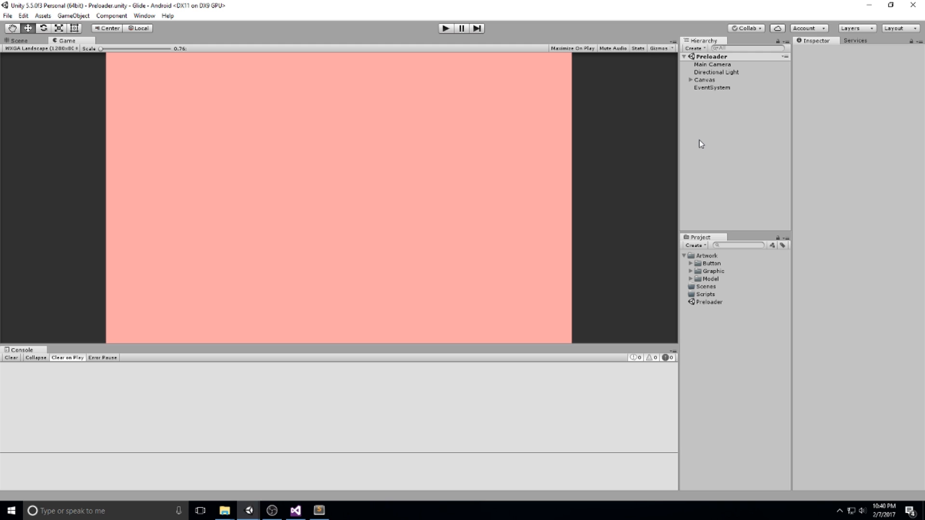
{"action": "mouse_move", "coordinate": [718, 129]}
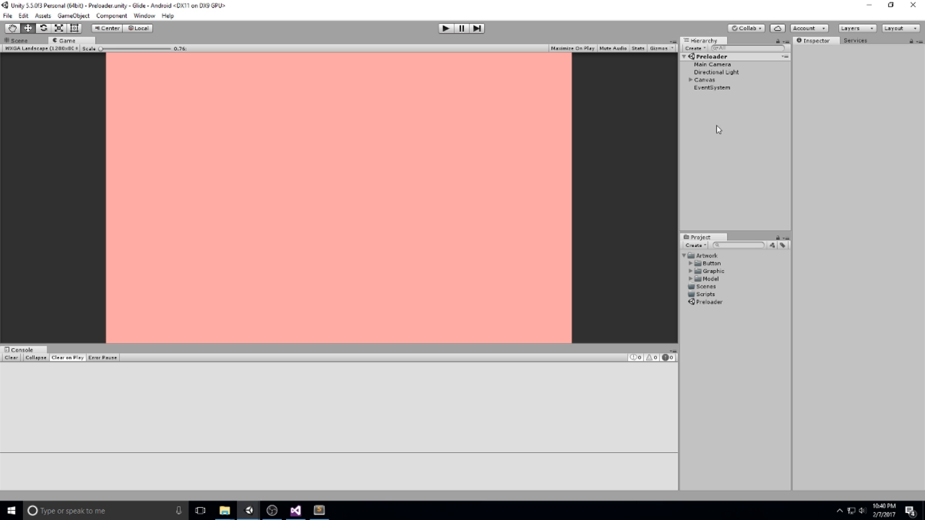
Create an empty PreLoaderScene object with a new Preloader script attached
{"action": "right_click", "coordinate": [717, 129]}
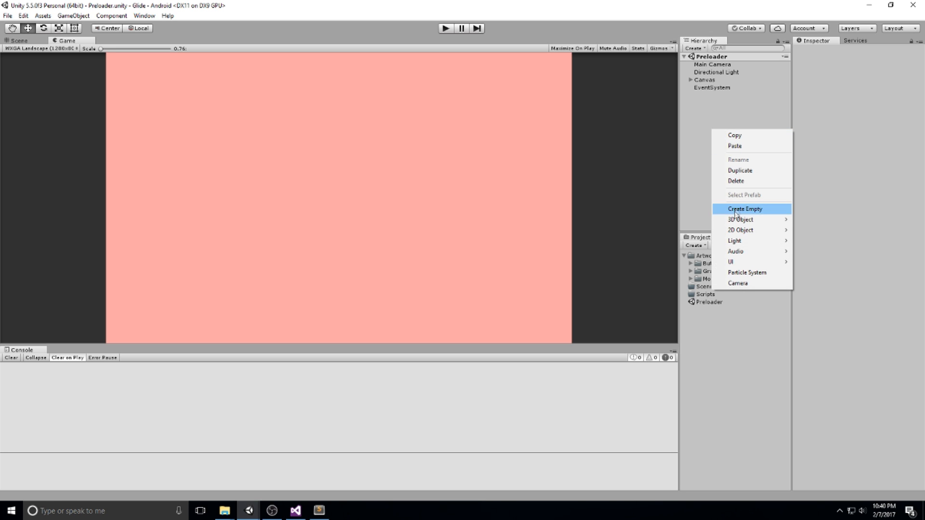
{"action": "left_click", "coordinate": [745, 209]}
{"action": "type", "text": "PreLoaderScene"}
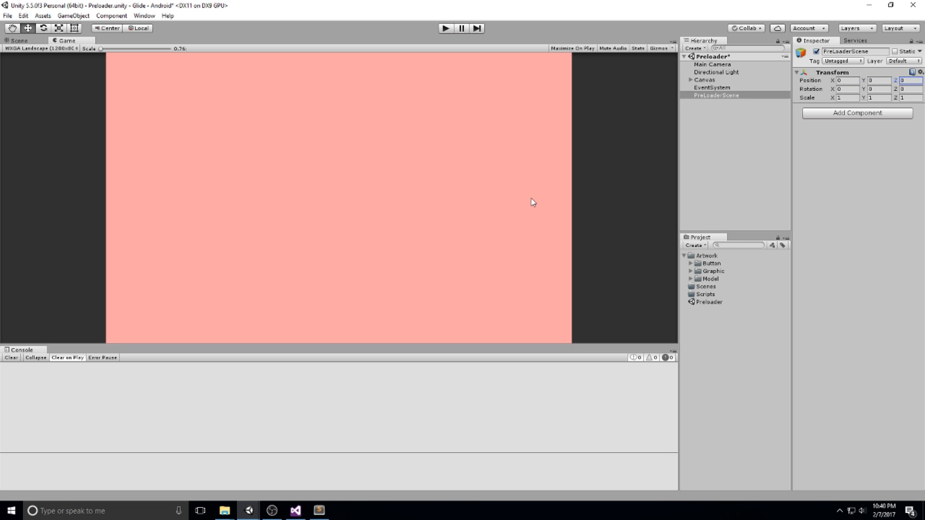
{"action": "mouse_move", "coordinate": [858, 117]}
{"action": "type", "text": "Preloader"}
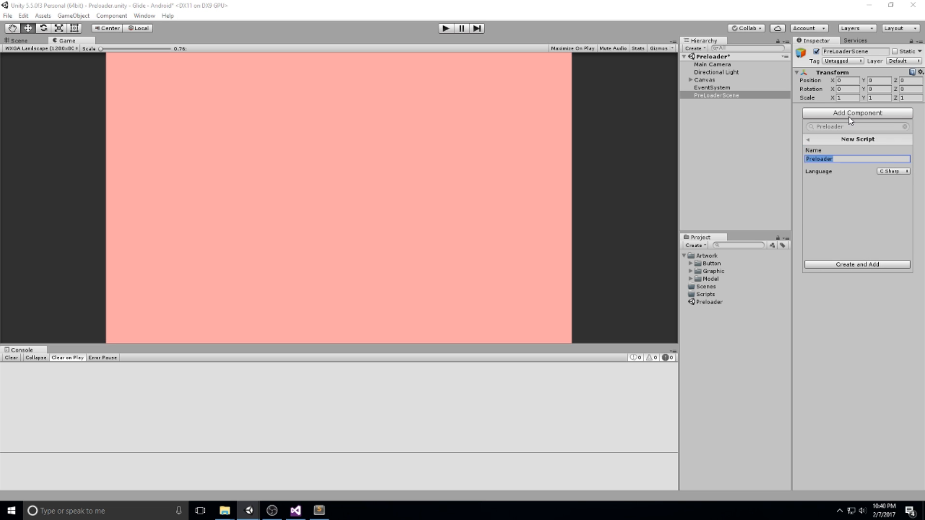
{"action": "left_click", "coordinate": [856, 264]}
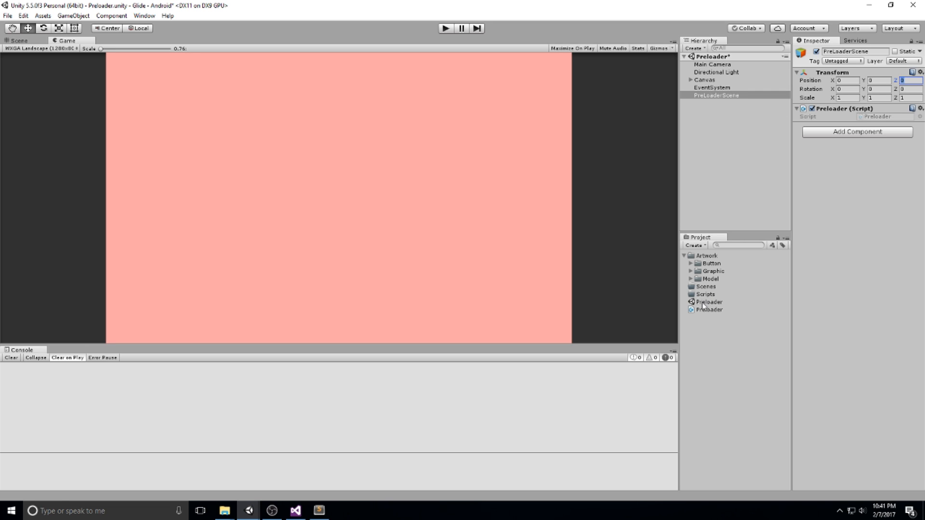
{"action": "mouse_move", "coordinate": [706, 306]}
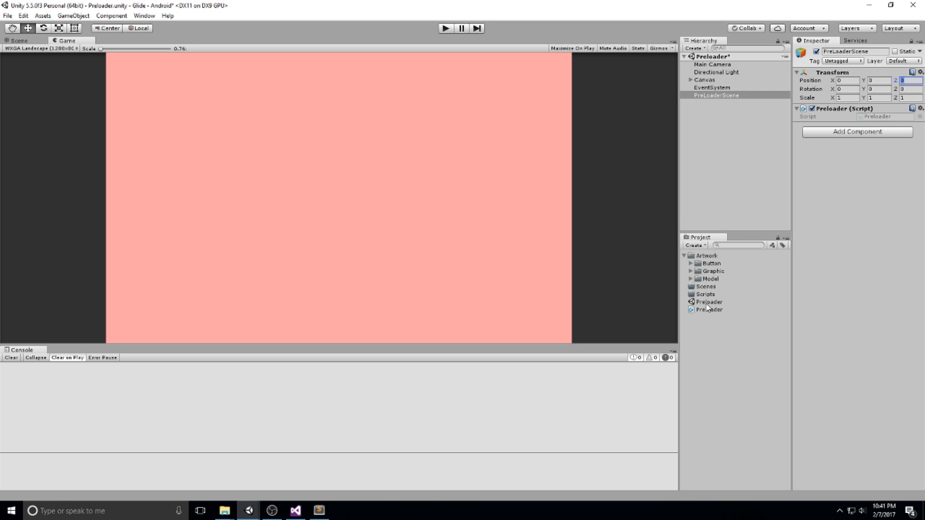
Move Preloader into the Scripts folder and open it in Visual Studio
{"action": "left_click", "coordinate": [709, 302]}
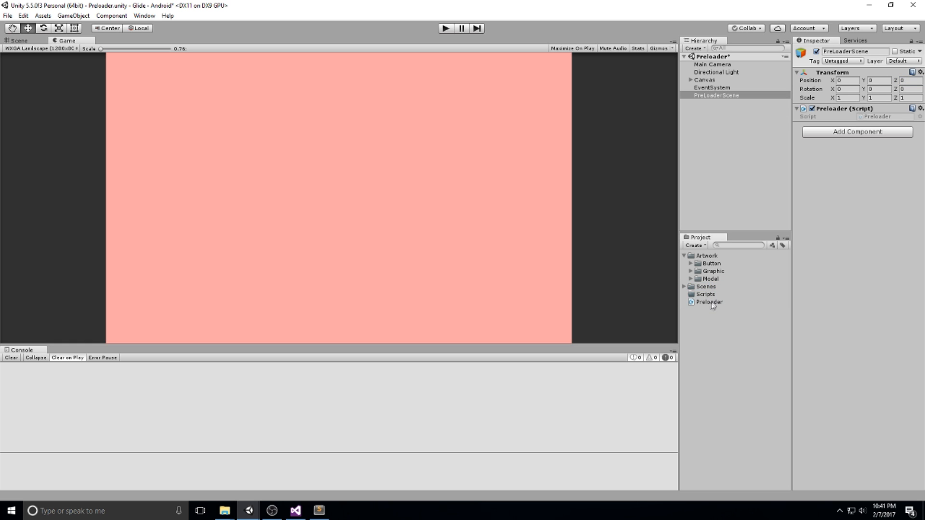
{"action": "left_click", "coordinate": [708, 302]}
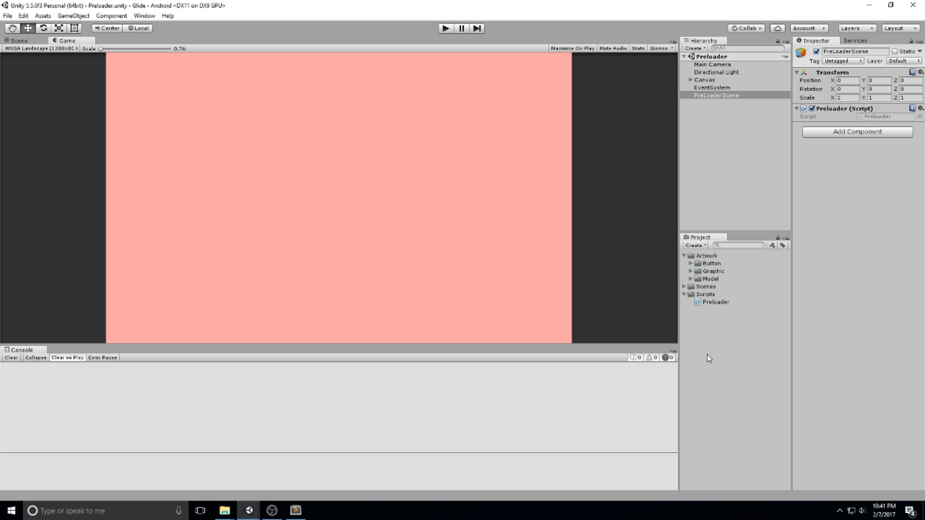
{"action": "left_click", "coordinate": [715, 302]}
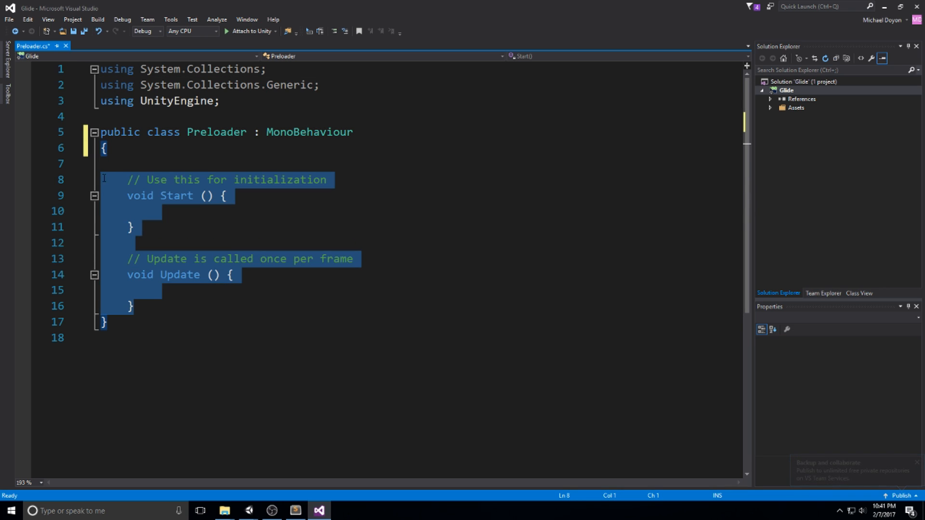
Remove the template methods and declare private CanvasGroup fadeGroup and float loadTime
{"action": "key", "text": "Delete"}
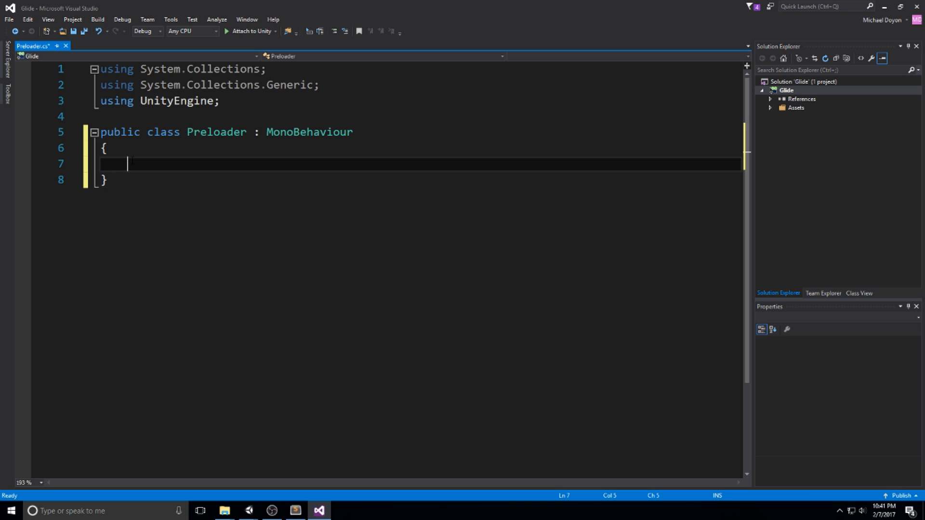
{"action": "key", "text": "ctrl+space"}
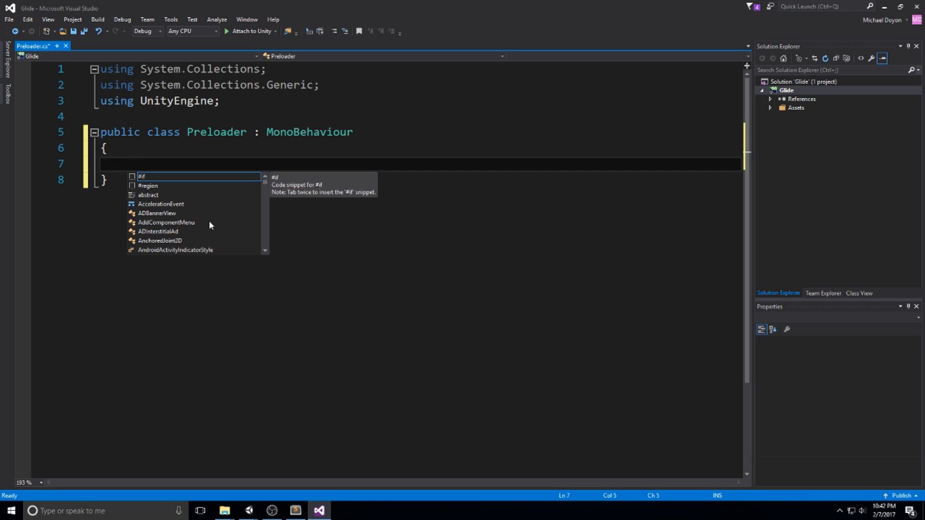
{"action": "type", "text": "private"}
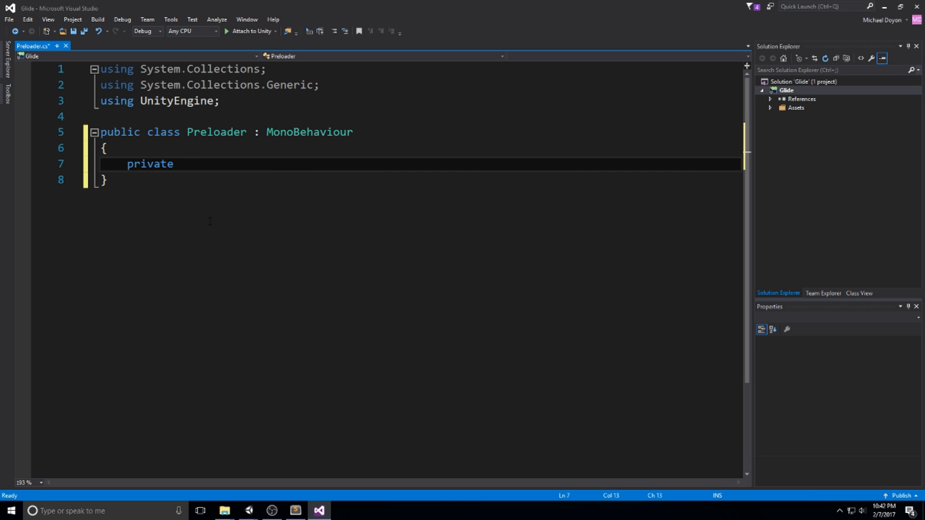
{"action": "type", "text": "Canvas"}
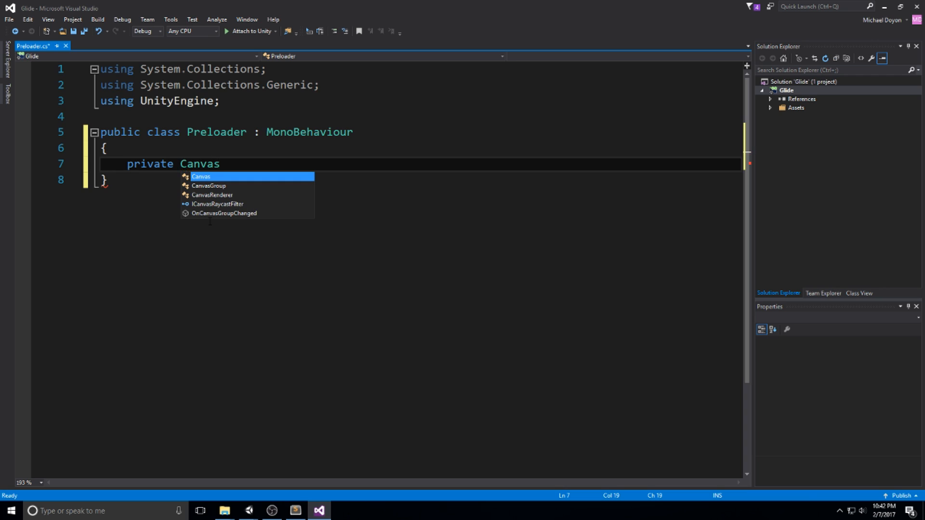
{"action": "type", "text": "Group fadeGroup"}
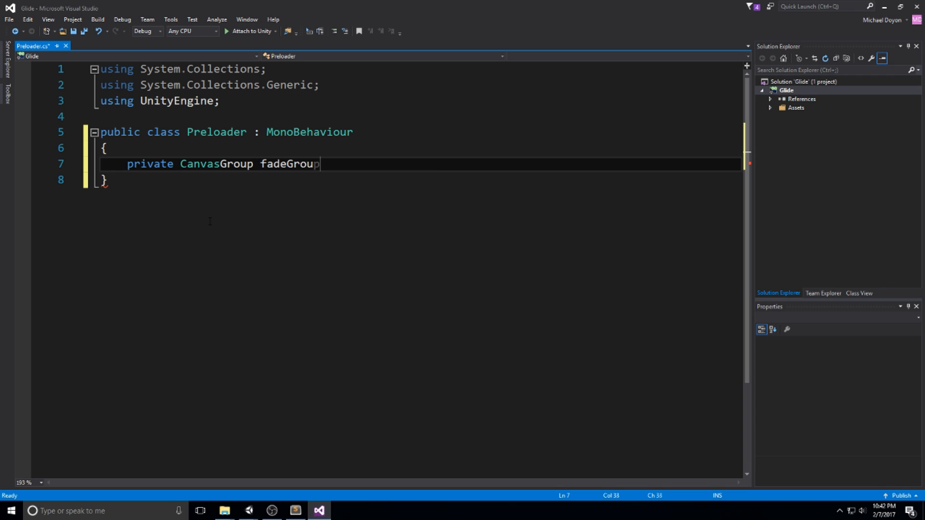
{"action": "type", "text": ";"}
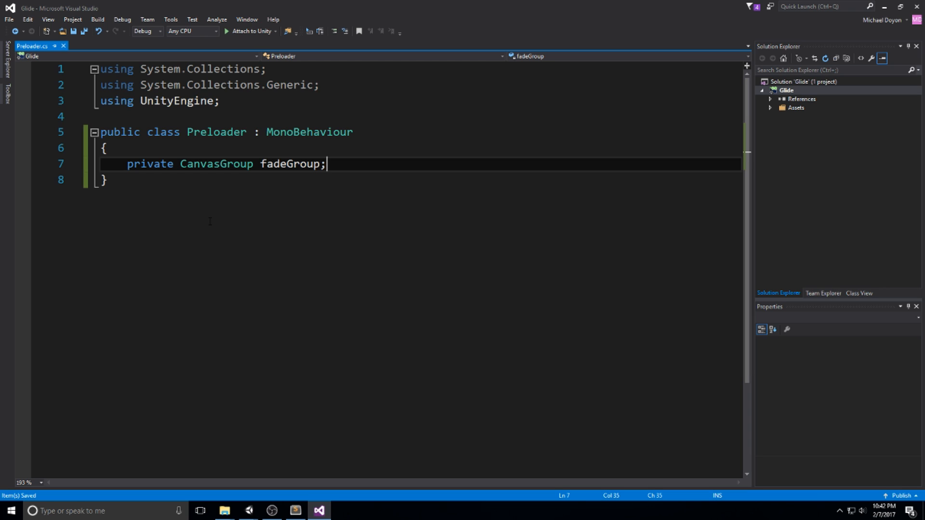
{"action": "type", "text": "private"}
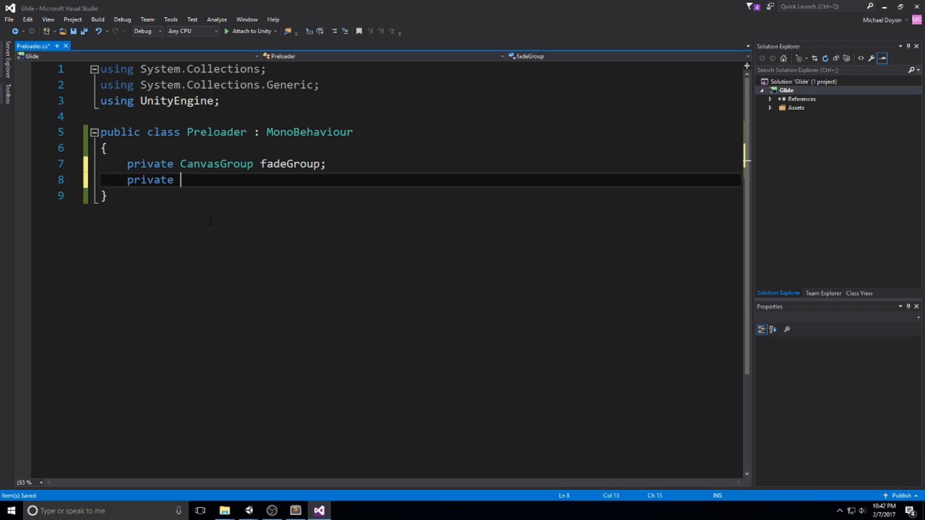
{"action": "type", "text": "float loadTime;"}
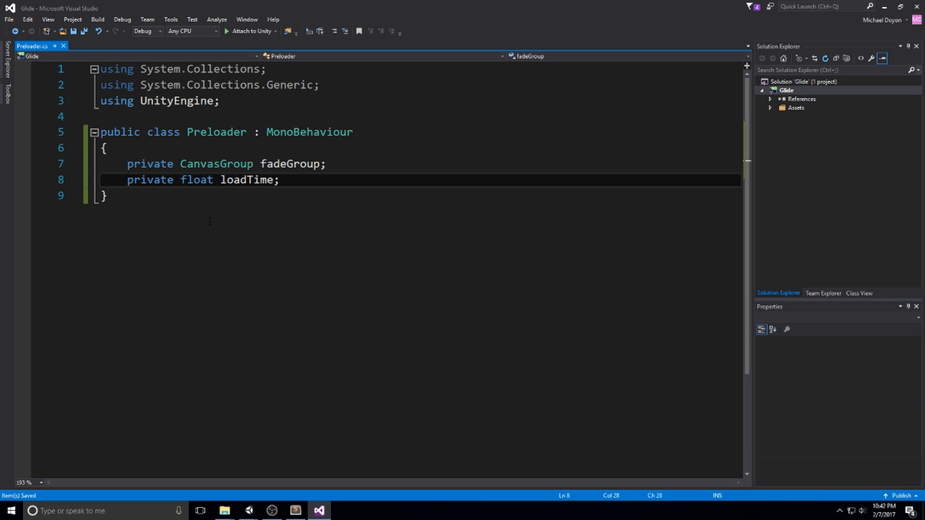
Declare private float minimumLogoTime = 3.0f with a 'Minimum time of that scene' comment
{"action": "type", "text": "private float"}
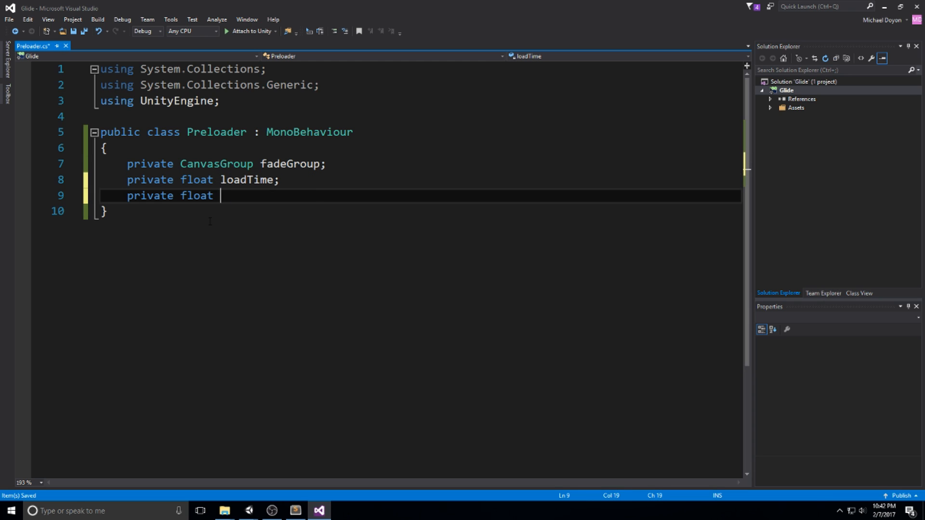
{"action": "type", "text": "minimumL"}
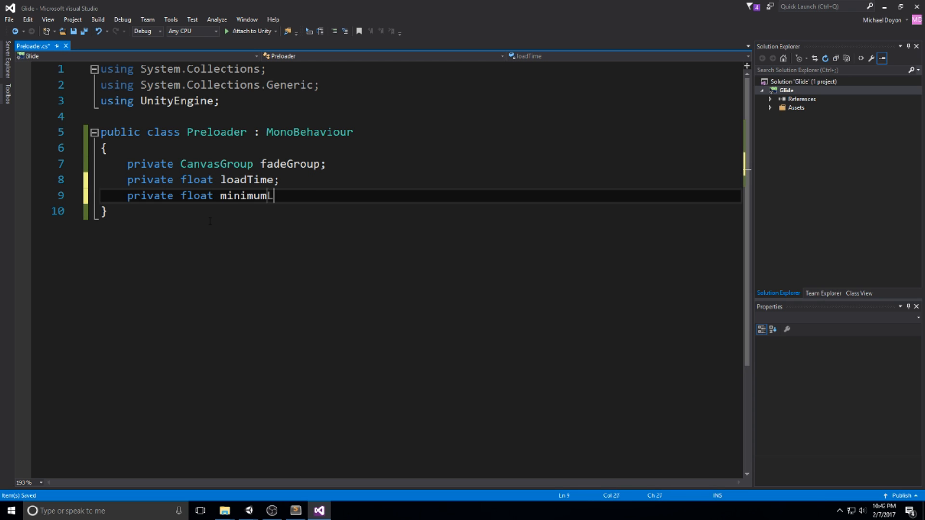
{"action": "type", "text": "LogoTime ="}
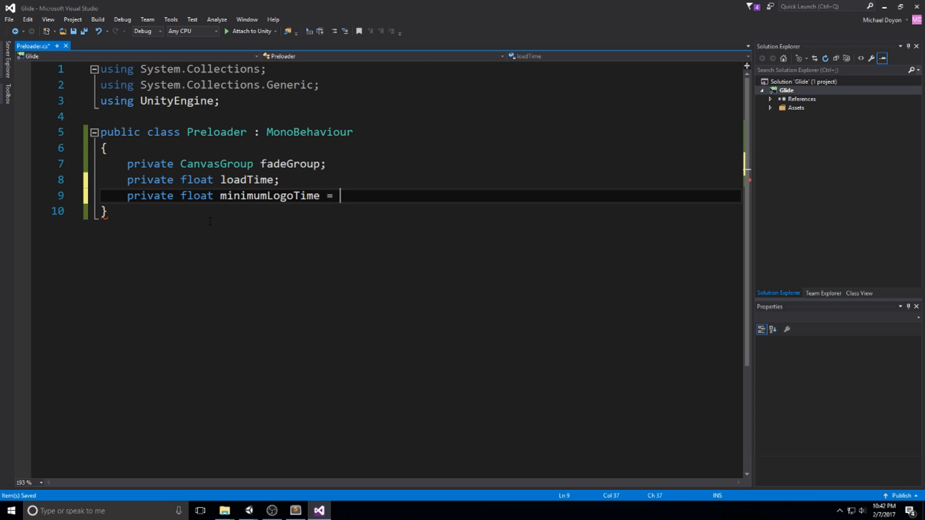
{"action": "type", "text": "3.0f;"}
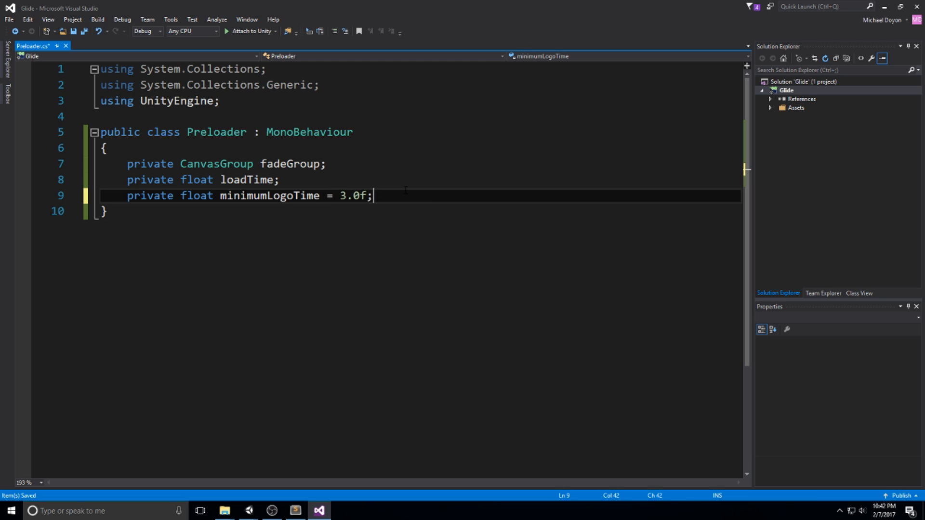
{"action": "type", "text": "*/"}
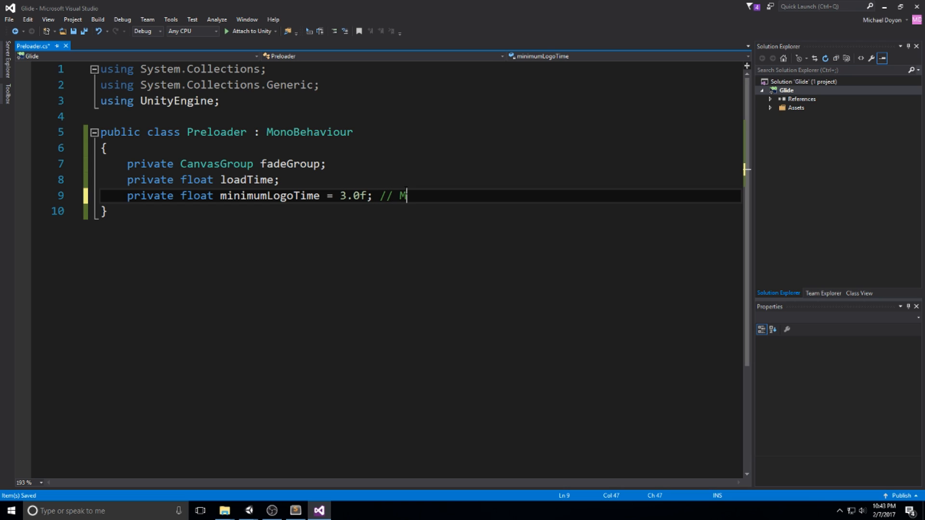
{"action": "type", "text": "inimum time o"}
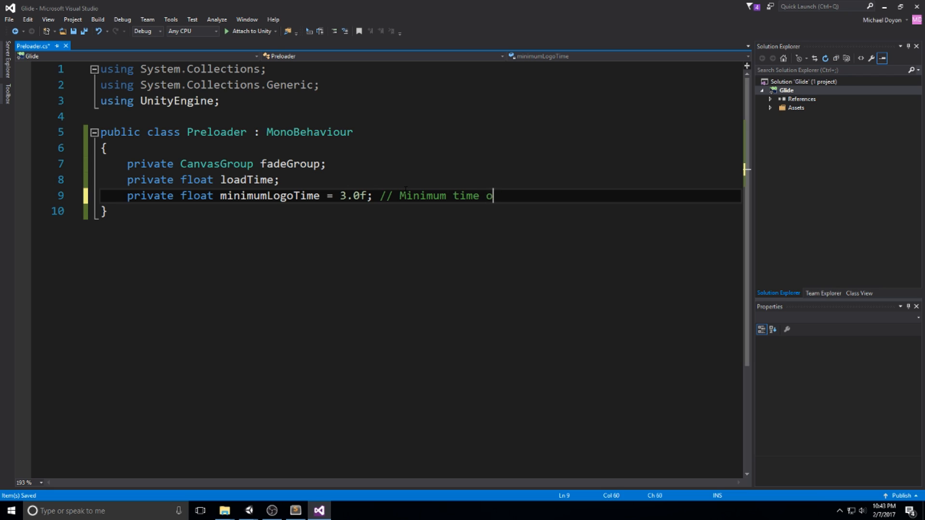
{"action": "type", "text": "f that scene"}
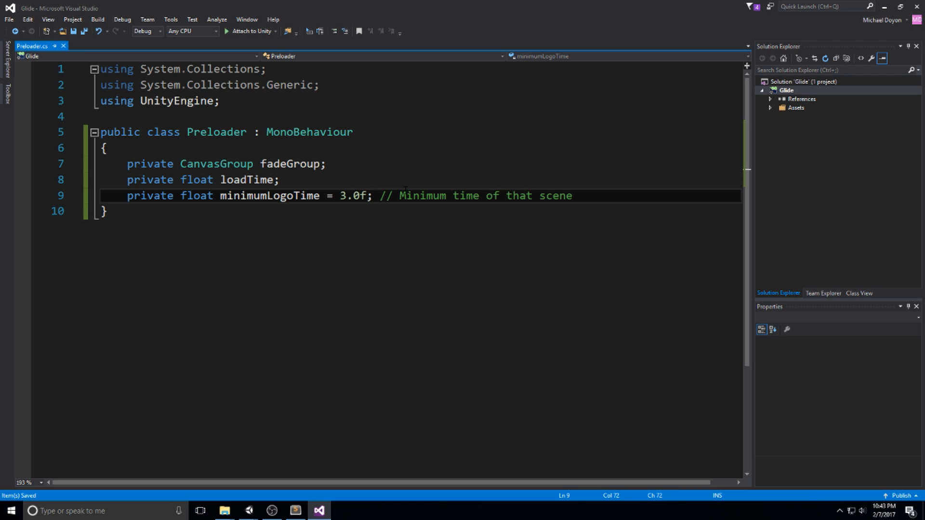
Place the cursor on the minimumLogoTime line in Preloader.cs
{"action": "left_click", "coordinate": [571, 195]}
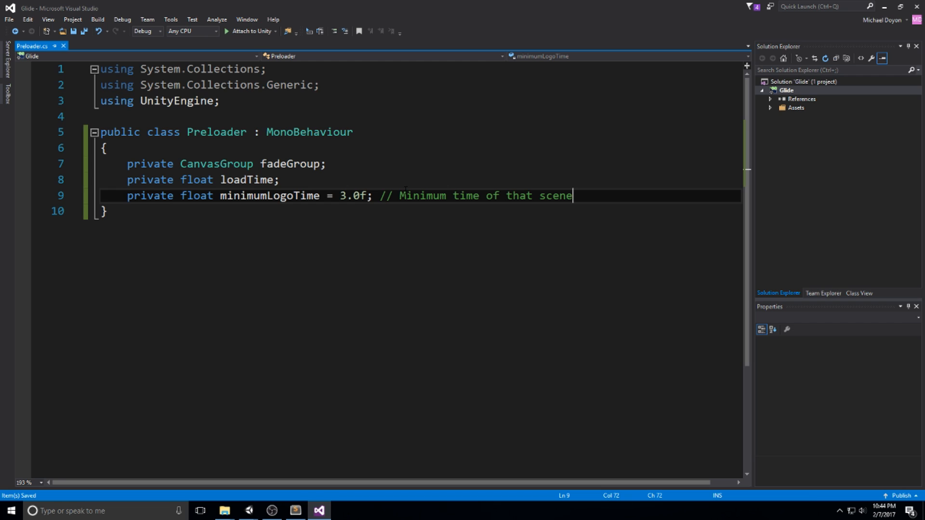
Write a private void Start() with a comment about grabbing the only CanvasGroup in the scene
{"action": "type", "text": "private void Star"}
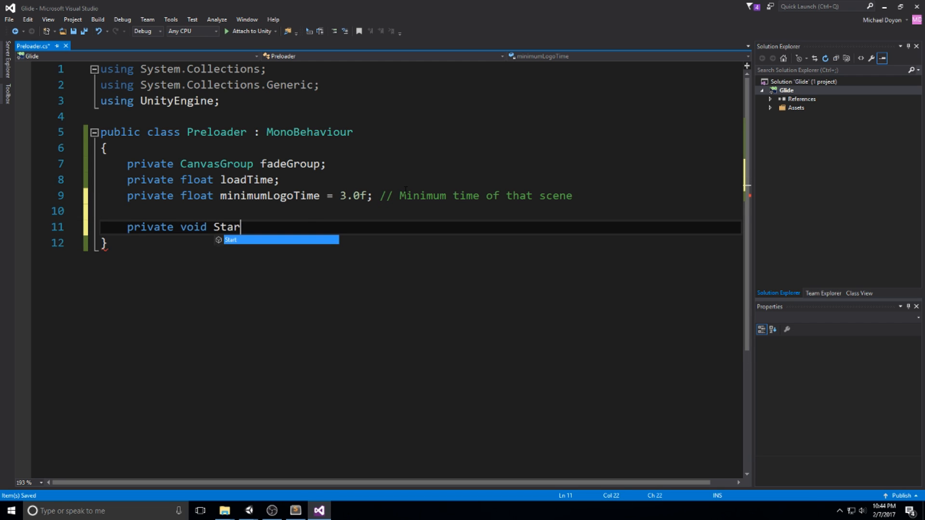
{"action": "type", "text": "()"}
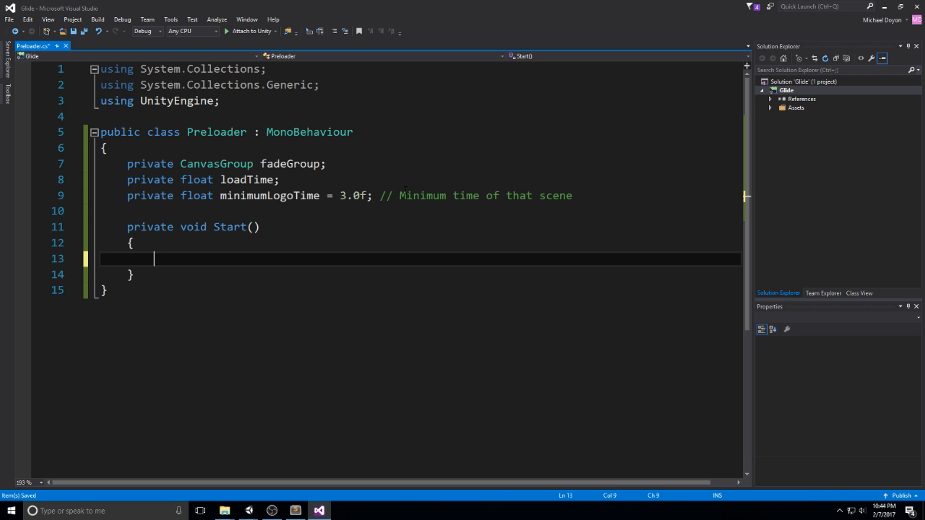
{"action": "type", "text": "// Grab the o"}
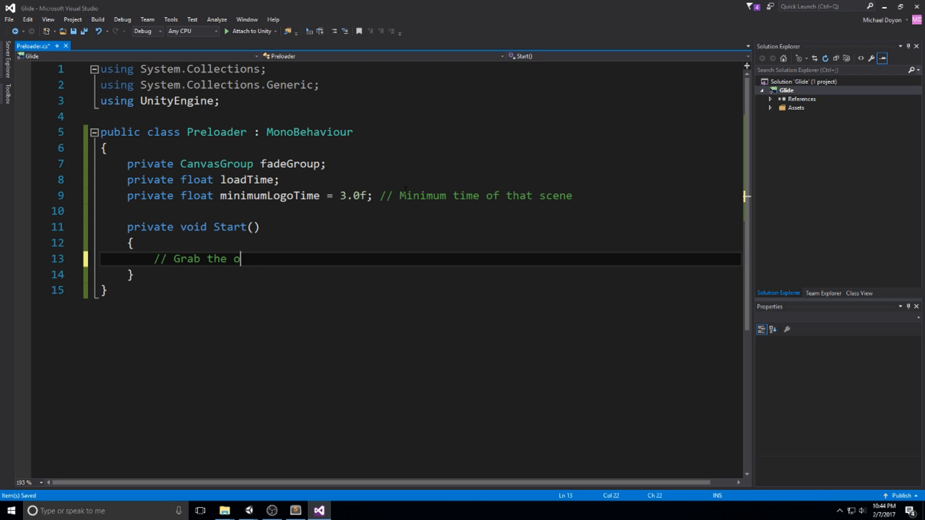
{"action": "type", "text": "nly Canvas"}
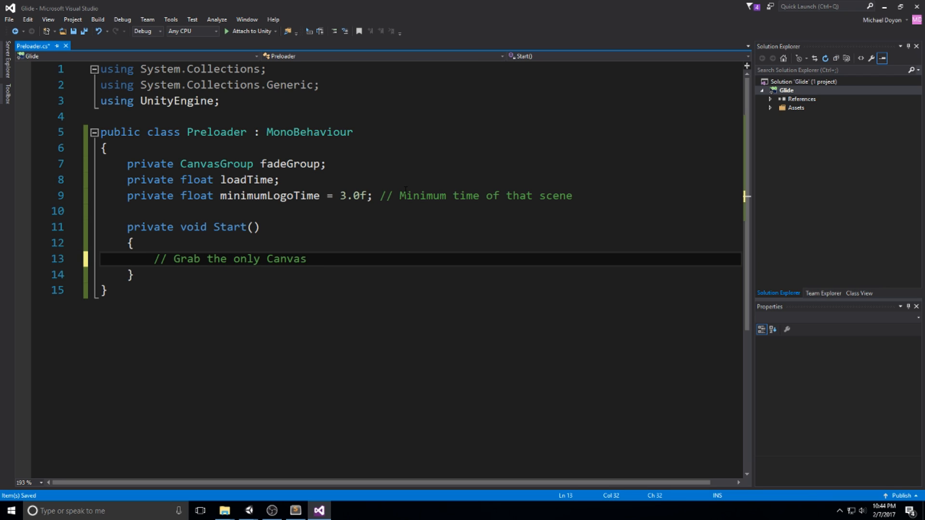
{"action": "type", "text": "Group in the scene"}
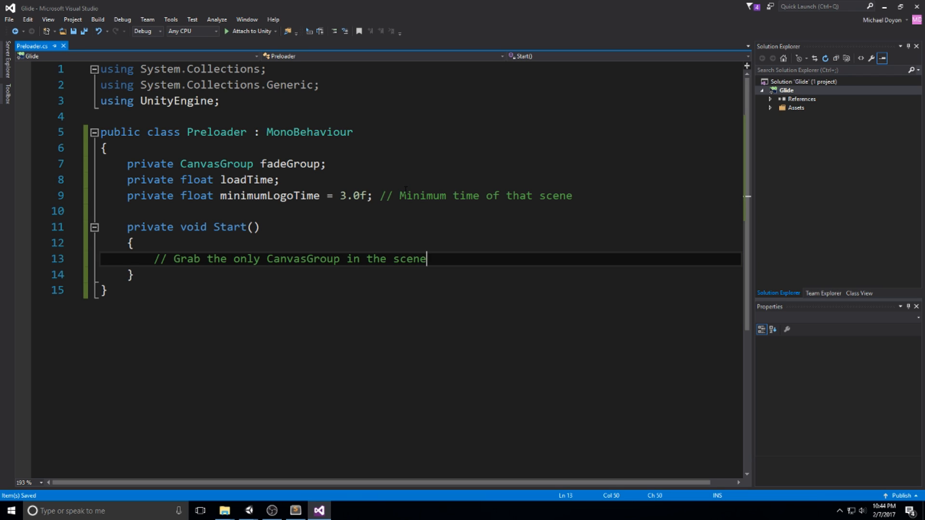
{"action": "key", "text": "enter"}
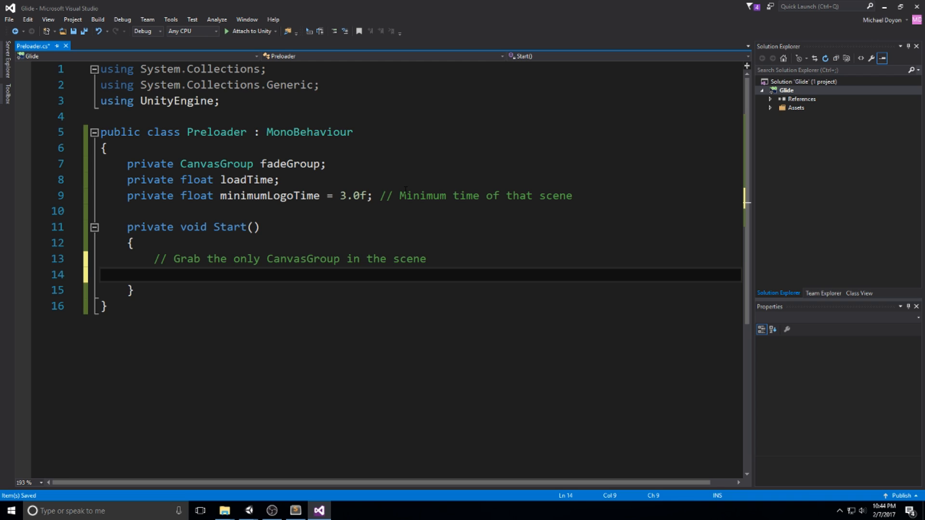
Assign fadeGroup = FindObjectOfType<CanvasGroup>() and set fadeGroup.alpha = 1
{"action": "type", "text": "fadeGroup ="}
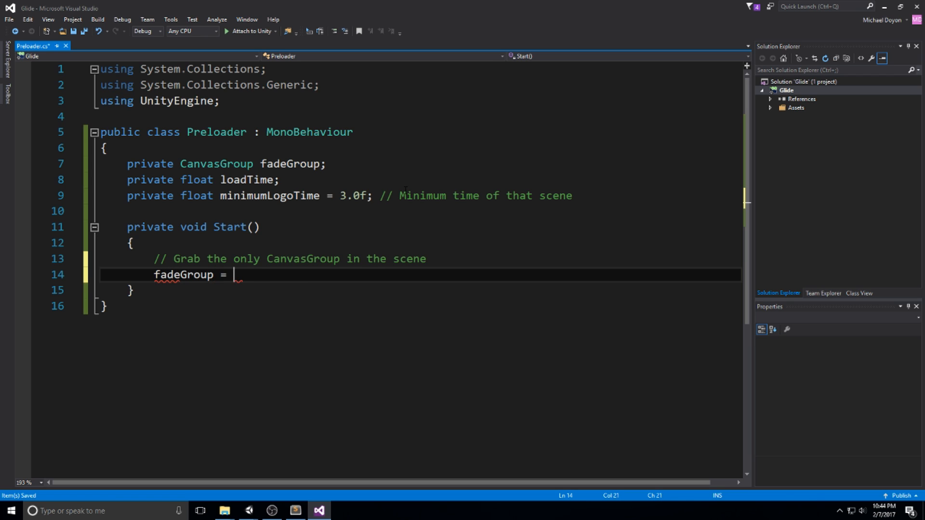
{"action": "type", "text": "FindObjectOfType<>"}
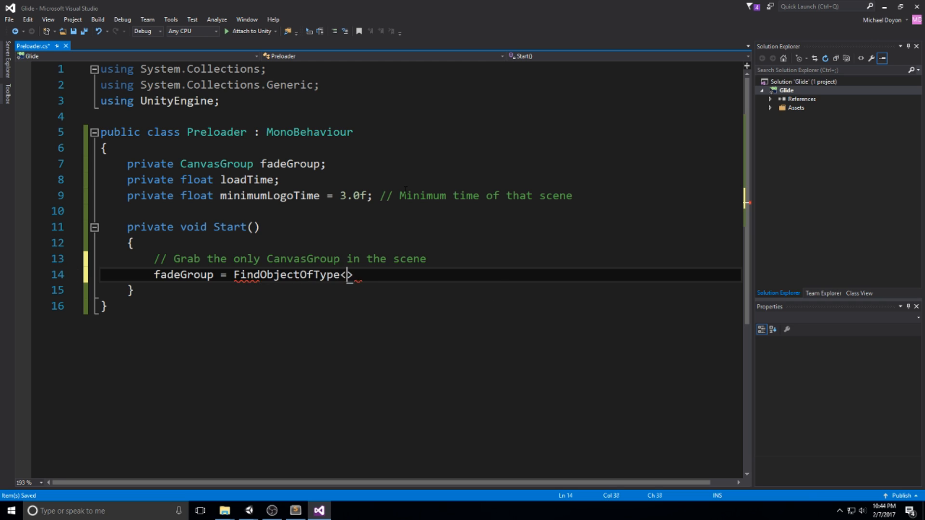
{"action": "type", "text": "CavansG"}
{"action": "type", "text": "fade"}
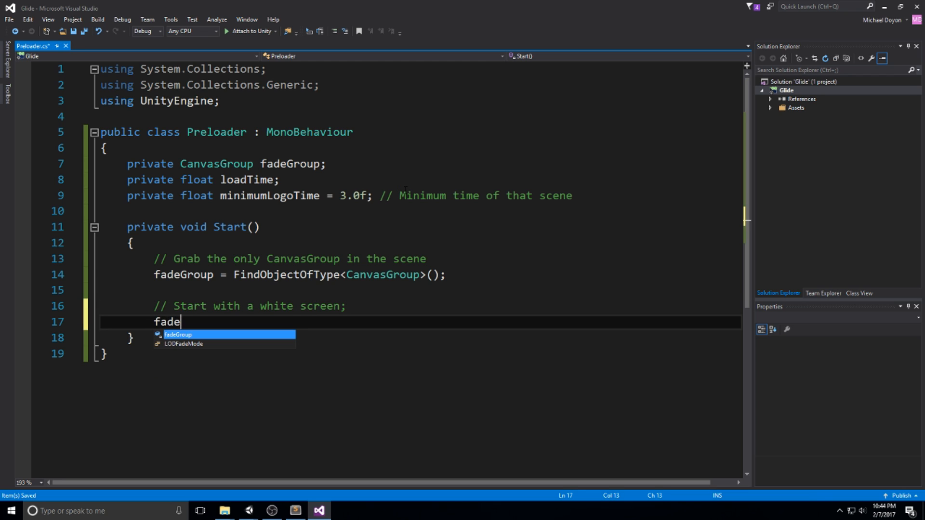
{"action": "type", "text": "Group.alpha"}
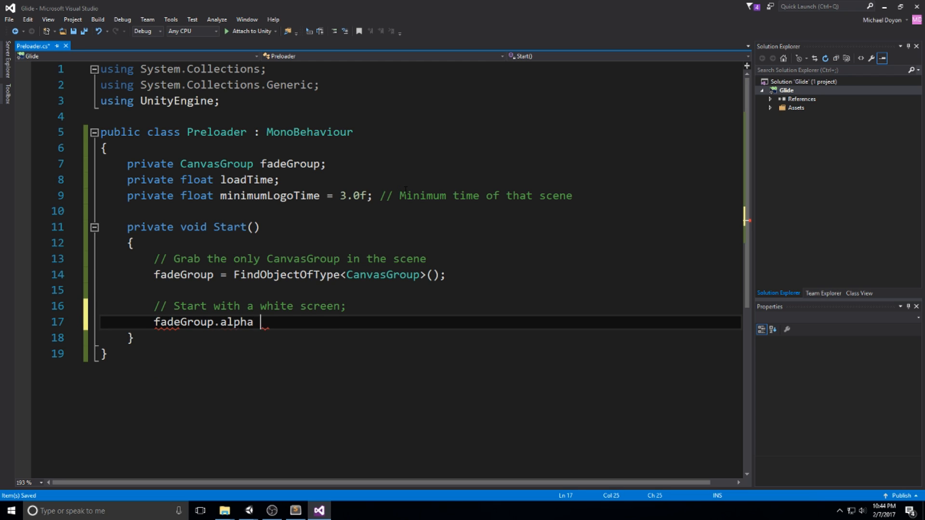
{"action": "type", "text": "= 1;"}
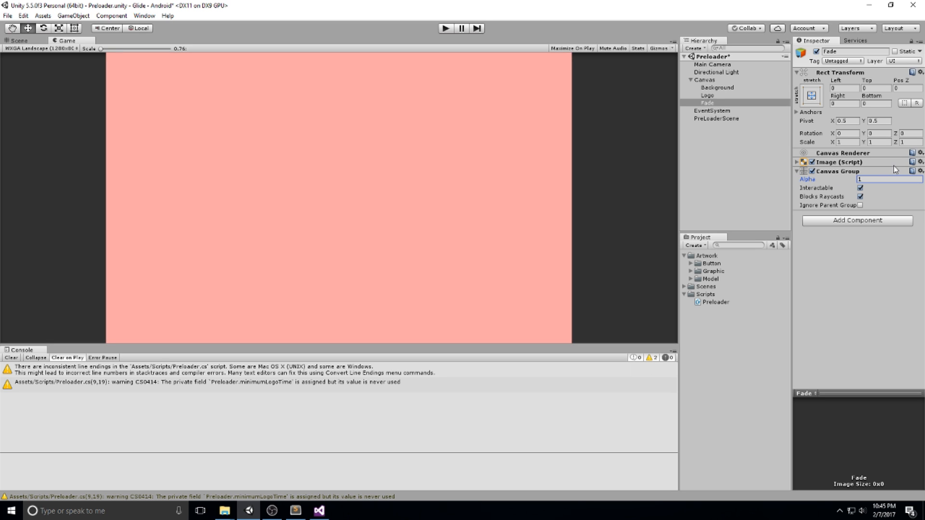
{"action": "mouse_move", "coordinate": [777, 182]}
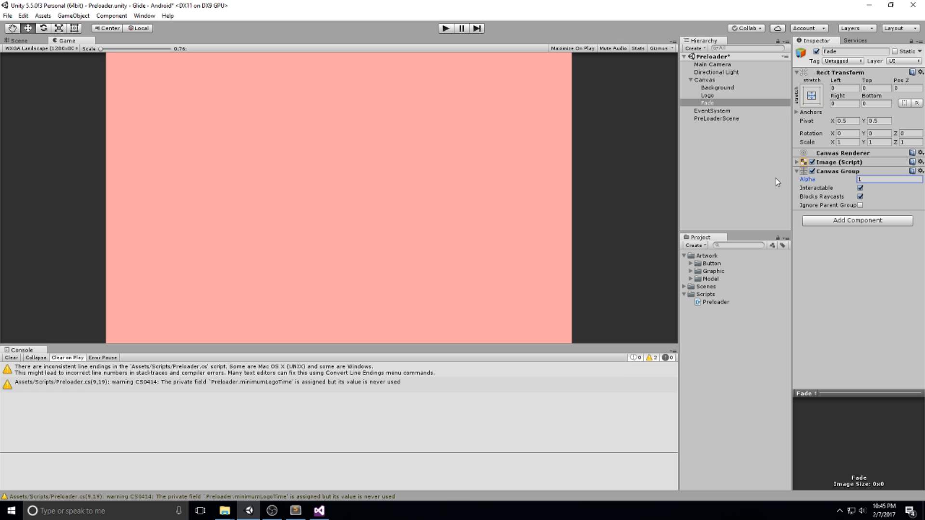
{"action": "mouse_move", "coordinate": [765, 174]}
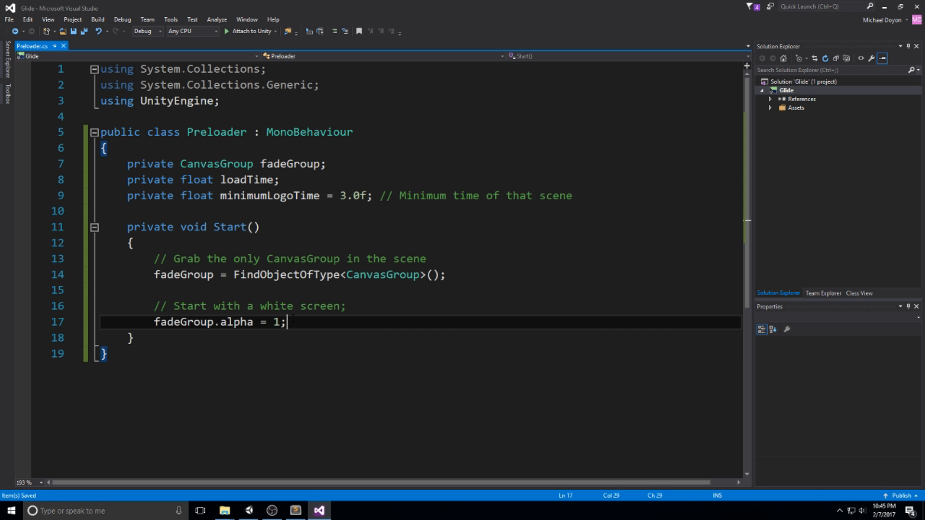
Add preload and timestamp comments explaining the logo gets the minimum time when loading is fast
{"action": "key", "text": "Enter"}
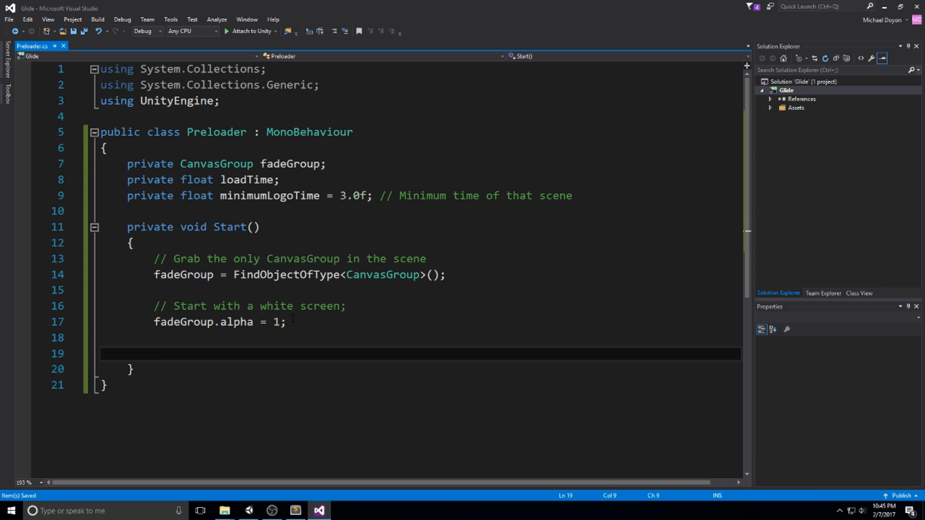
{"action": "type", "text": "// ["}
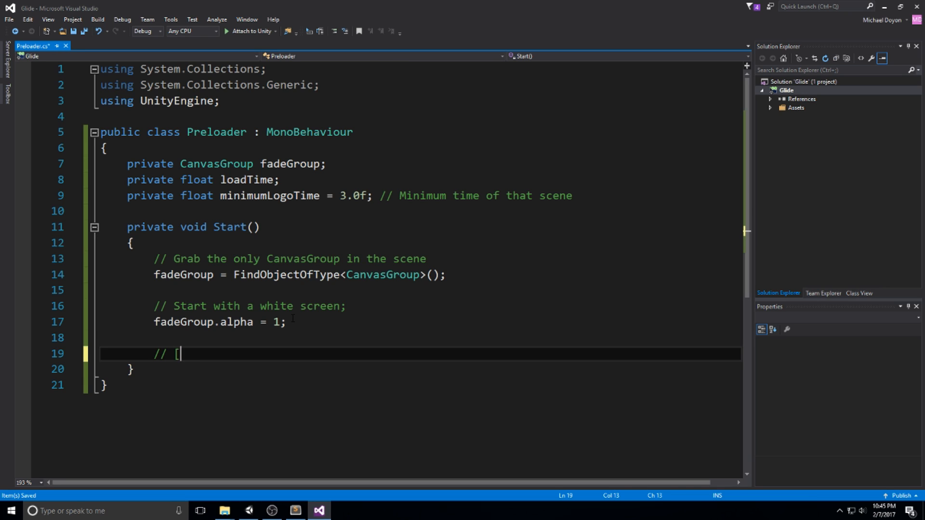
{"action": "type", "text": "Pre load tje"}
{"action": "type", "text": "//"}
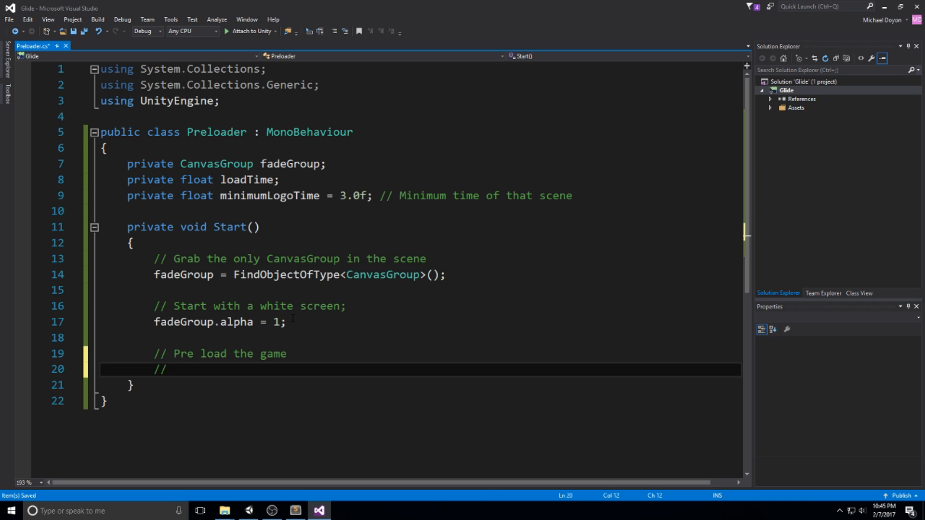
{"action": "type", "text": "$$"}
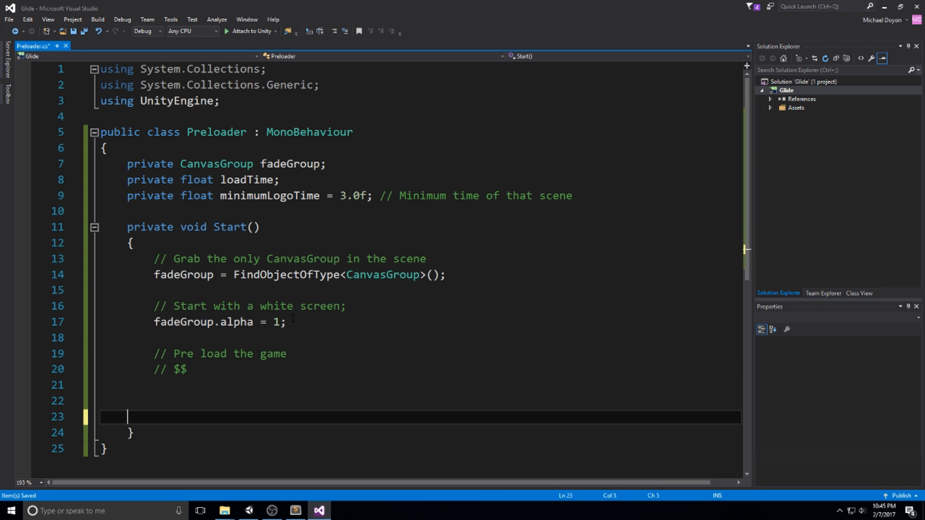
{"action": "key", "text": "Backspace"}
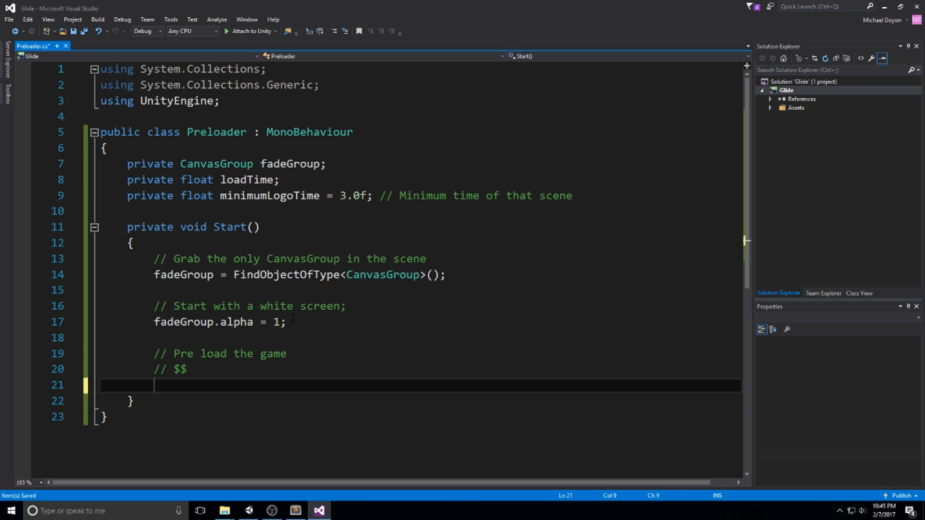
{"action": "type", "text": "//"}
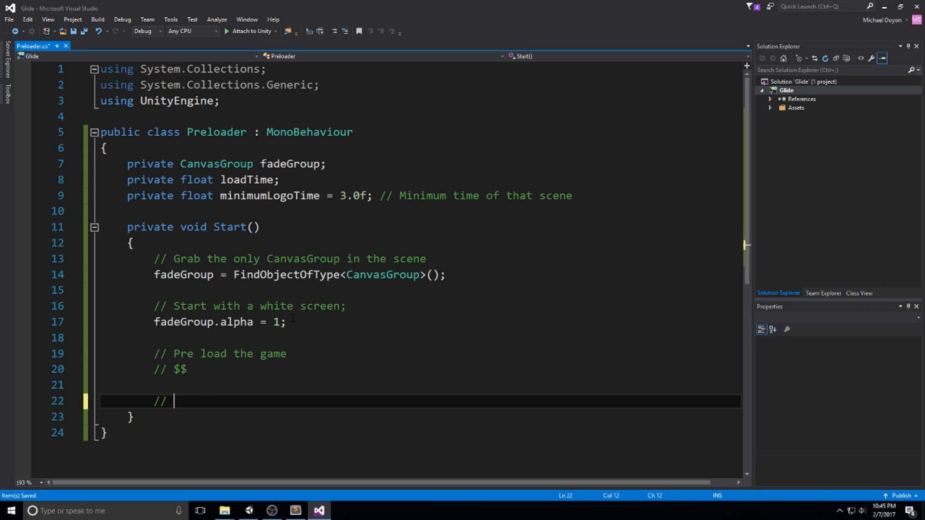
{"action": "type", "text": "Get a timestamp of the completion time"}
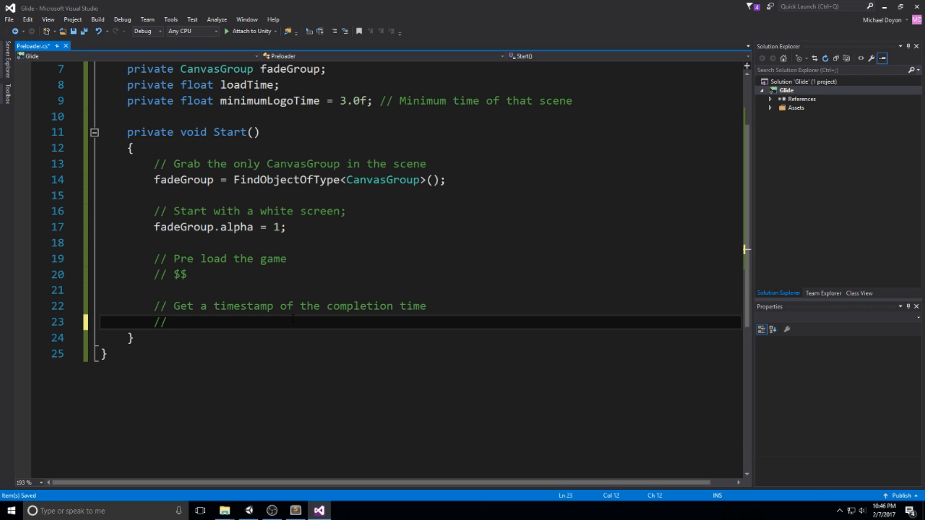
{"action": "type", "text": "if loadtime"}
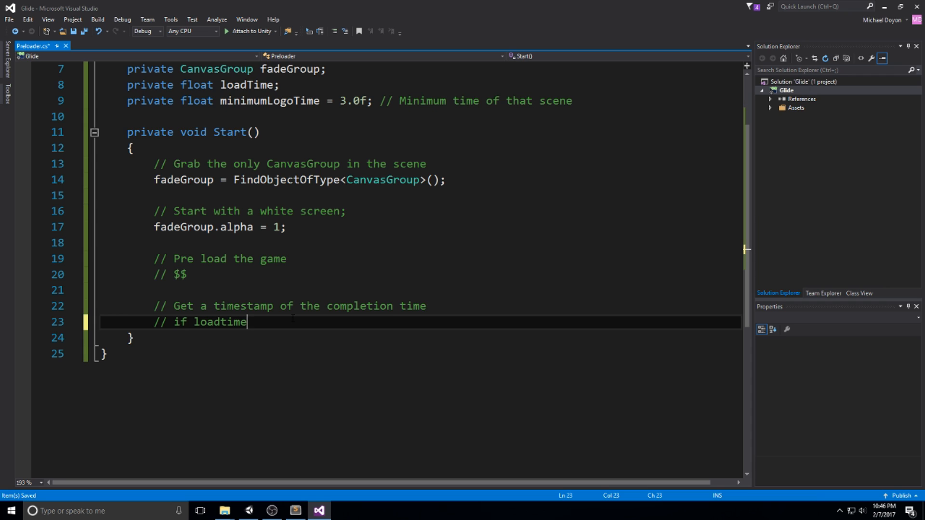
{"action": "type", "text": "is super, give it a small buffer time so we can aprecia"}
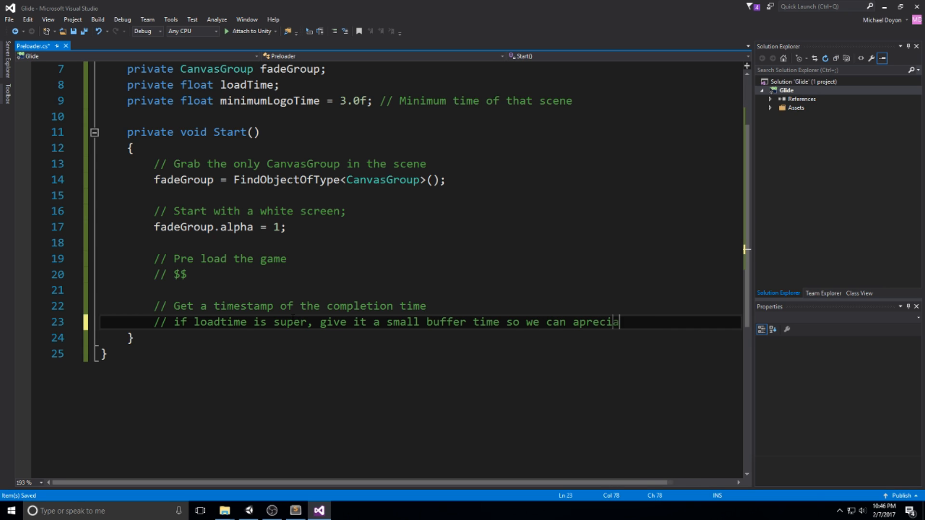
{"action": "type", "text": "te the logo"}
{"action": "type", "text": "if(Time.time < "}
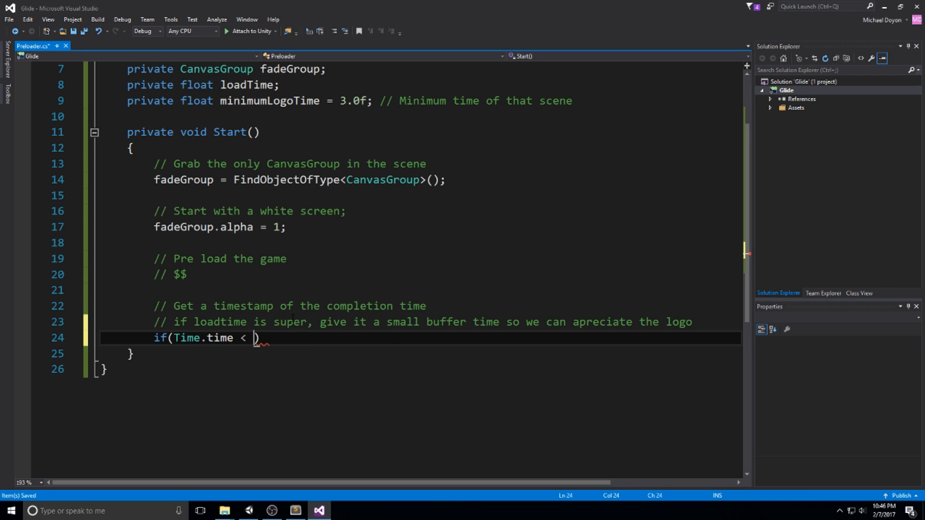
Write if (Time.time < minimumLogoTime) loadTime = minimumLogoTime; else loadTime = Time.time;
{"action": "type", "text": "minimumLogoTime)"}
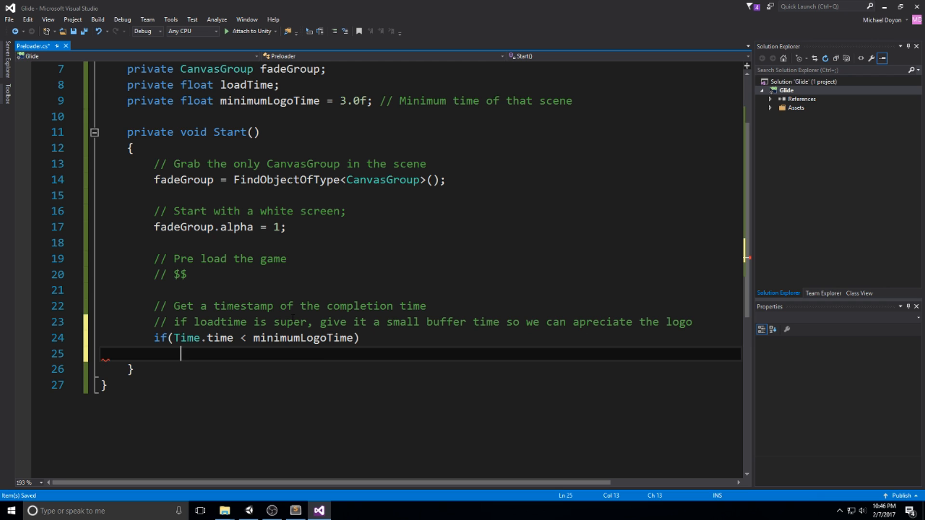
{"action": "type", "text": "loadTime = minimumLogoTim"}
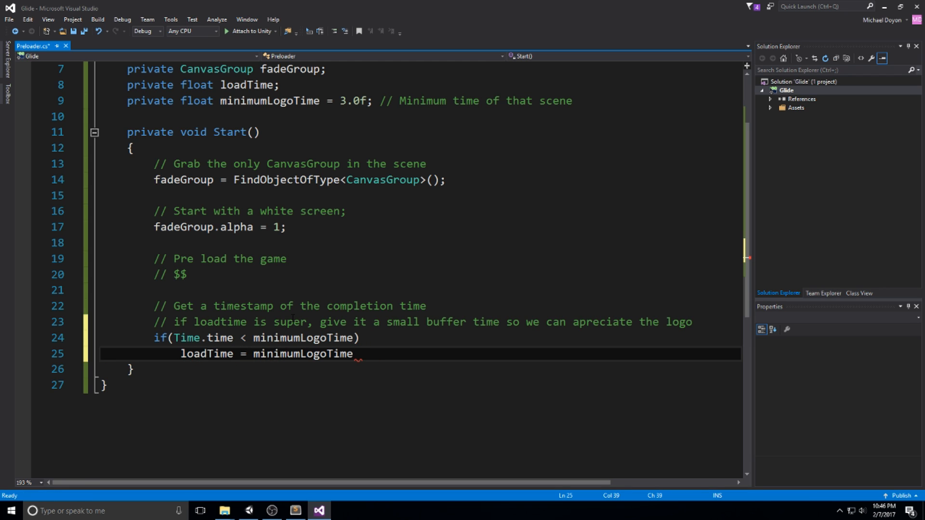
{"action": "type", "text": "else"}
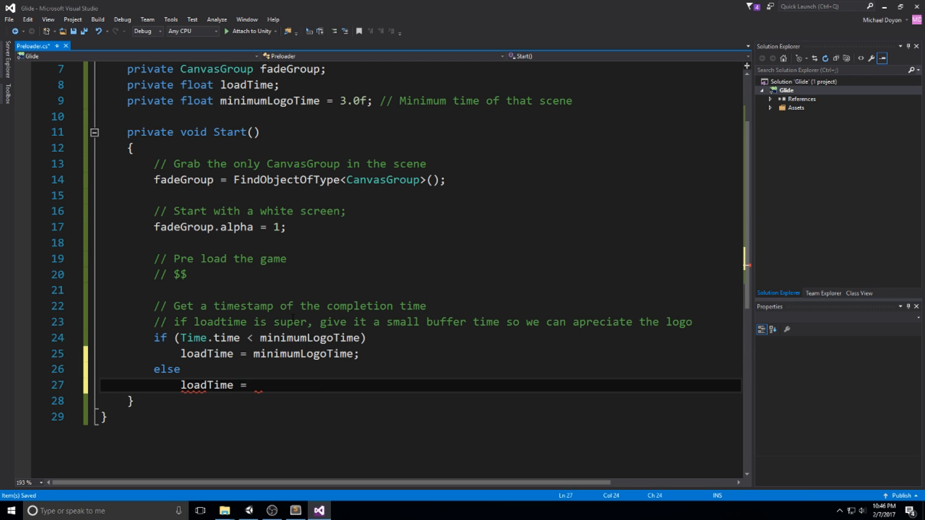
{"action": "type", "text": "Time.time;"}
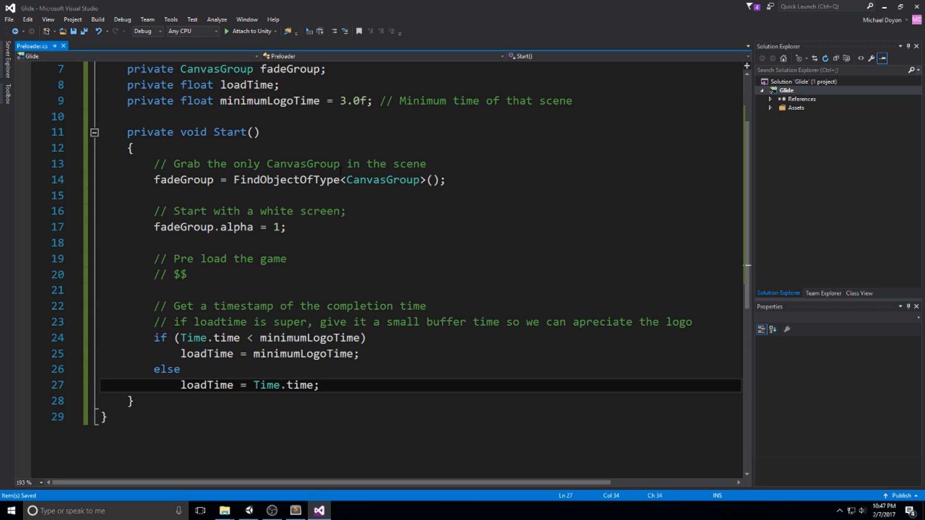
{"action": "left_click_drag", "start_coordinate": [154, 258], "coordinate": [188, 274]}
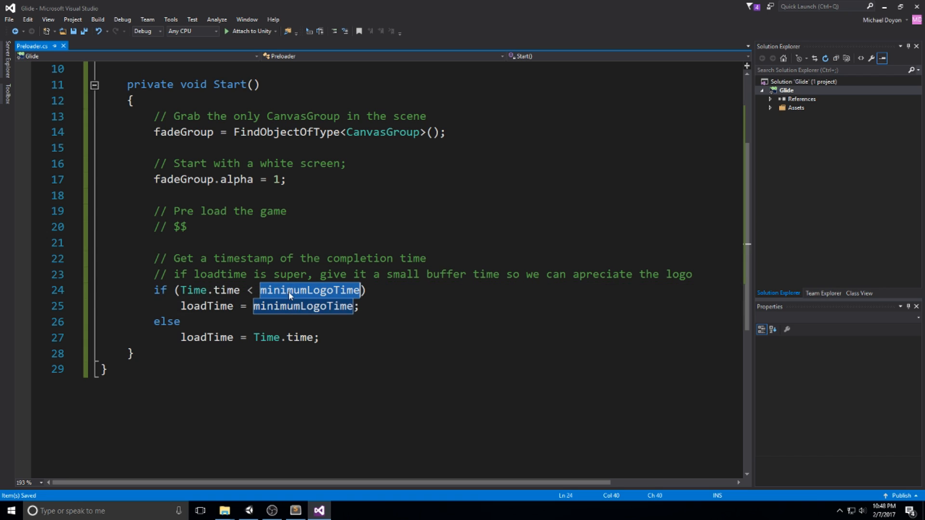
{"action": "left_click", "coordinate": [207, 305]}
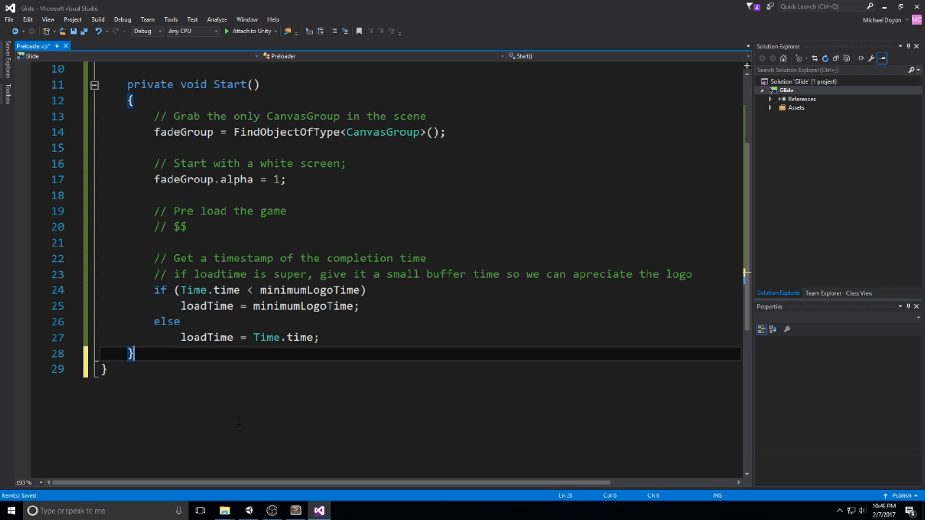
Start private void Update() with a Fade-in comment and if (Time.time < minimumLogoTime)
{"action": "type", "text": "private void Update("}
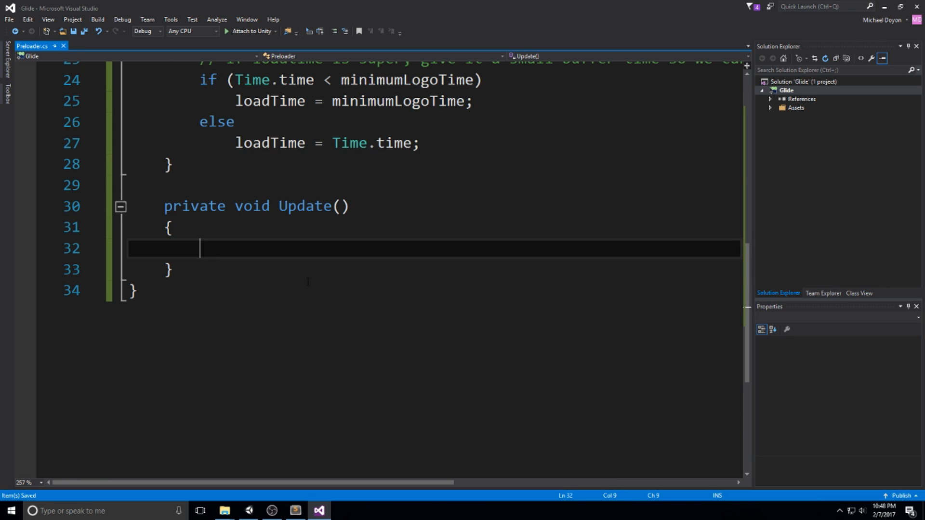
{"action": "type", "text": "// Fade-"}
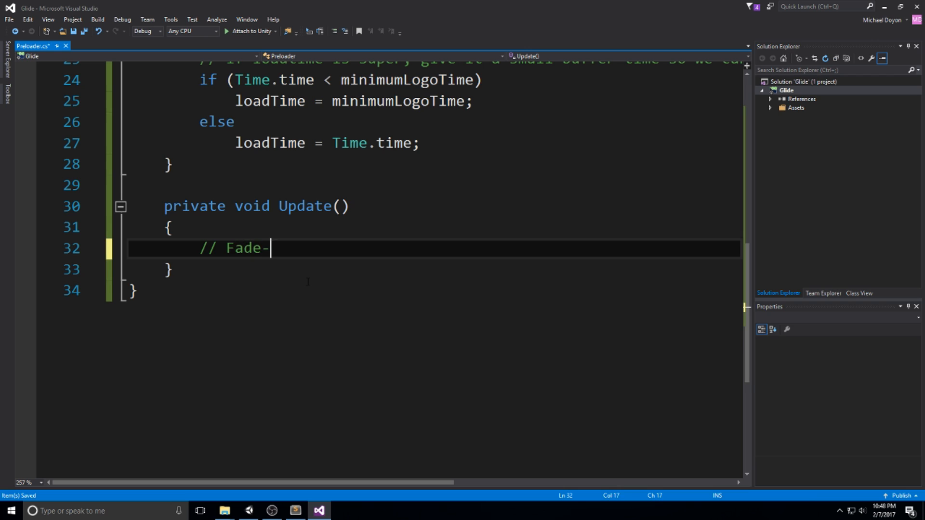
{"action": "type", "text": "in"}
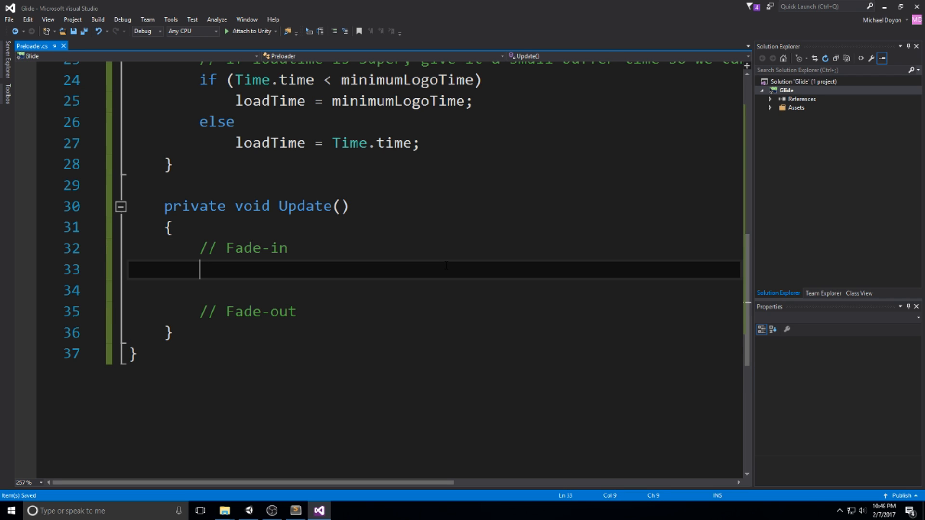
{"action": "type", "text": "if(Time)"}
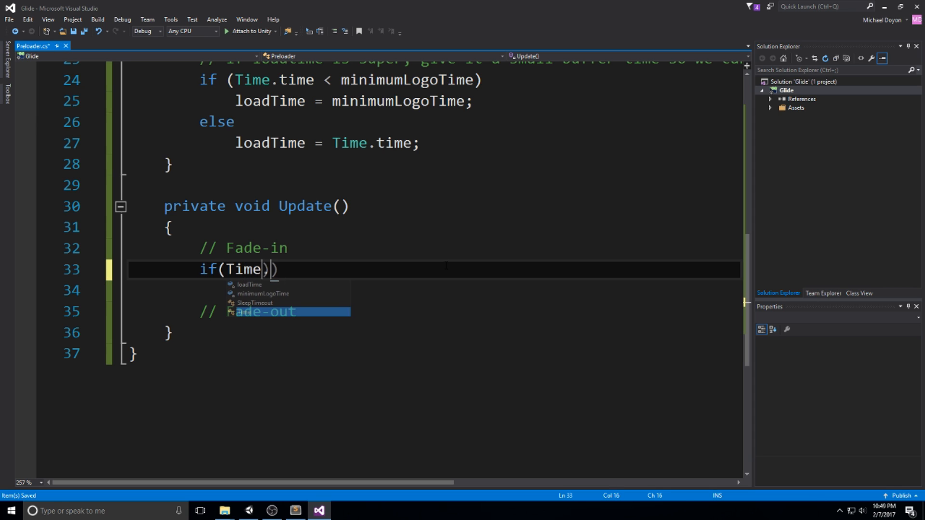
{"action": "type", "text": ".time < minim"}
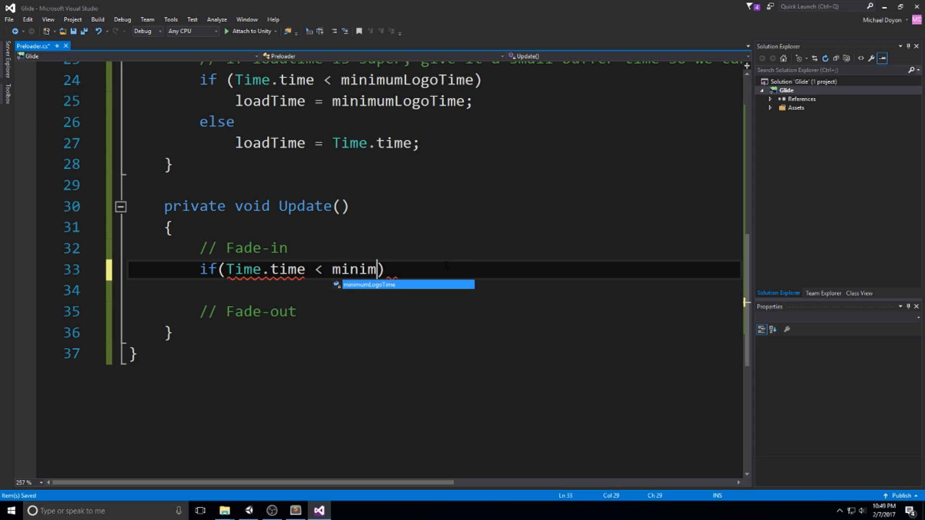
{"action": "key", "text": "enter"}
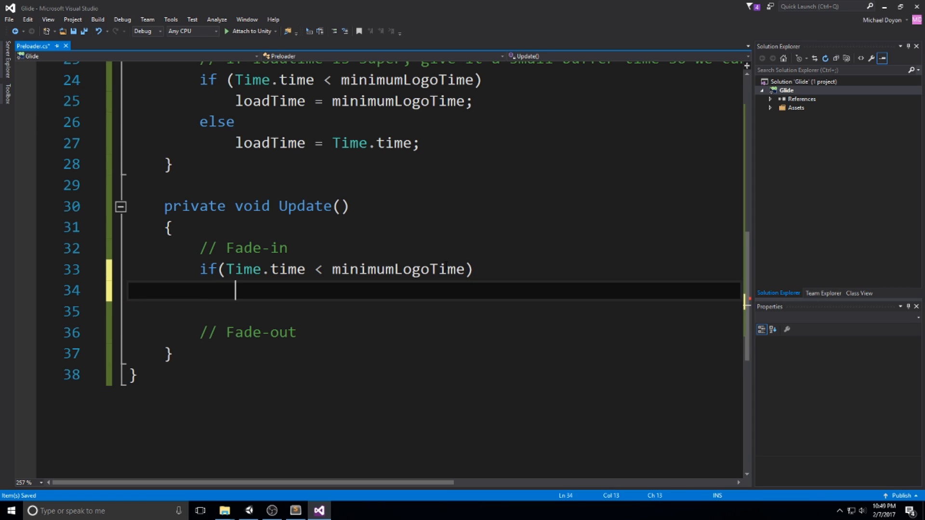
Inside the fade-in block set fadeGroup.alpha = 1 - Time.time
{"action": "type", "text": "{"}
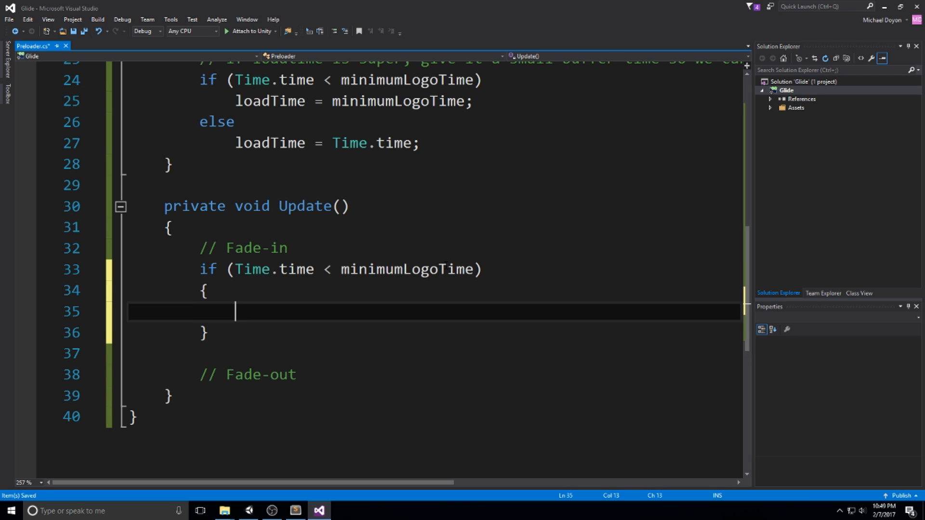
{"action": "type", "text": "fade"}
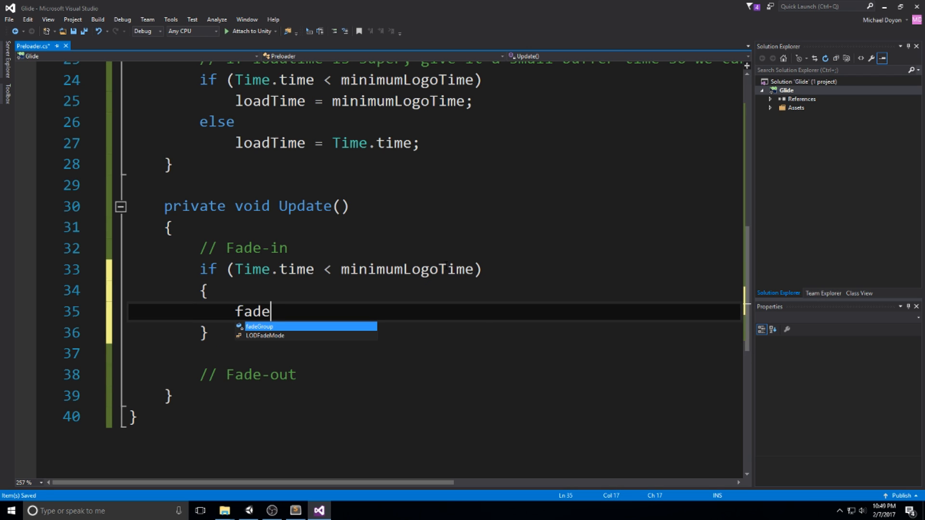
{"action": "type", "text": "Group.alp"}
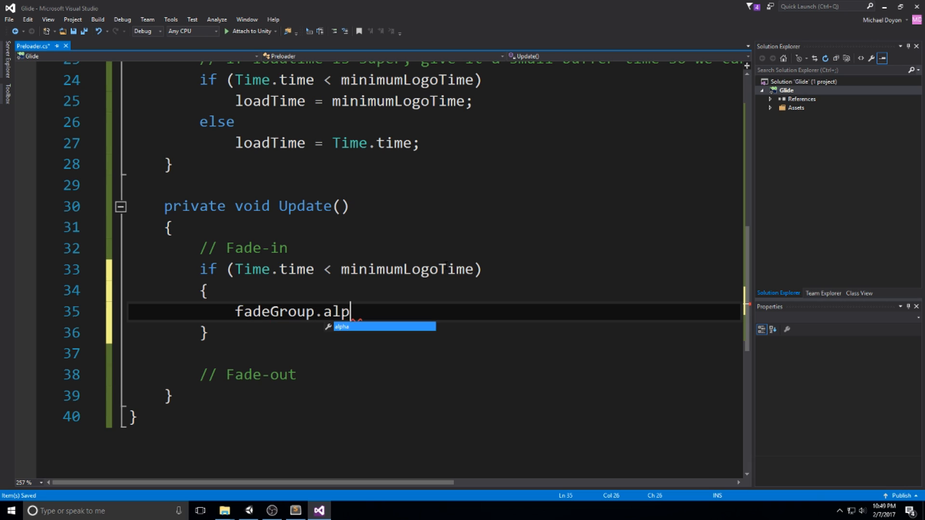
{"action": "type", "text": "ha = 1"}
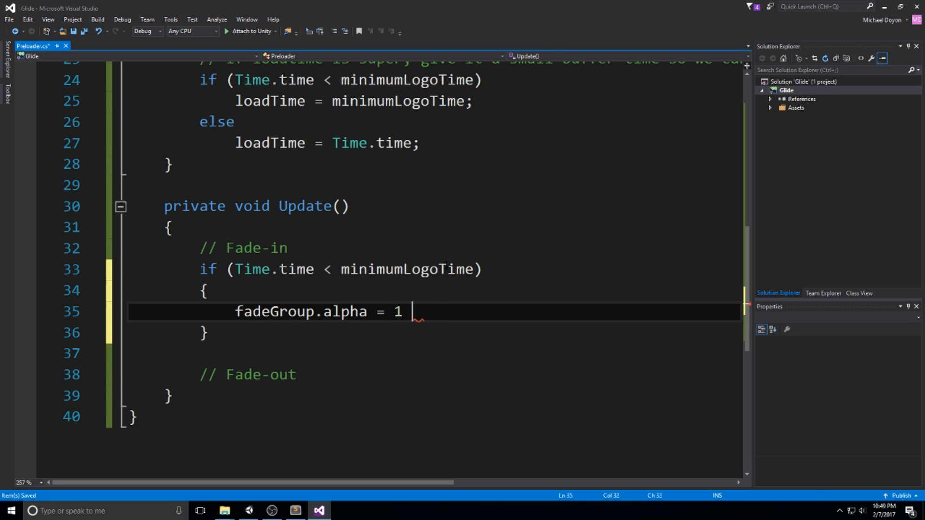
{"action": "type", "text": "- Time.toime;"}
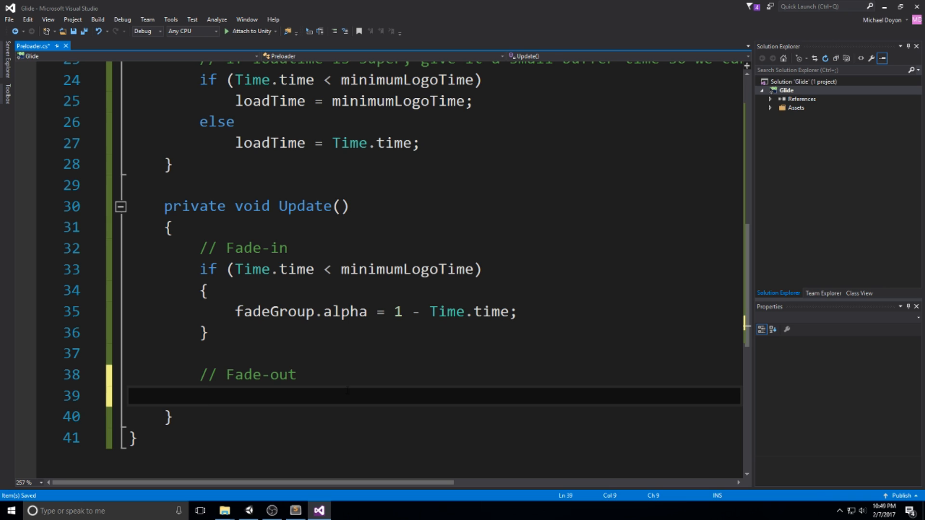
Under Fade-out, if Time.time > minimumLogoTime && loadTime != 0 set fadeGroup.alpha = Time.time - minimumLogoTime
{"action": "left_click", "coordinate": [199, 396]}
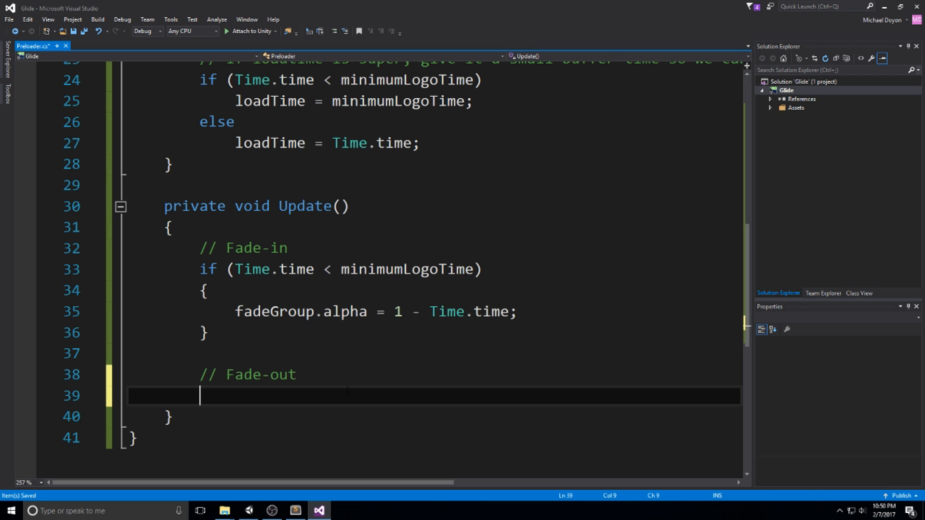
{"action": "type", "text": "if(Tim"}
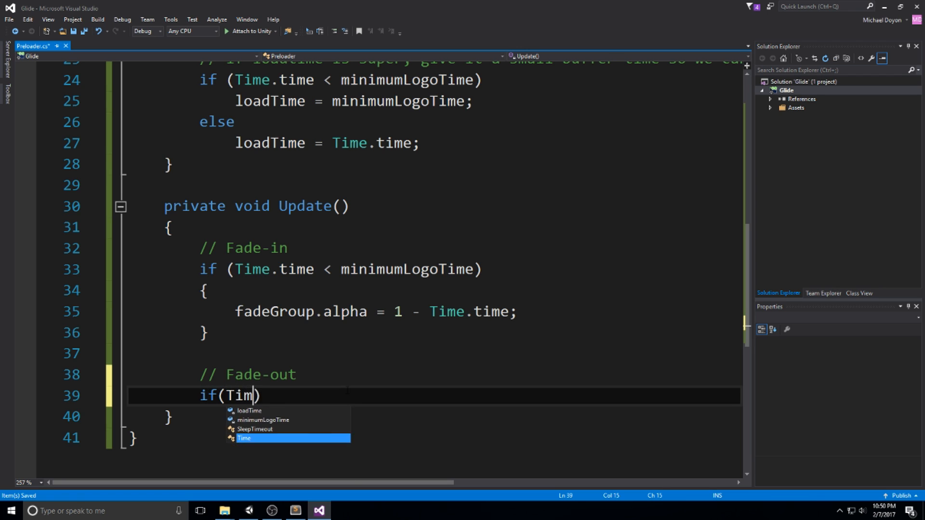
{"action": "type", "text": "e.time > minimumLogoTime"}
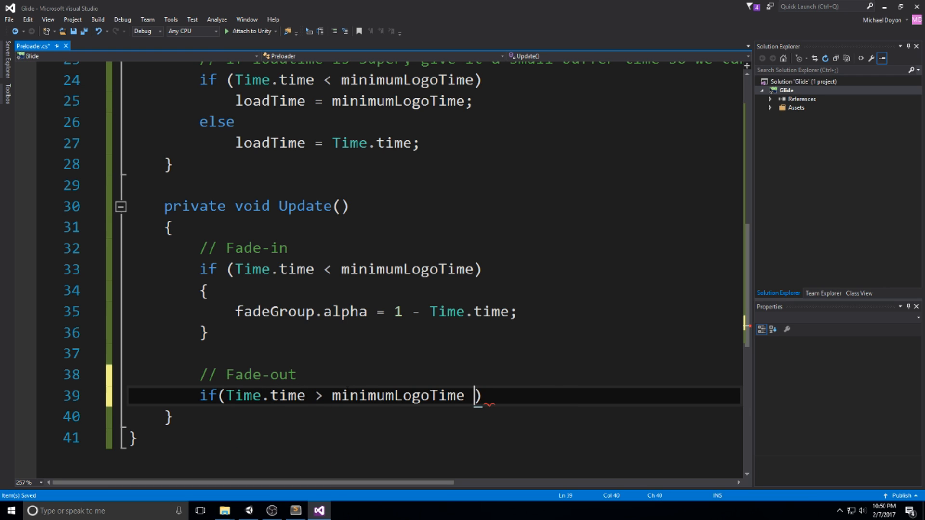
{"action": "type", "text": "&& load"}
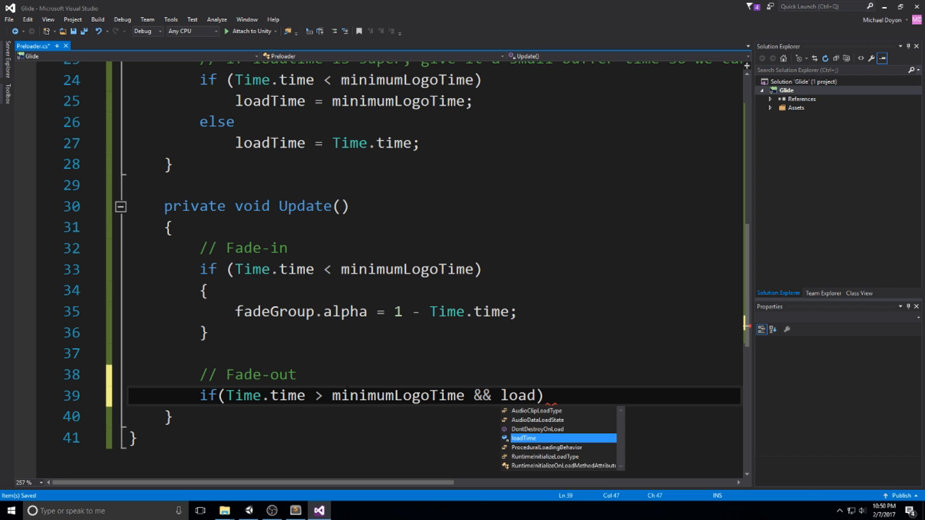
{"action": "type", "text": "Time != 0"}
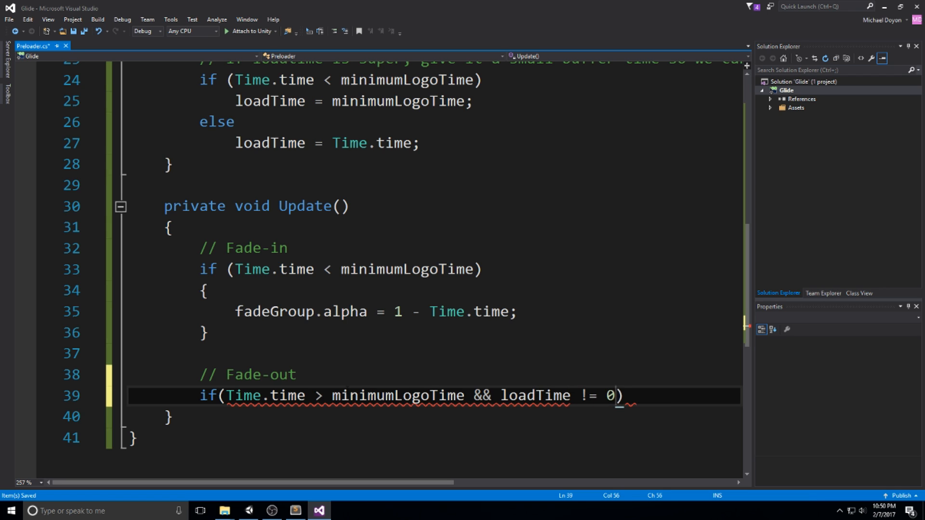
{"action": "key", "text": "enter"}
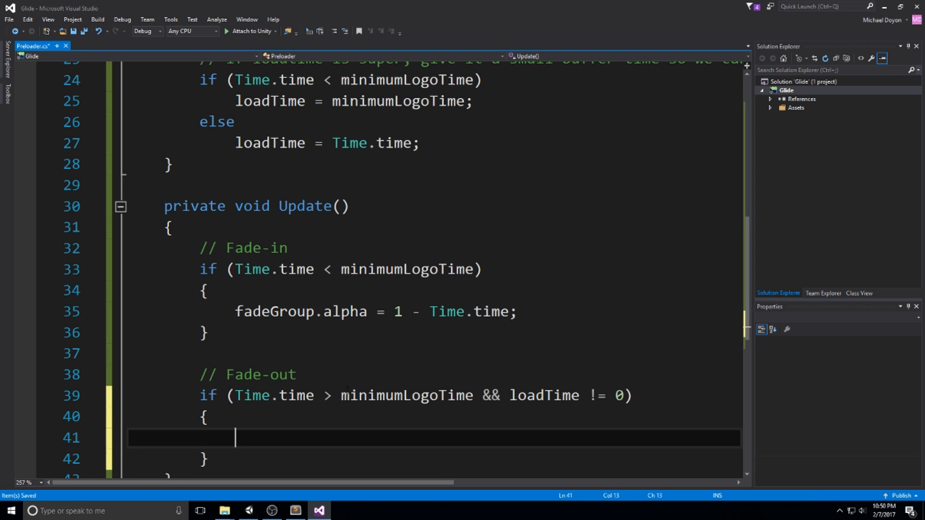
{"action": "type", "text": "fade"}
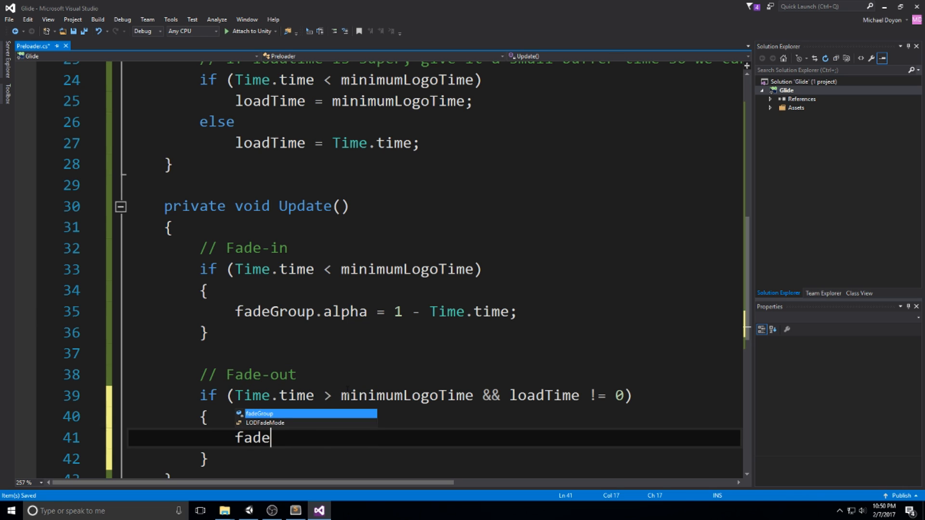
{"action": "type", "text": "Group.alpha ="}
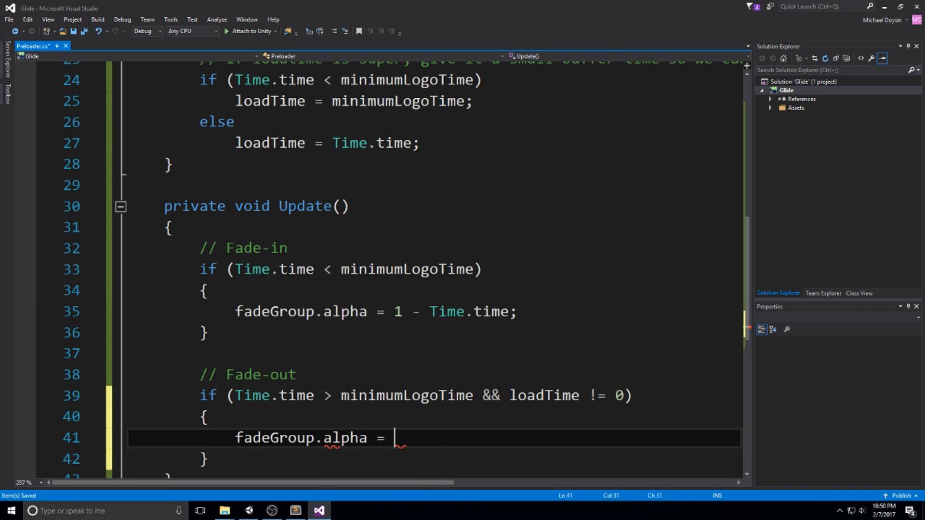
{"action": "type", "text": "Time.time -"}
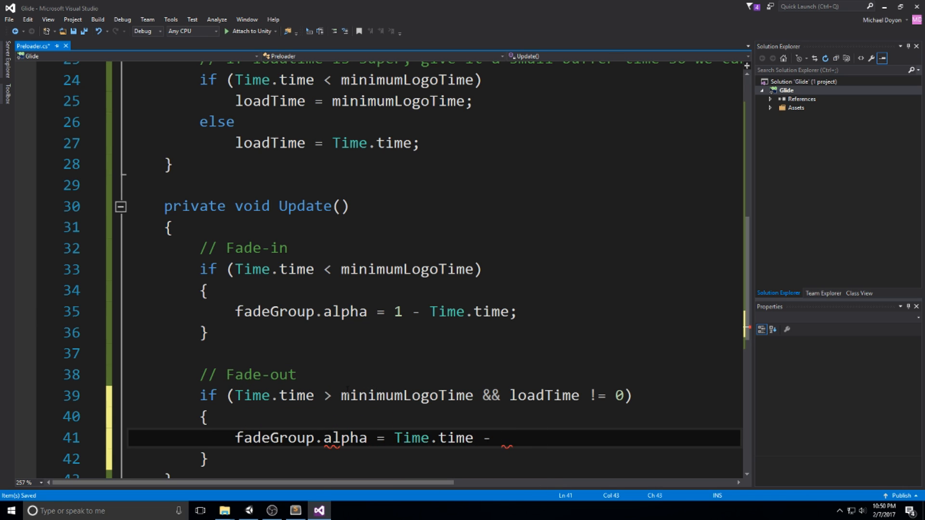
{"action": "type", "text": "minimumLogoTime;"}
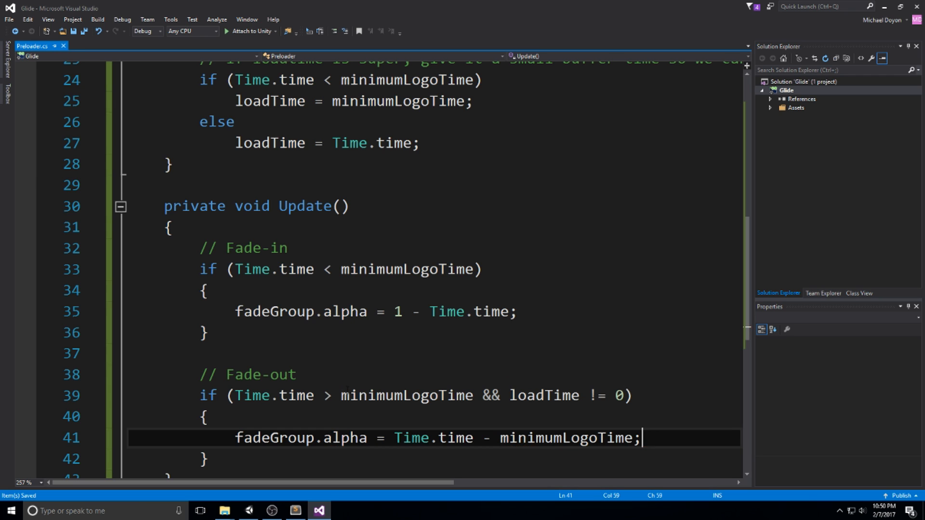
Add if (fadeGroup.alpha >= 1) Debug.Log("Change the scene");
{"action": "type", "text": "if("}
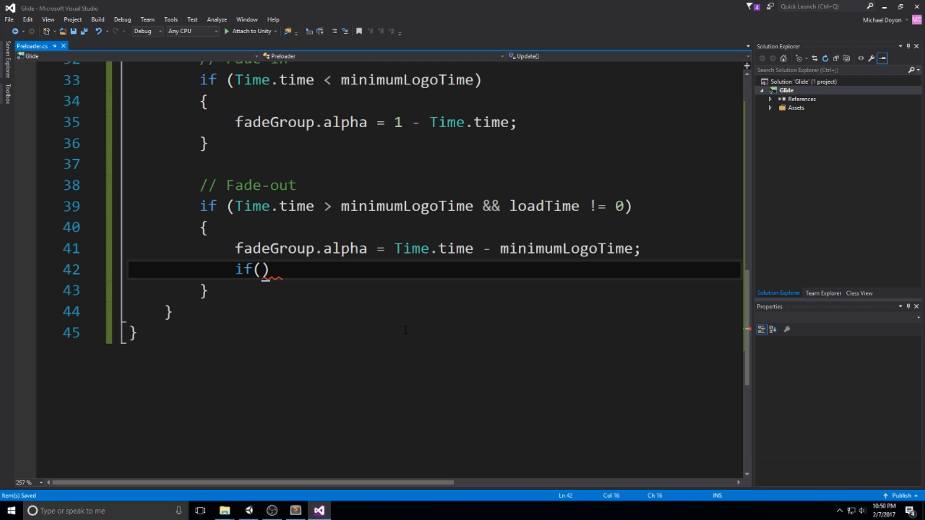
{"action": "type", "text": "fadeGroup.alpha"}
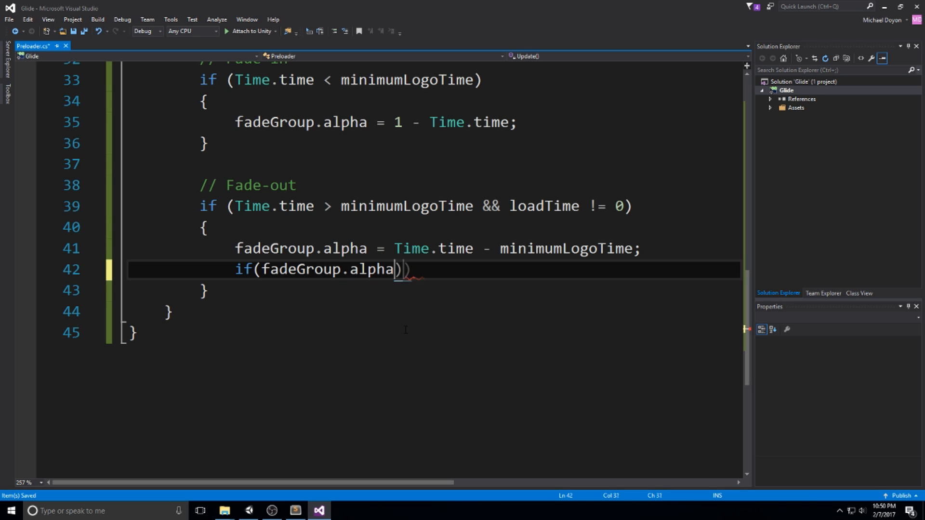
{"action": "type", "text": ">= 1"}
{"action": "type", "text": "{"}
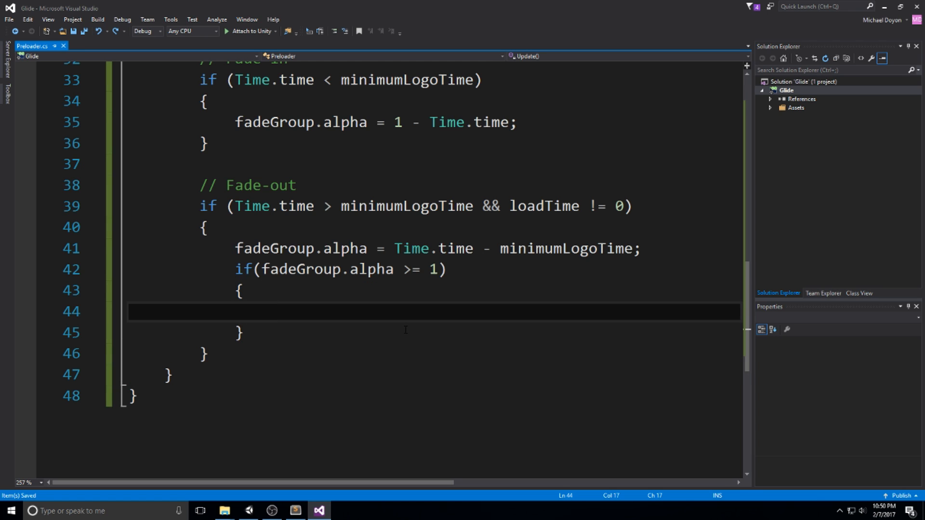
{"action": "type", "text": "Debug.Log(\""}
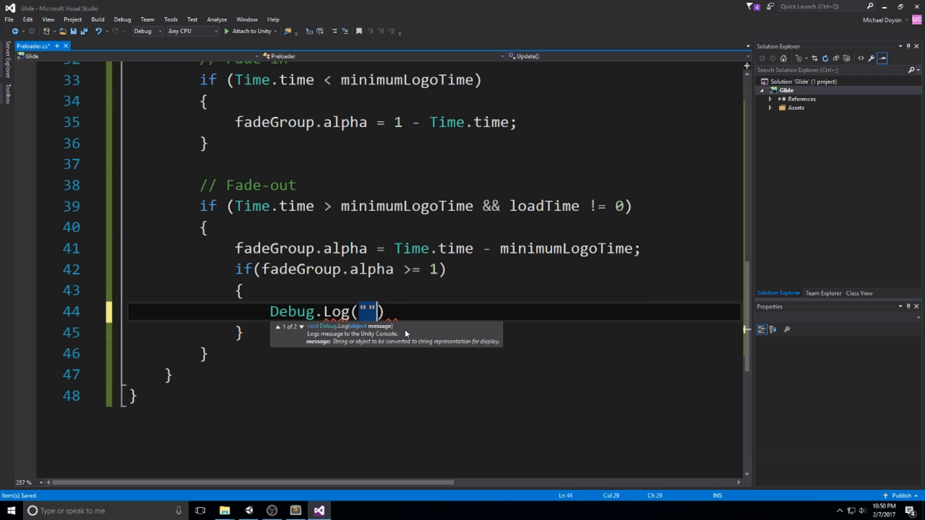
{"action": "type", "text": "Cah"}
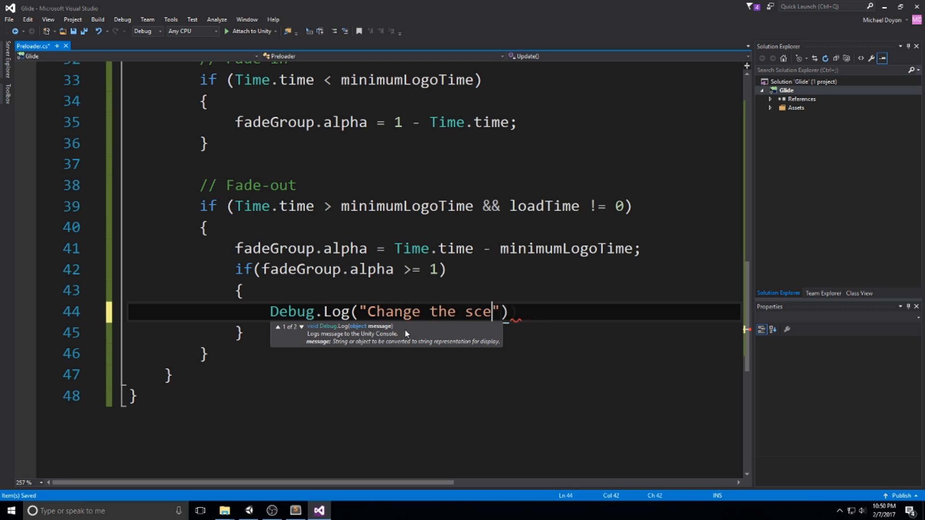
{"action": "type", "text": "ne;"}
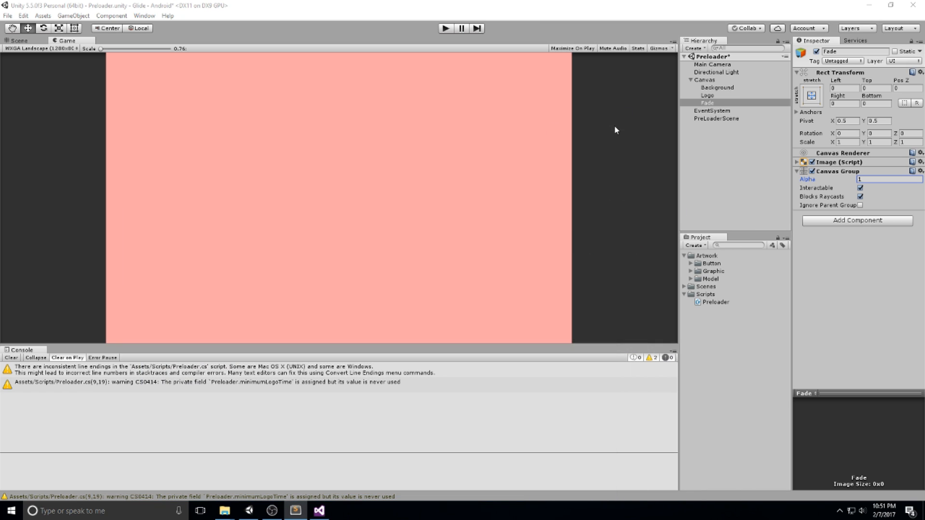
Select Canvas, play the preloader scene to log 'Change the scene', then replay to watch the logo fade
{"action": "left_click", "coordinate": [706, 80]}
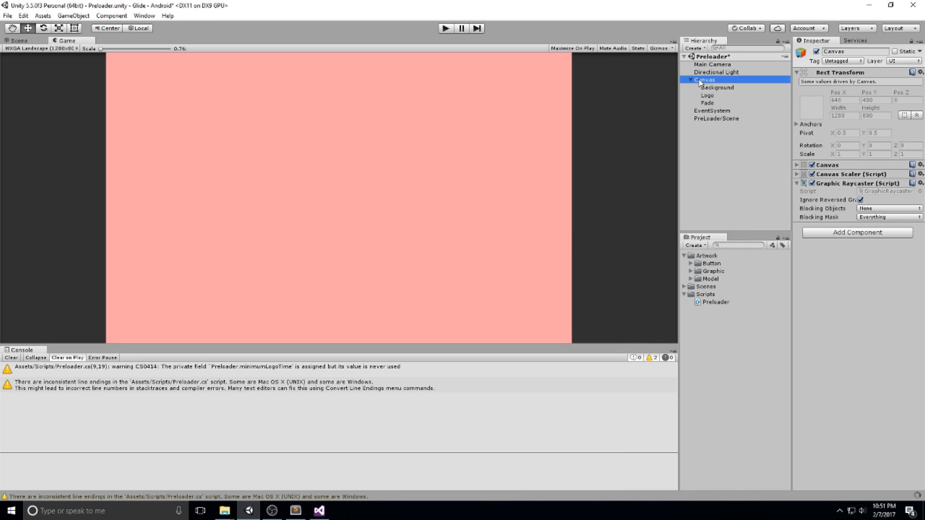
{"action": "left_click", "coordinate": [445, 28]}
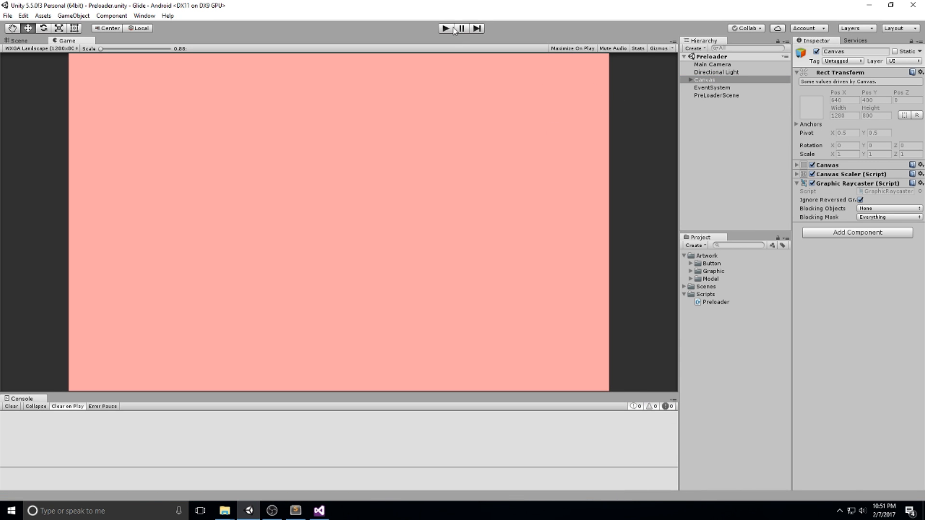
{"action": "left_click", "coordinate": [445, 27]}
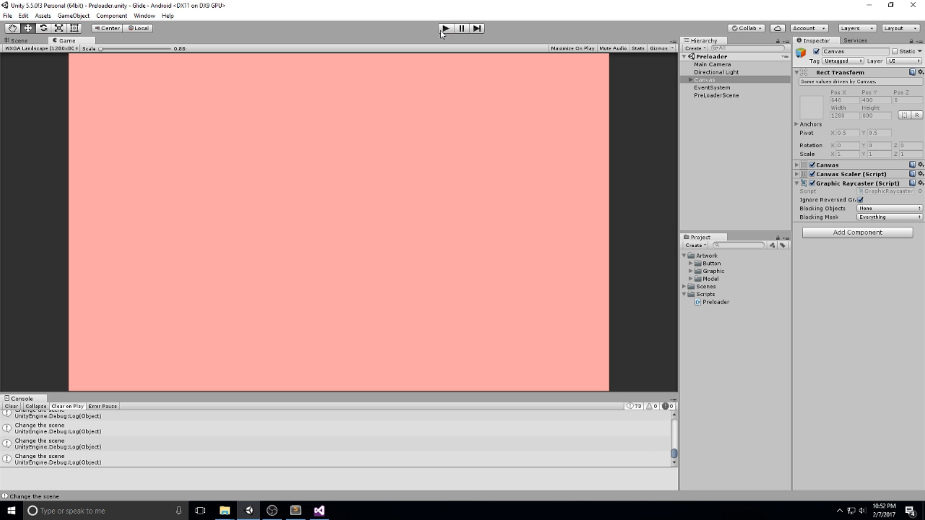
{"action": "left_click", "coordinate": [445, 28]}
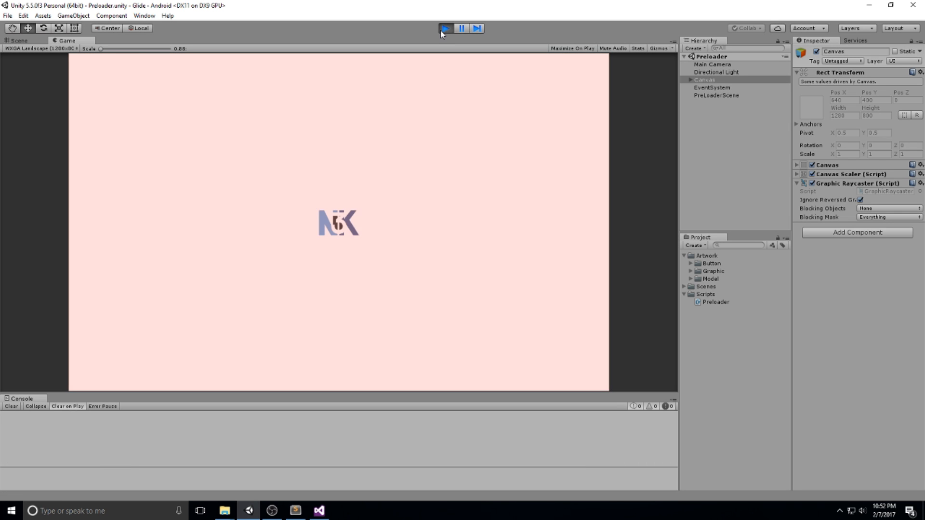